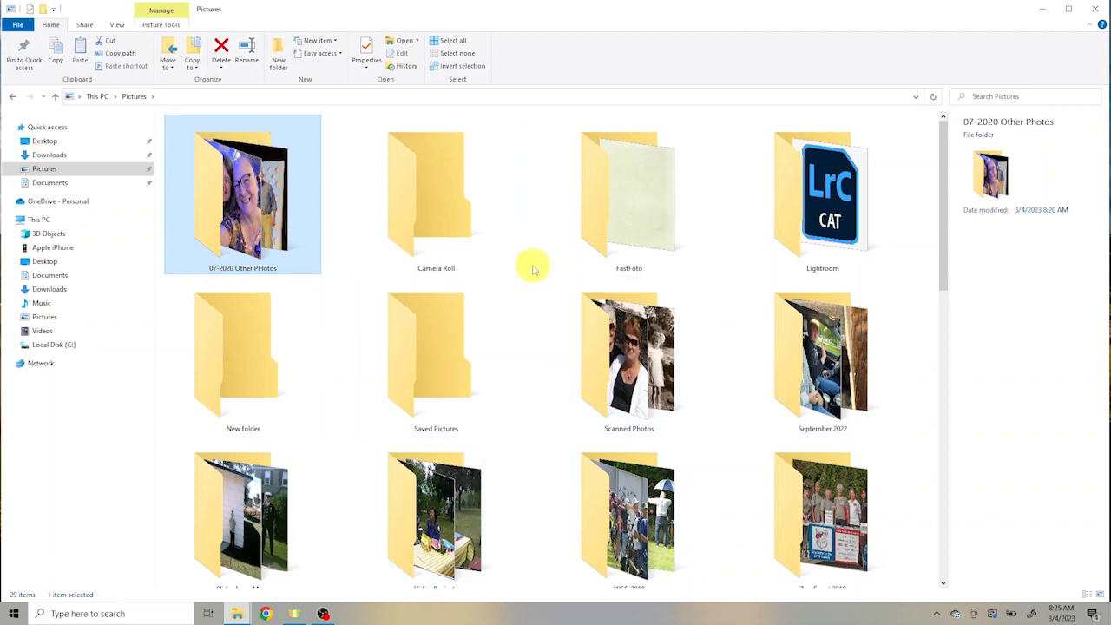
{"action": "mouse_move", "coordinate": [952, 279]}
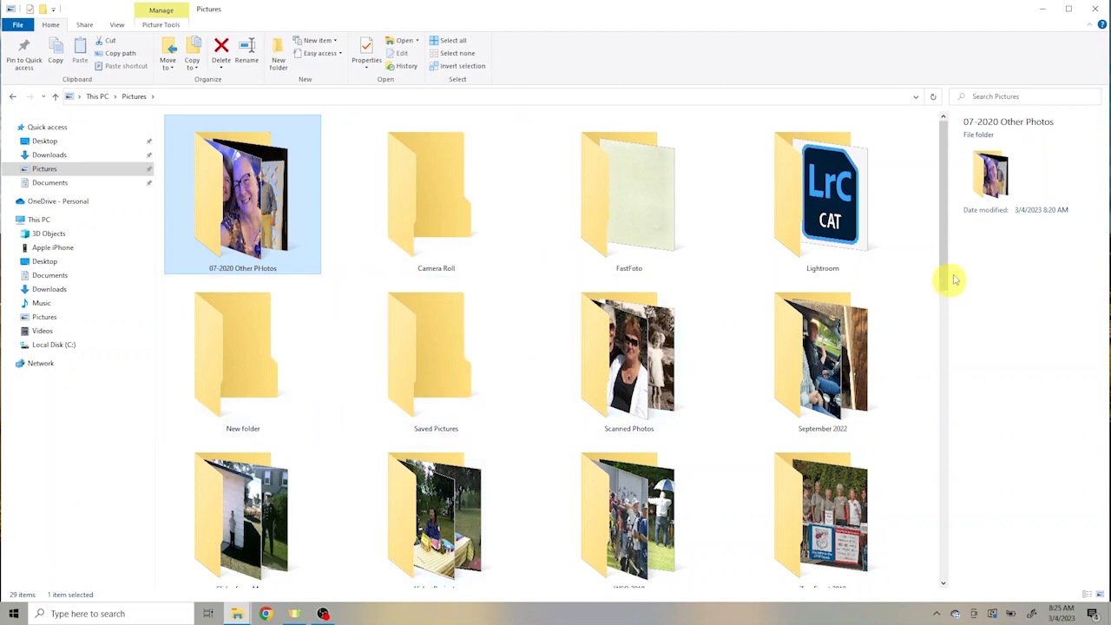
{"action": "mouse_move", "coordinate": [1013, 242]}
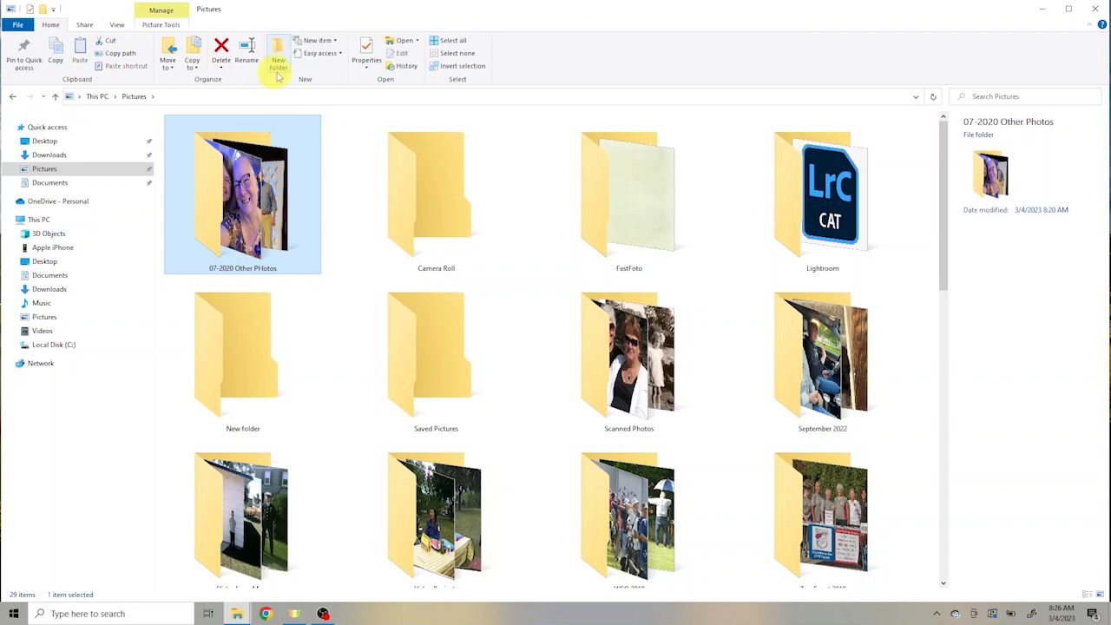
{"action": "mouse_move", "coordinate": [506, 65]}
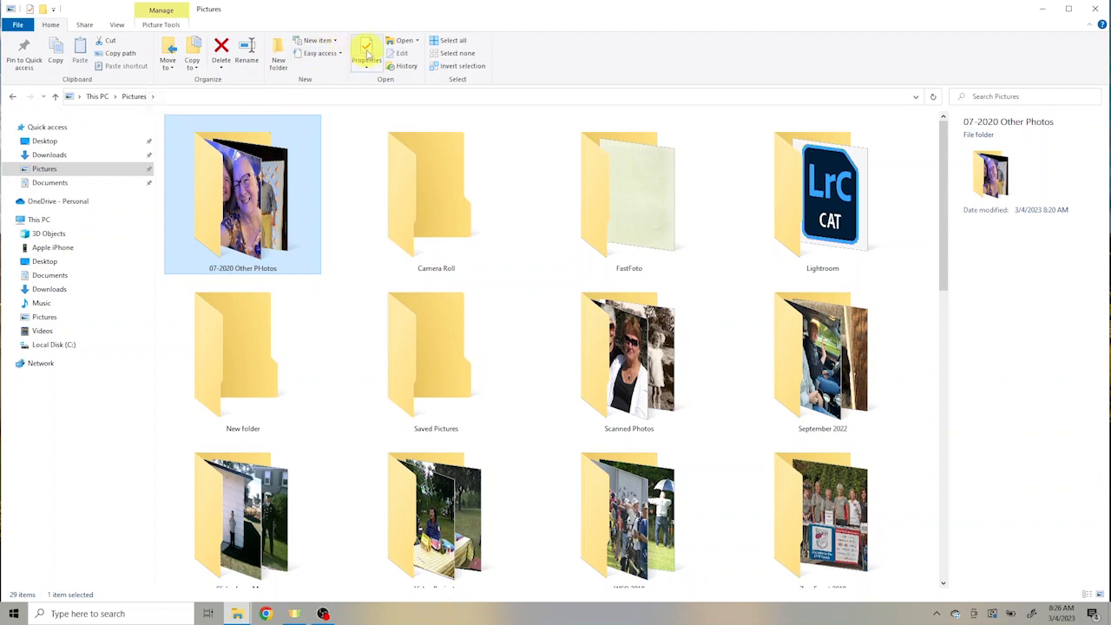
{"action": "mouse_move", "coordinate": [366, 53]}
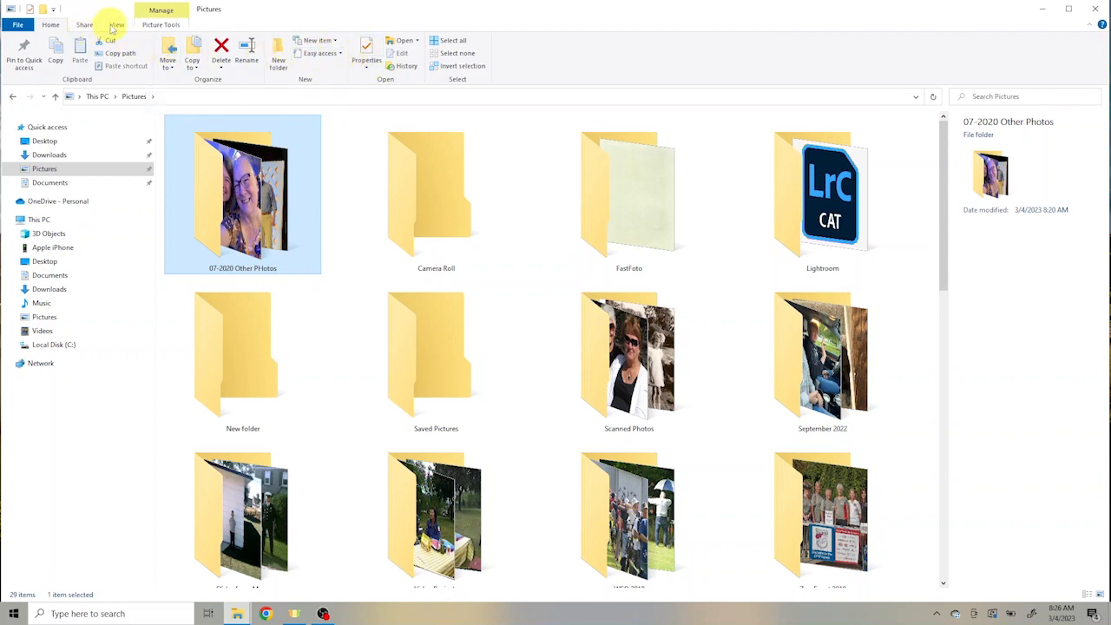
Step: From the View options, hide the navigation pane, then show it again
{"action": "left_click", "coordinate": [117, 24]}
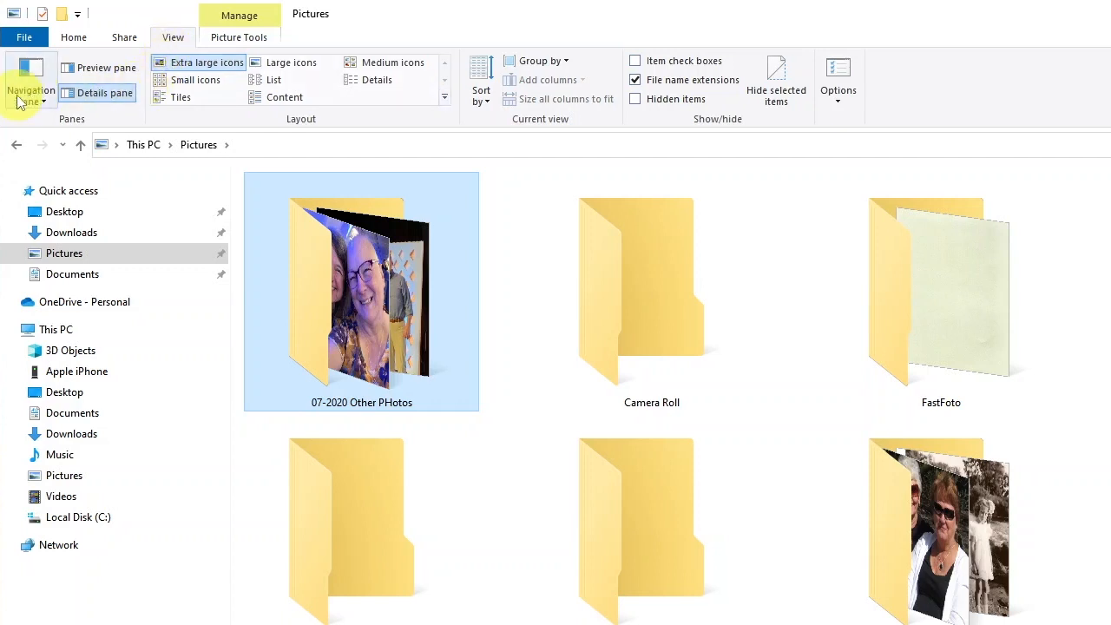
{"action": "left_click", "coordinate": [30, 82]}
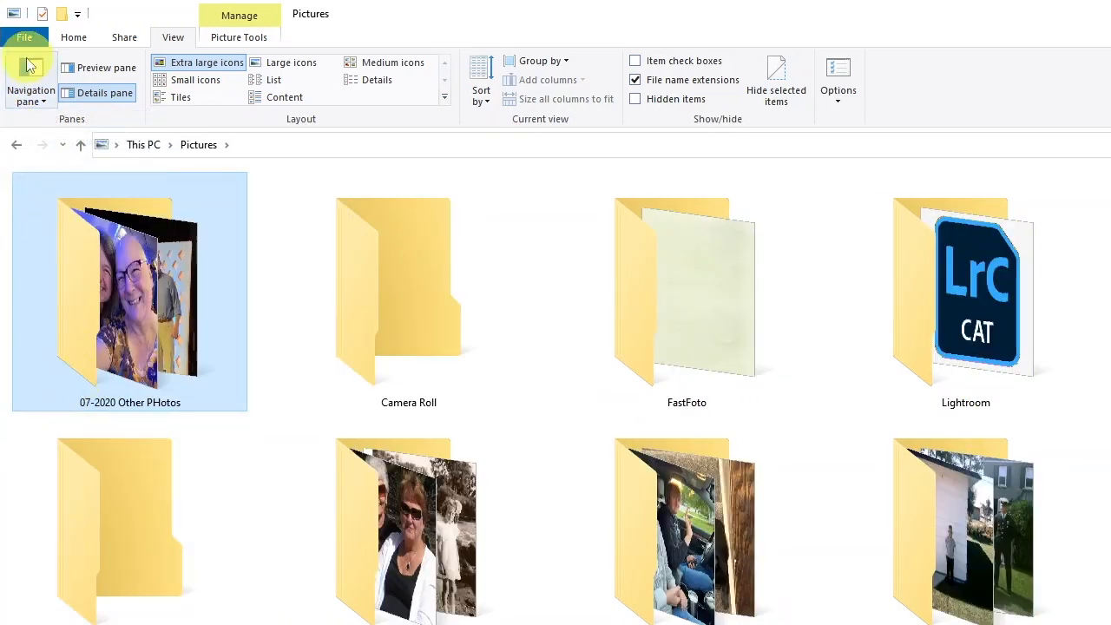
{"action": "left_click", "coordinate": [31, 78]}
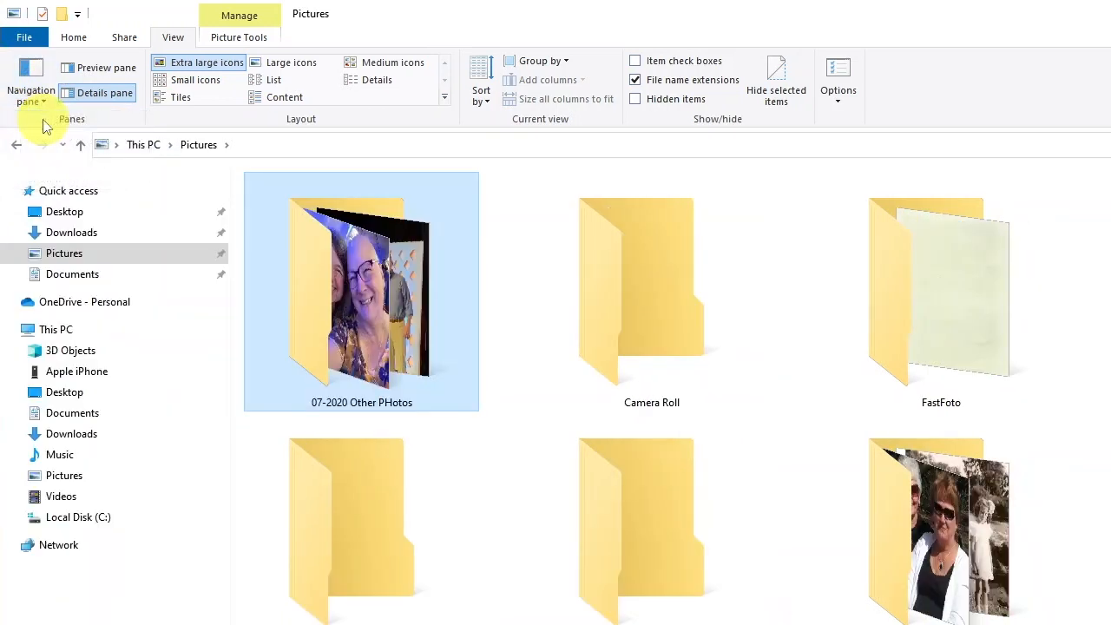
{"action": "mouse_move", "coordinate": [100, 68]}
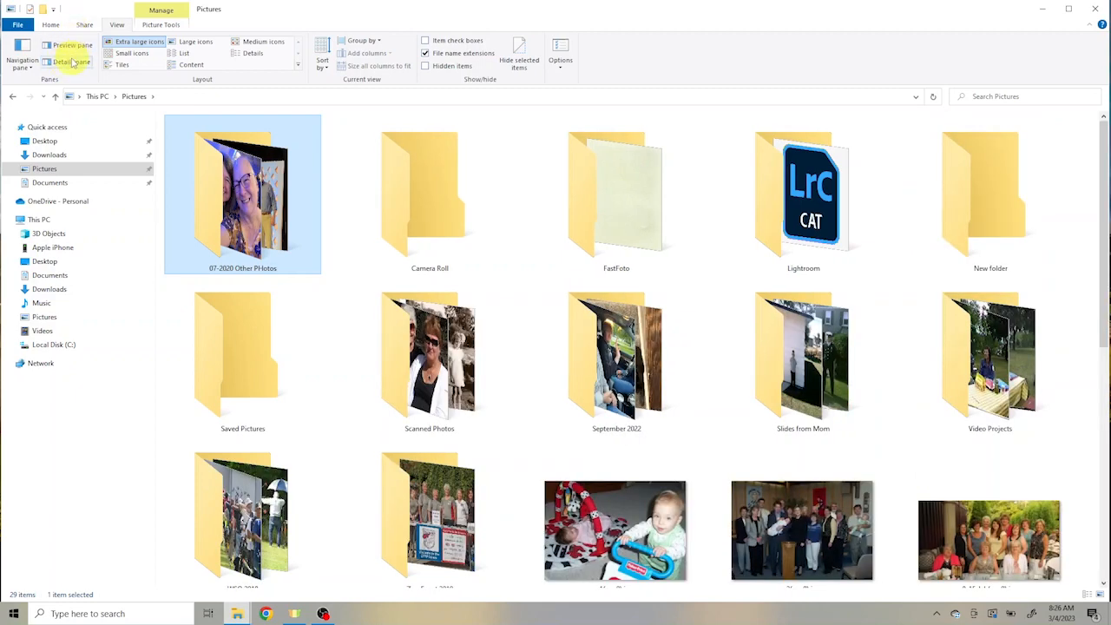
Step: Show details for 1933(rev 0).jpg and edit its Date taken and Tags fields
{"action": "left_click", "coordinate": [69, 62]}
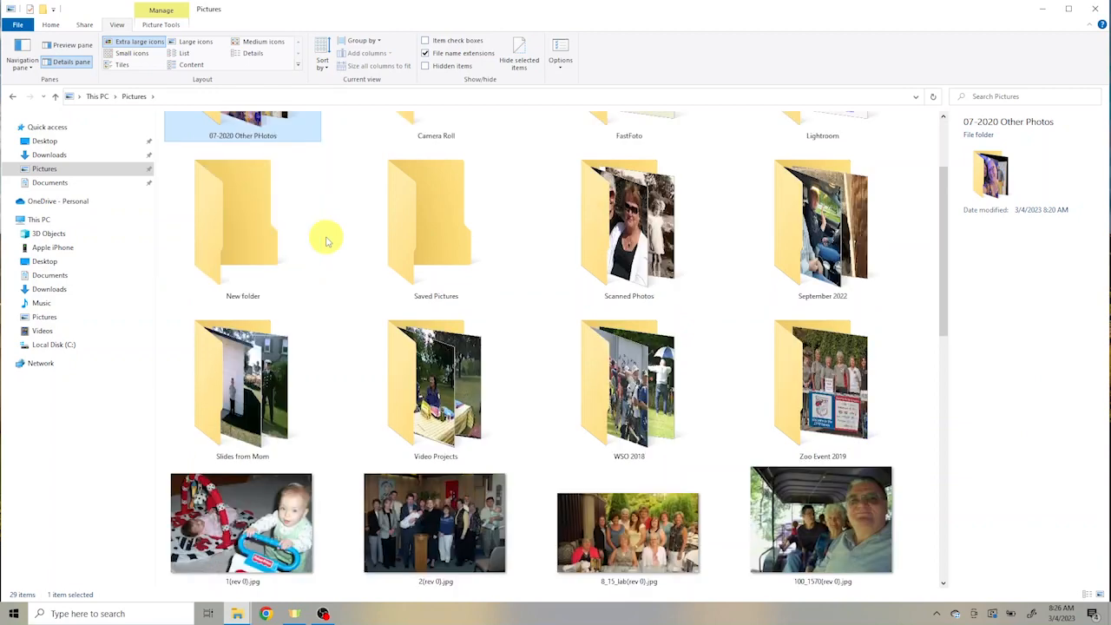
{"action": "scroll", "scroll_direction": "down", "scroll_amount": 3}
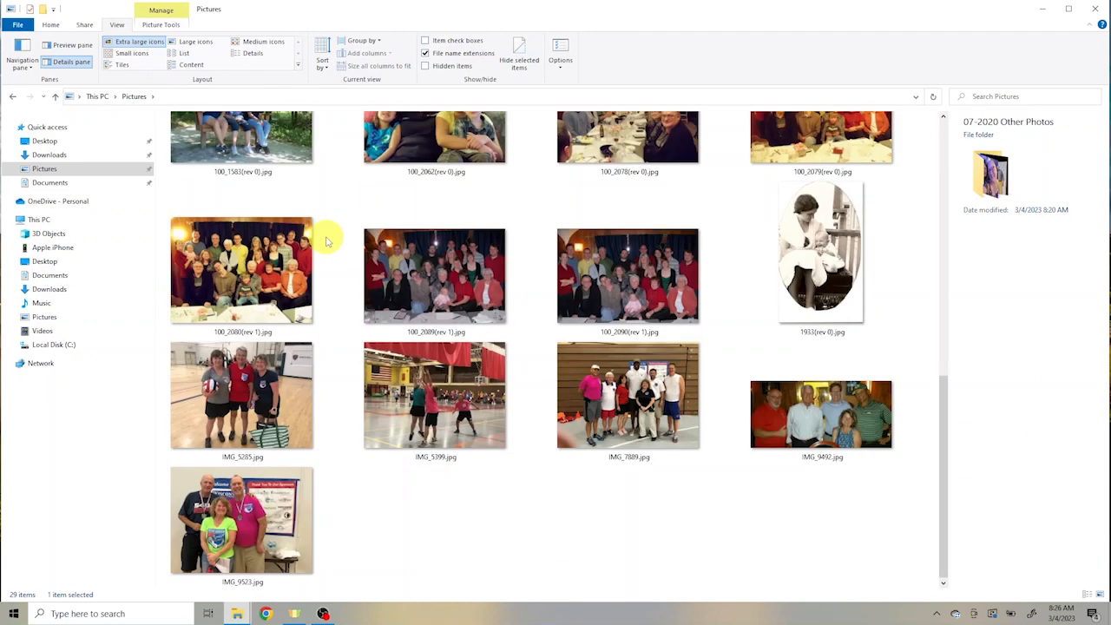
{"action": "left_click", "coordinate": [820, 251]}
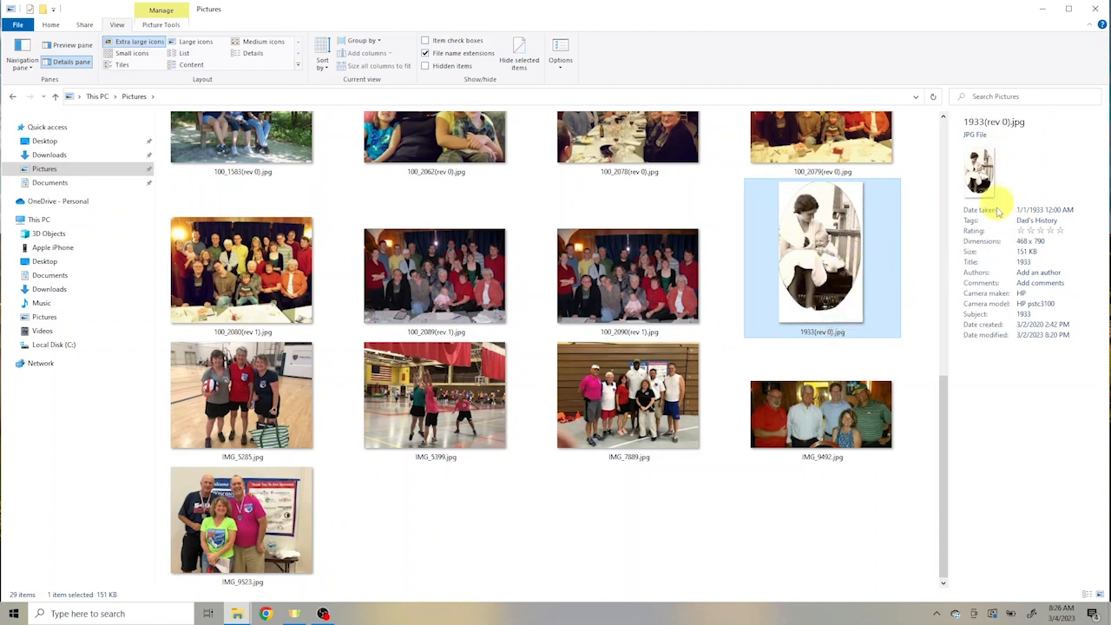
{"action": "mouse_move", "coordinate": [1020, 367]}
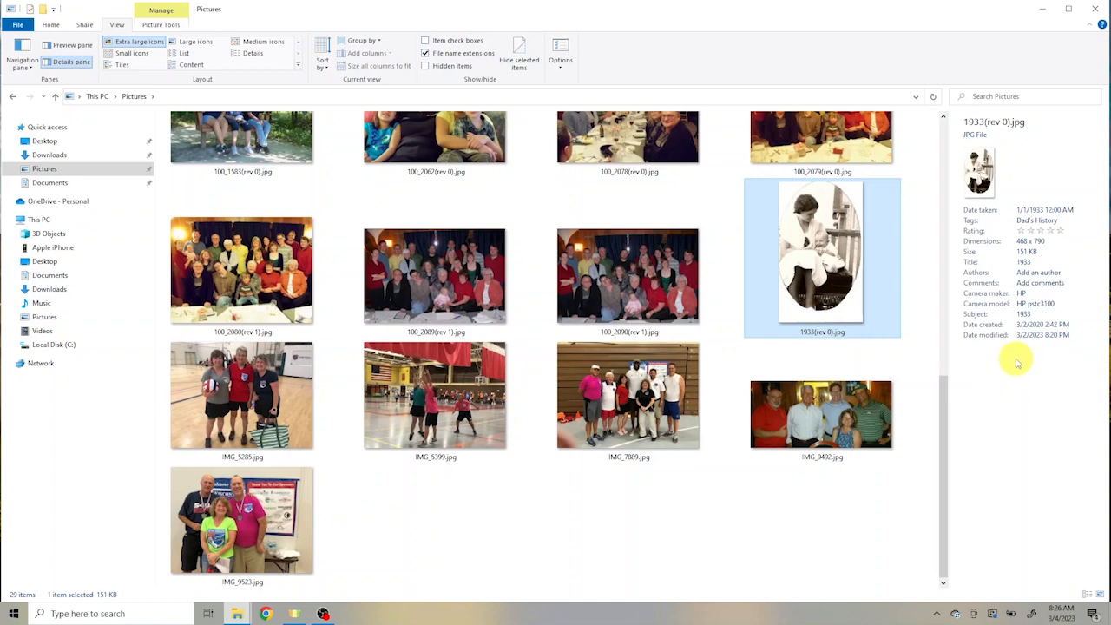
{"action": "left_click", "coordinate": [1046, 209]}
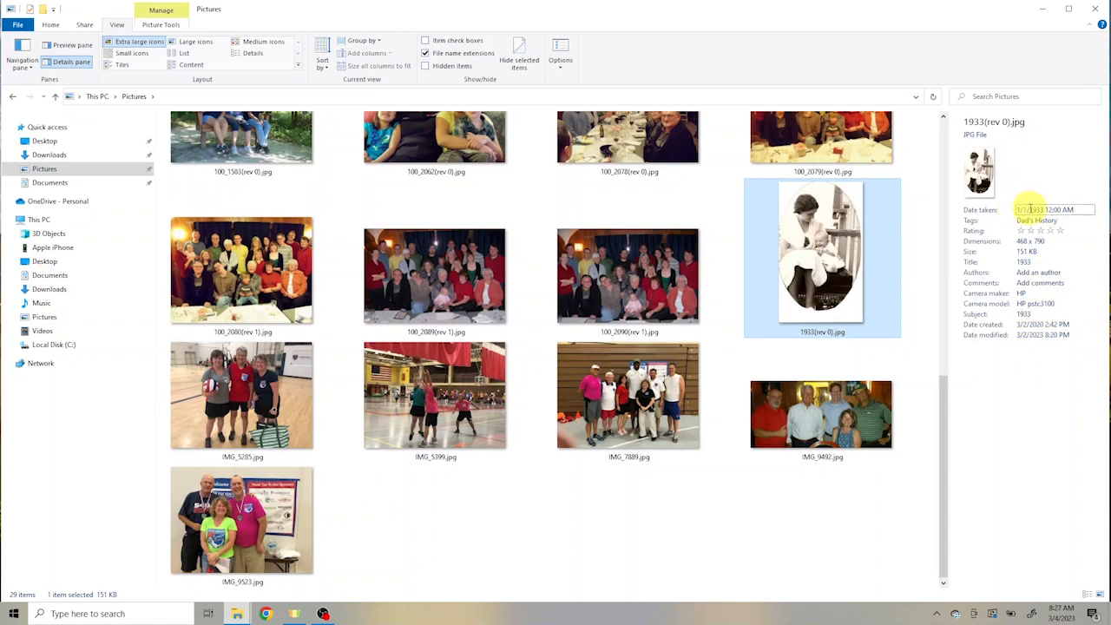
{"action": "left_click", "coordinate": [1050, 209]}
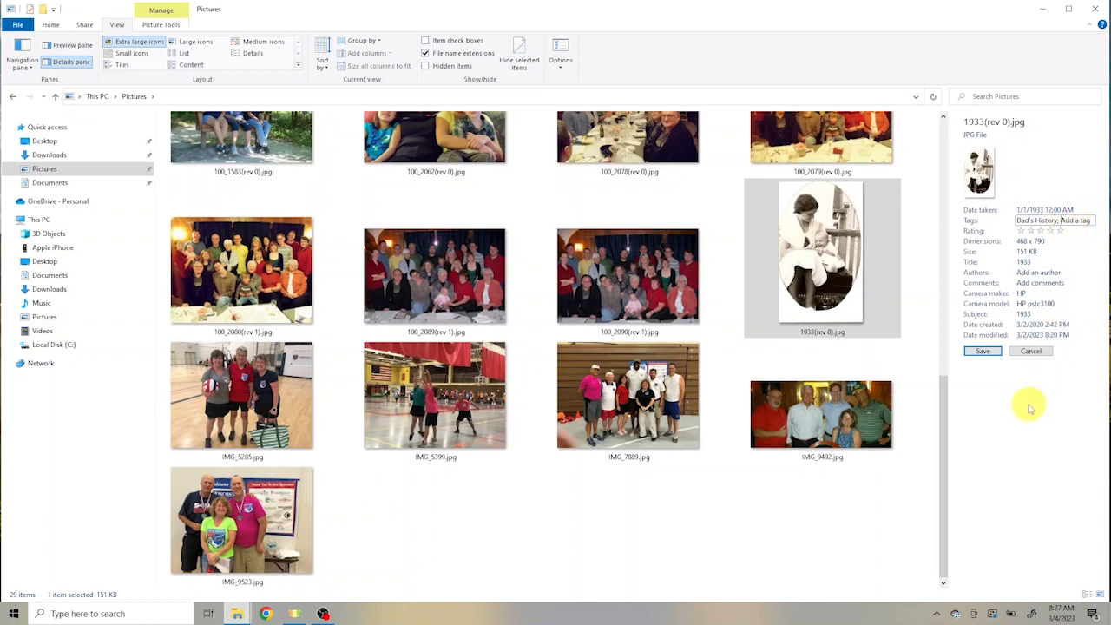
{"action": "mouse_move", "coordinate": [940, 290]}
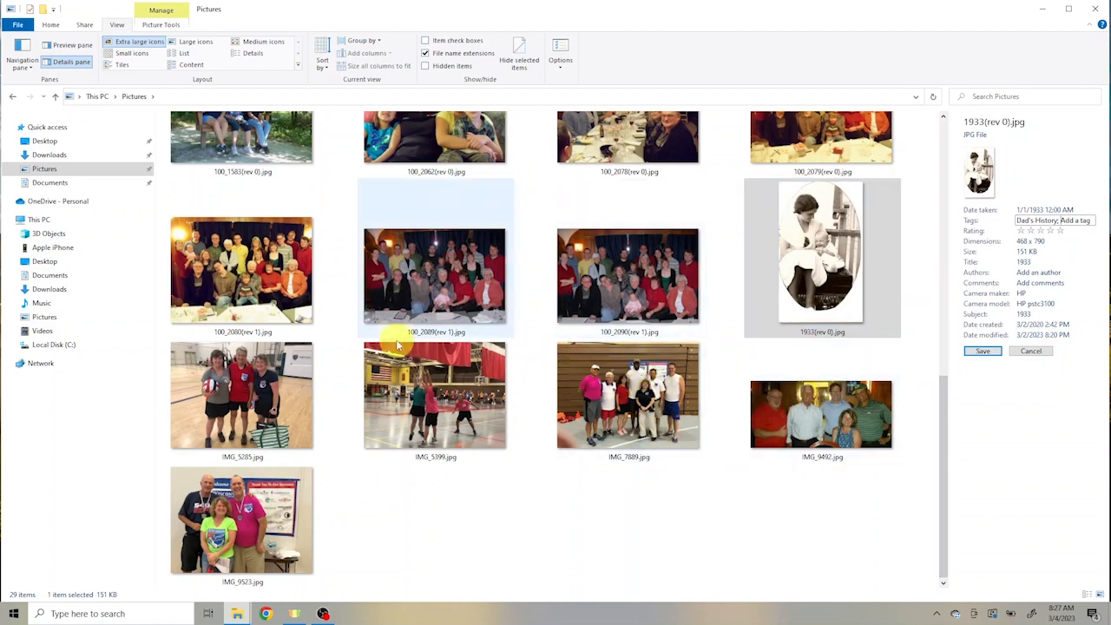
{"action": "mouse_move", "coordinate": [70, 45]}
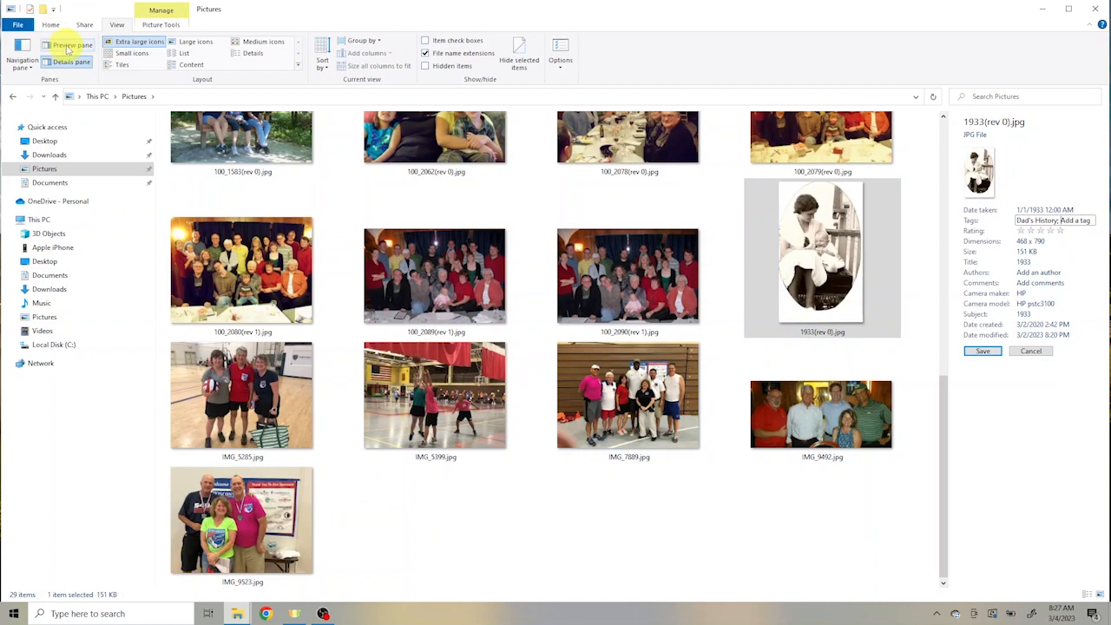
Step: Preview the 1933 photo, then switch back to the details pane
{"action": "left_click", "coordinate": [68, 44]}
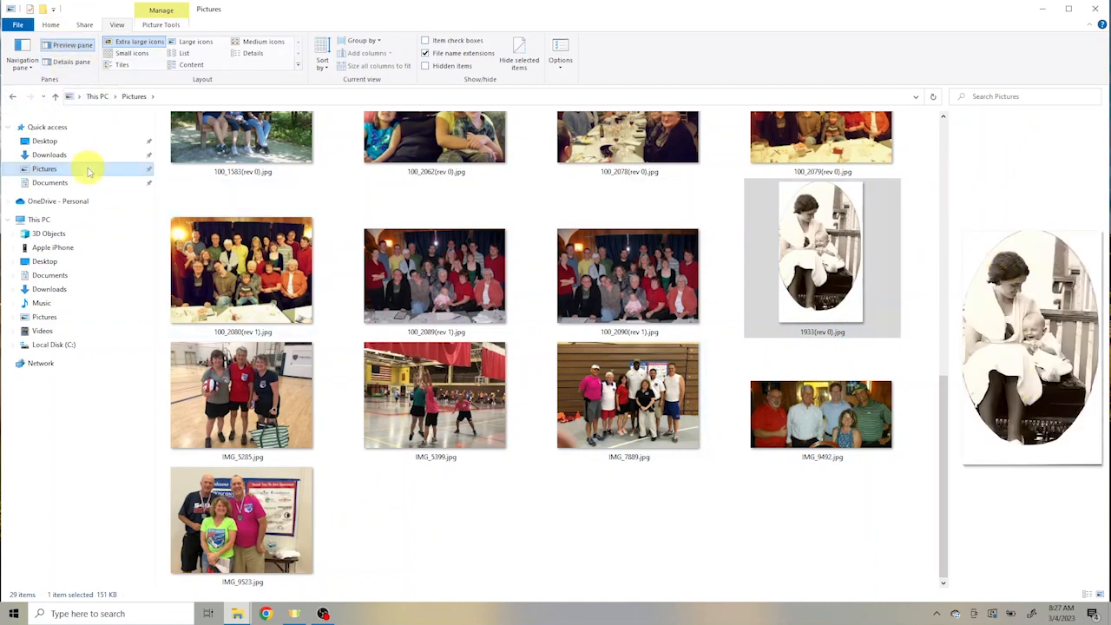
{"action": "mouse_move", "coordinate": [70, 61]}
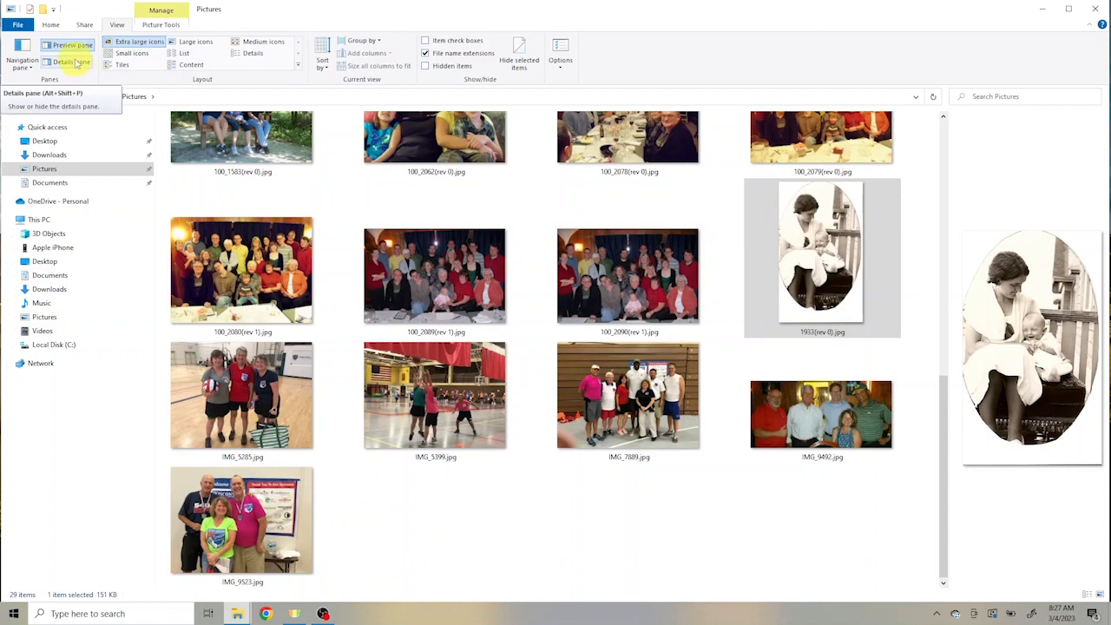
{"action": "left_click", "coordinate": [68, 62]}
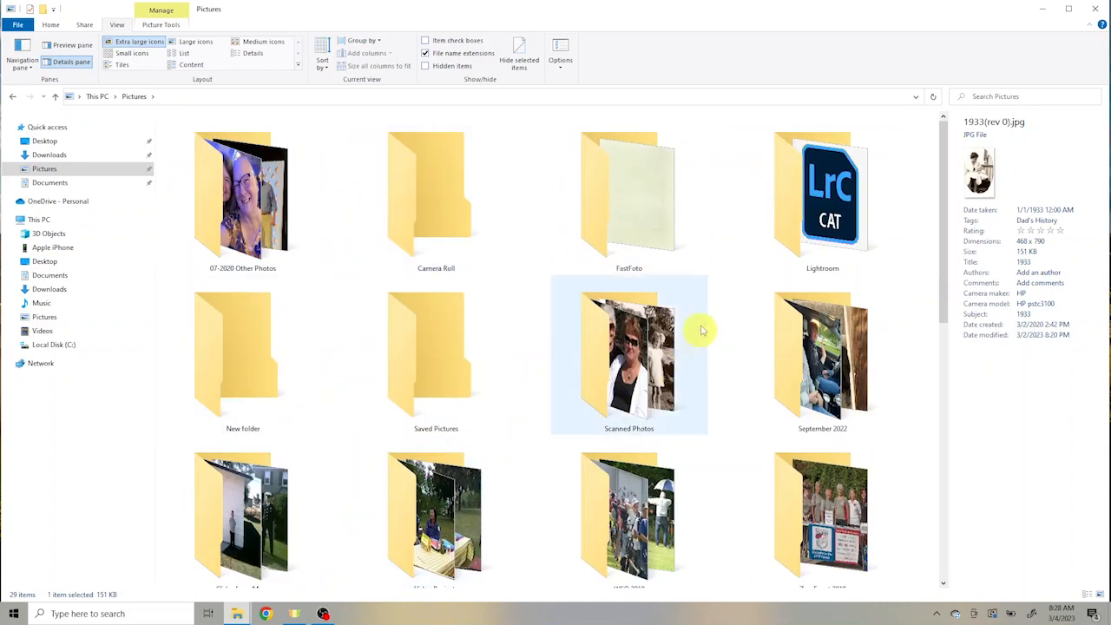
{"action": "mouse_move", "coordinate": [707, 356]}
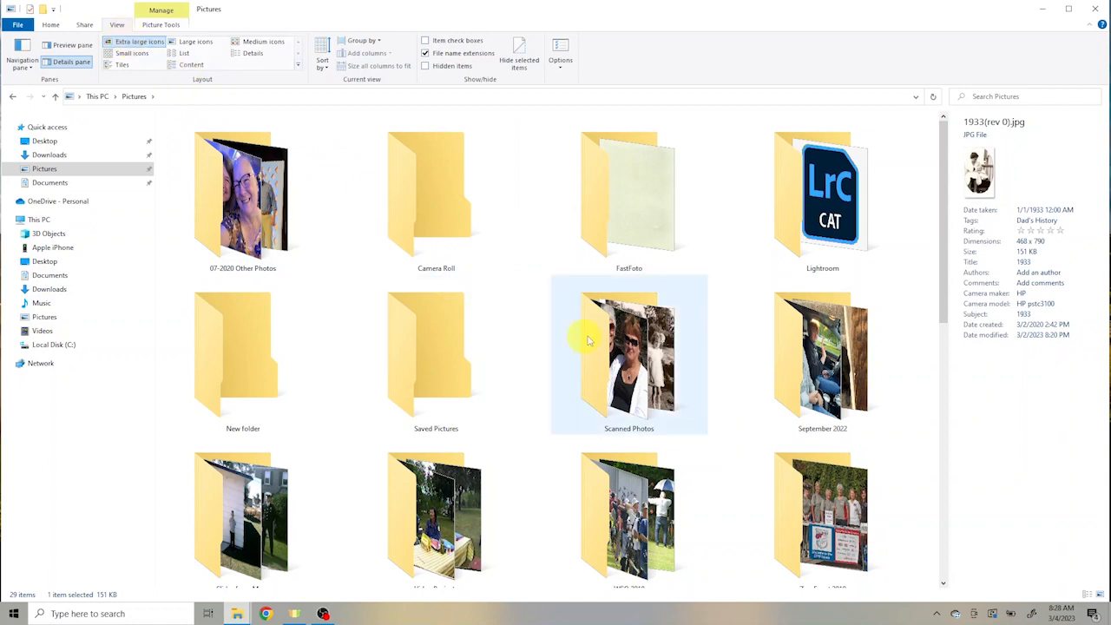
Step: Switch the Pictures folder layout to Large icons
{"action": "left_click", "coordinate": [196, 41]}
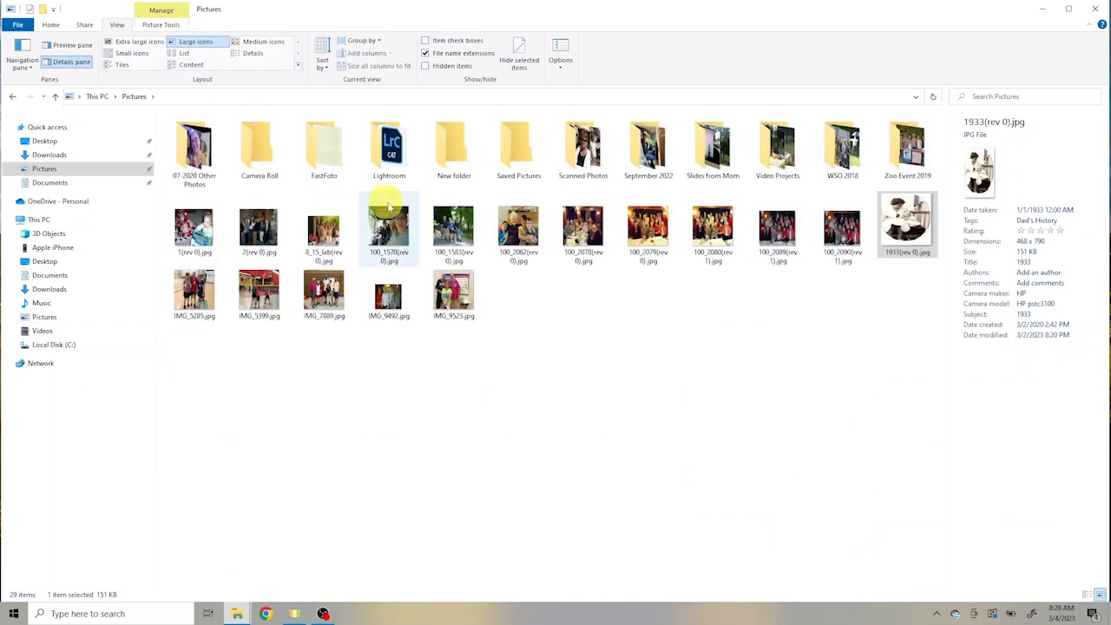
{"action": "mouse_move", "coordinate": [664, 363]}
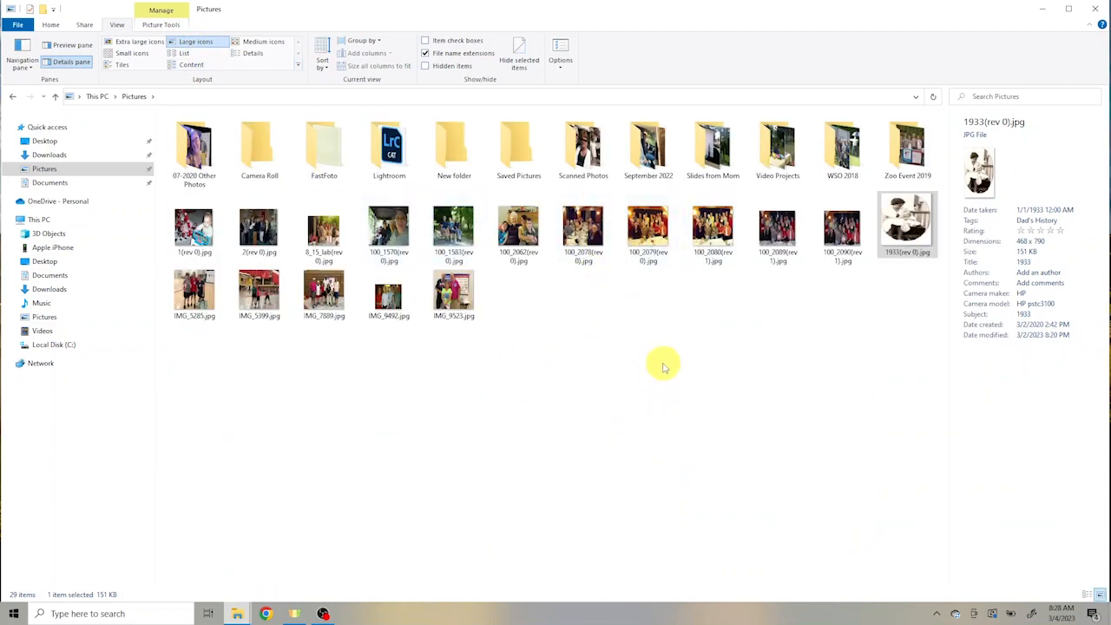
{"action": "mouse_move", "coordinate": [670, 356]}
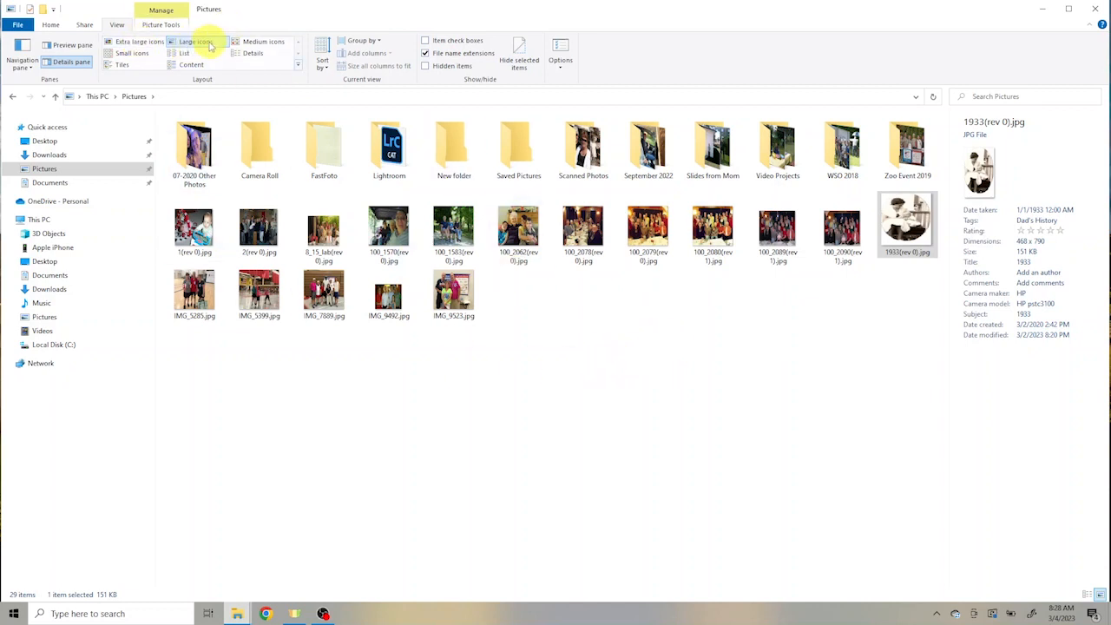
Step: Switch the Pictures folder layout to Details
{"action": "left_click", "coordinate": [253, 53]}
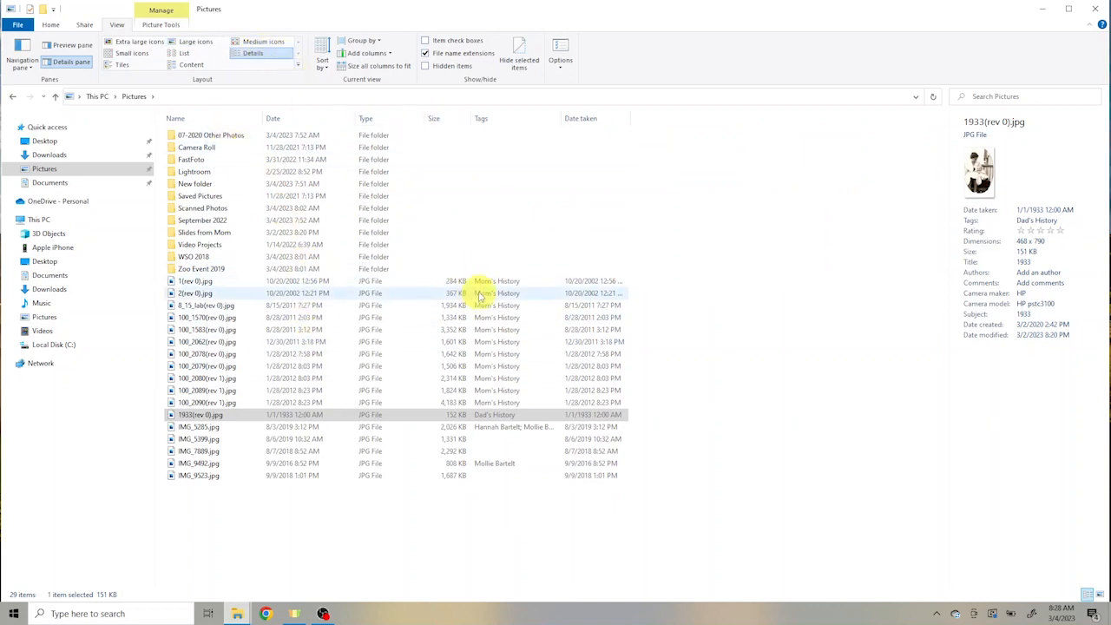
{"action": "mouse_move", "coordinate": [392, 450]}
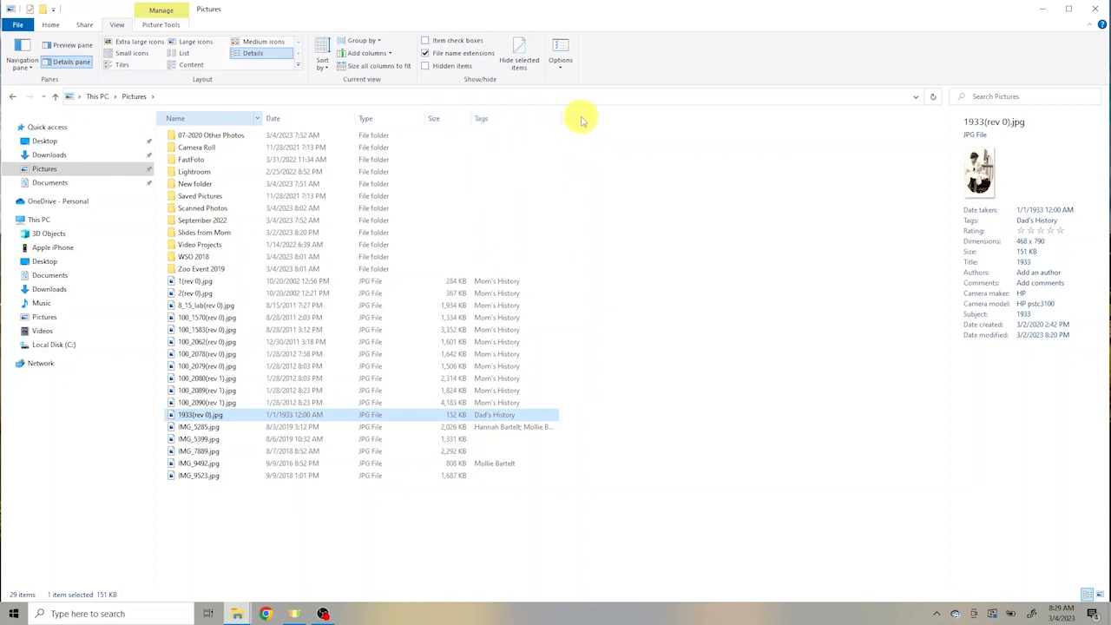
Step: Add the Date taken column to the details list via Choose columns
{"action": "right_click", "coordinate": [481, 118]}
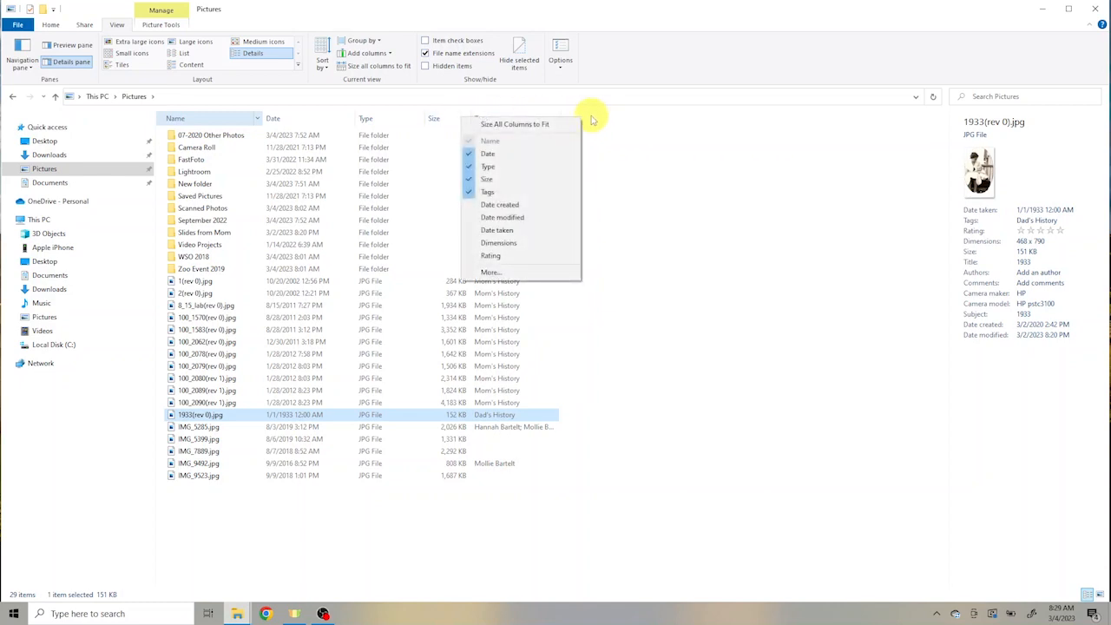
{"action": "mouse_move", "coordinate": [497, 230]}
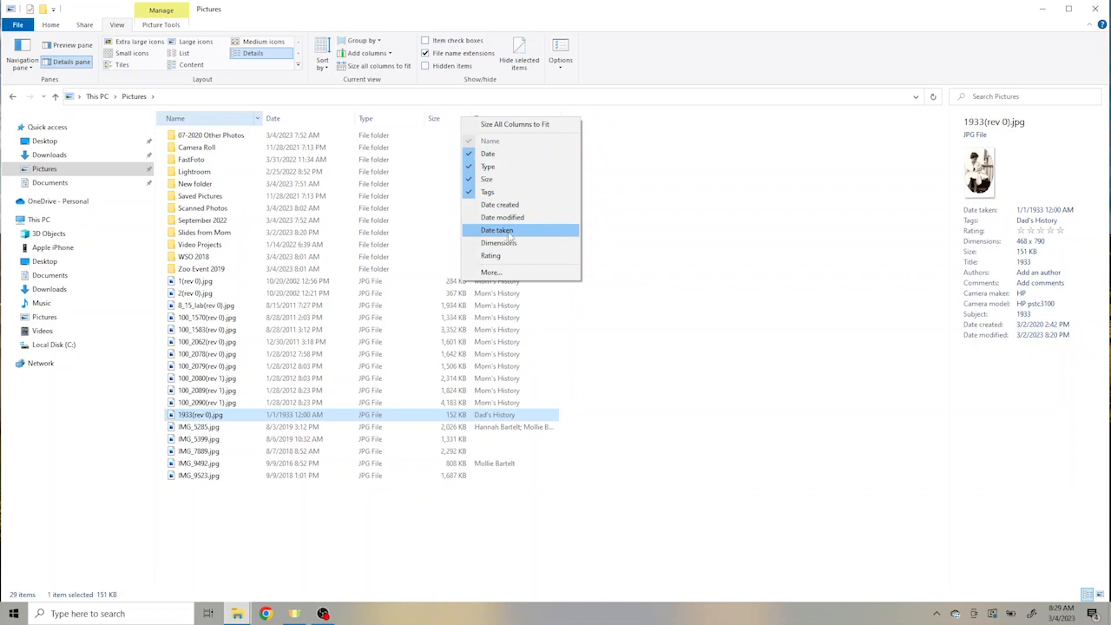
{"action": "mouse_move", "coordinate": [491, 273]}
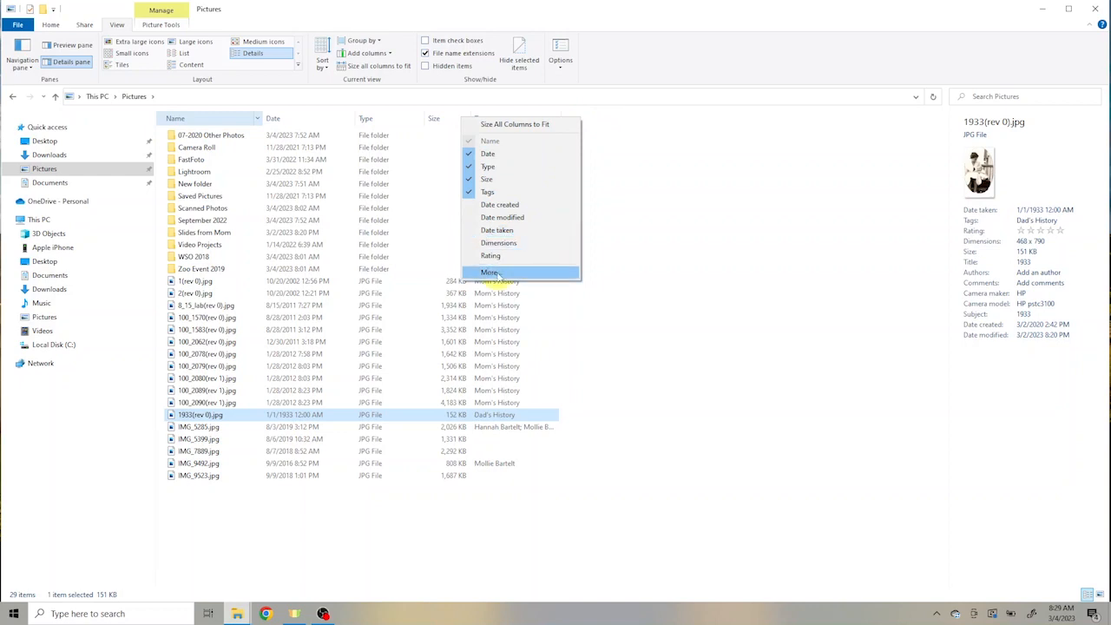
{"action": "left_click", "coordinate": [491, 272]}
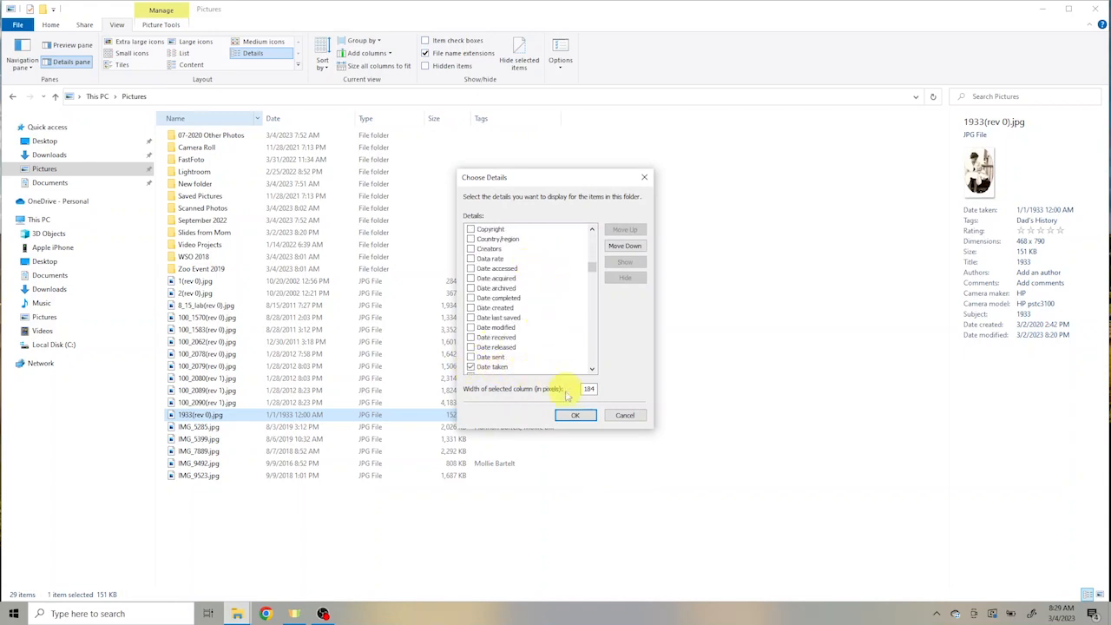
{"action": "left_click", "coordinate": [575, 415]}
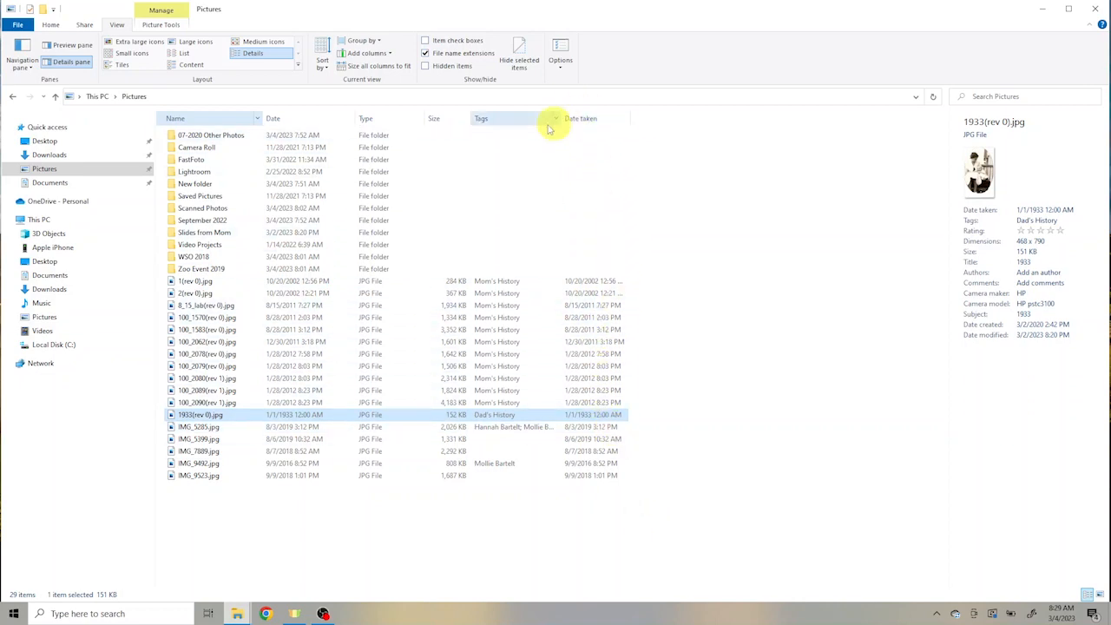
{"action": "mouse_move", "coordinate": [490, 508]}
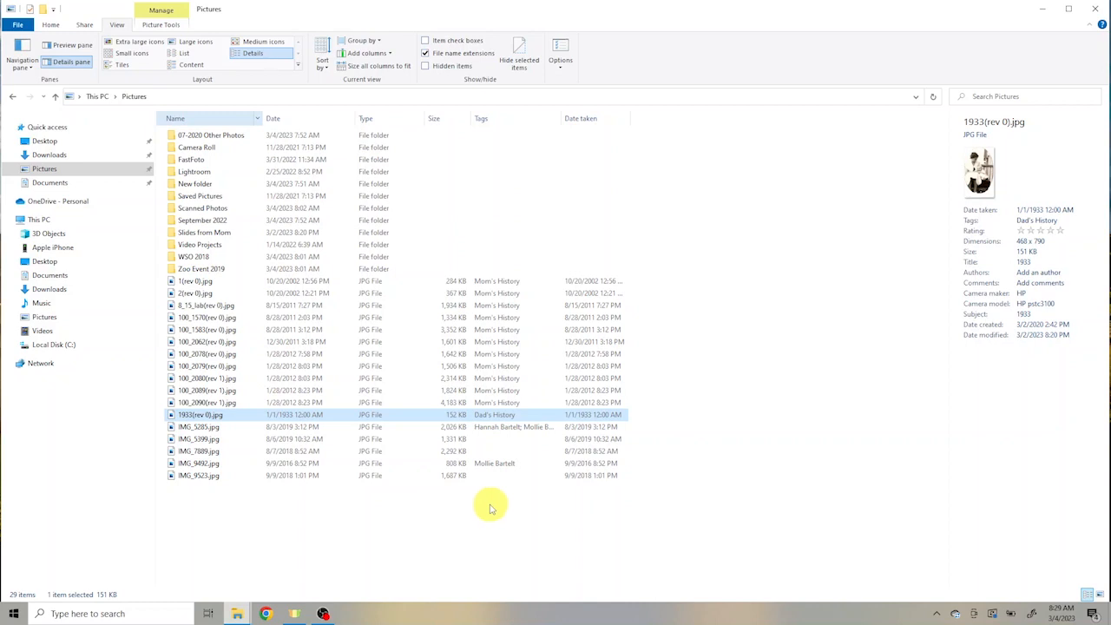
{"action": "mouse_move", "coordinate": [293, 531]}
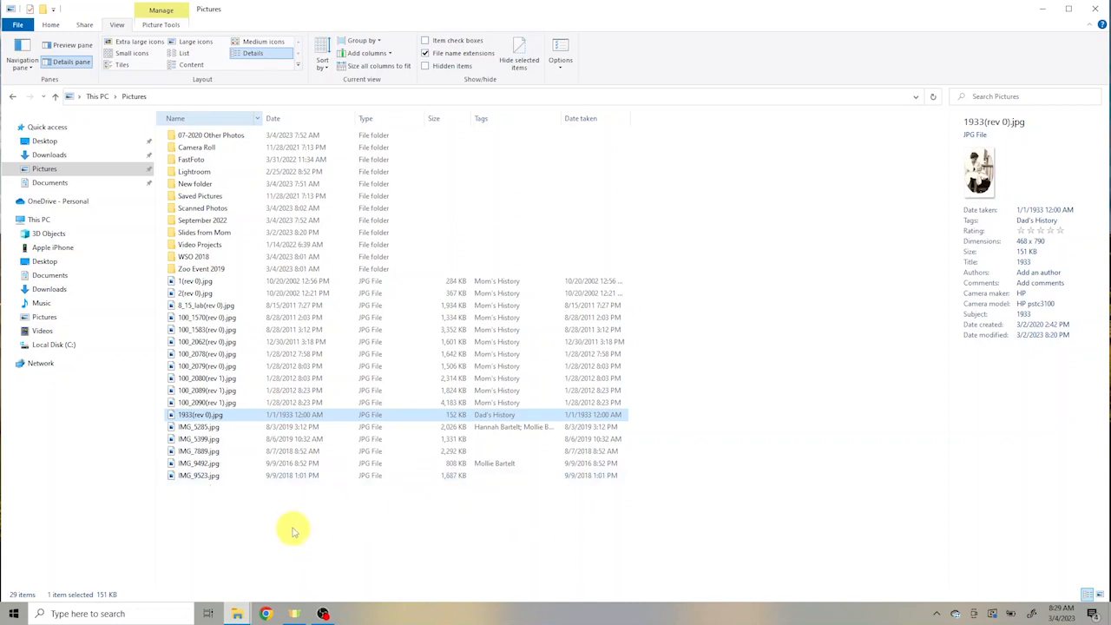
{"action": "mouse_move", "coordinate": [242, 515]}
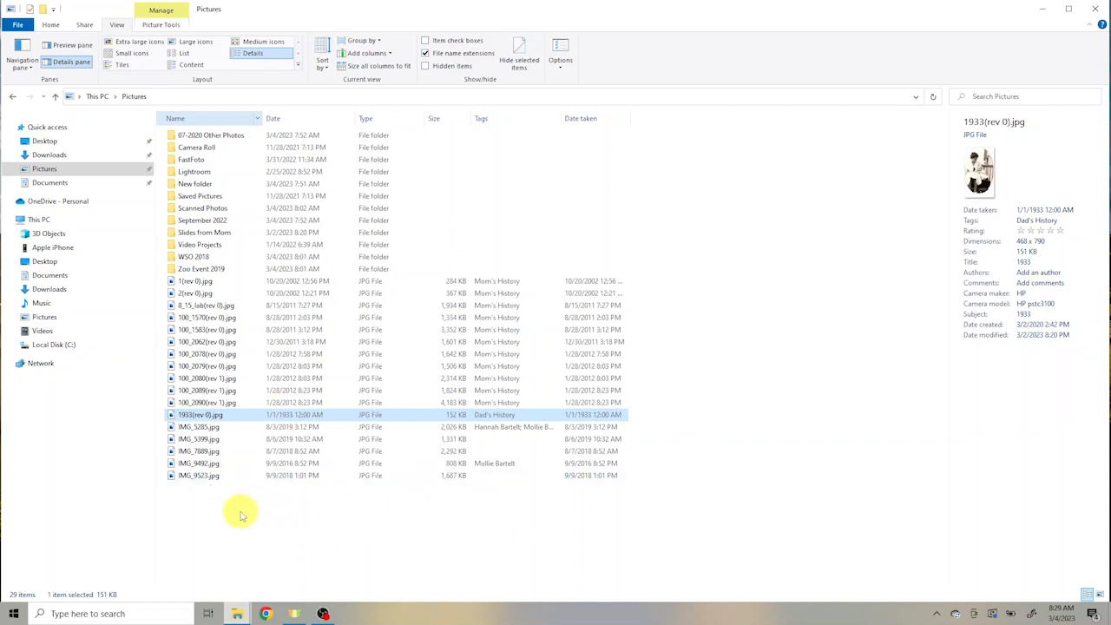
{"action": "right_click", "coordinate": [243, 512]}
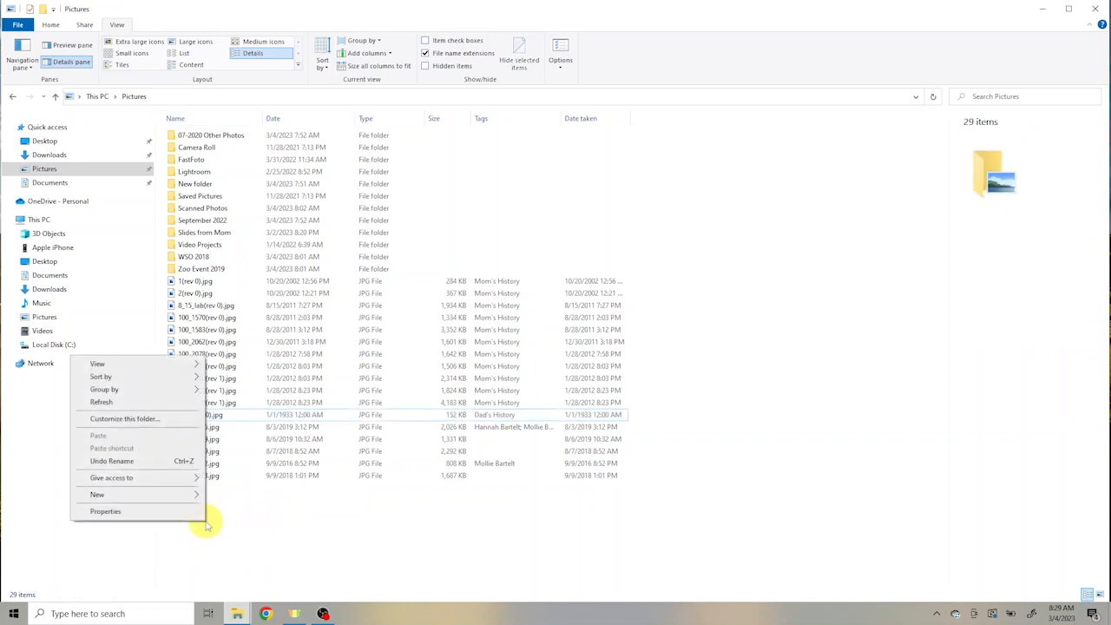
{"action": "mouse_move", "coordinate": [252, 536]}
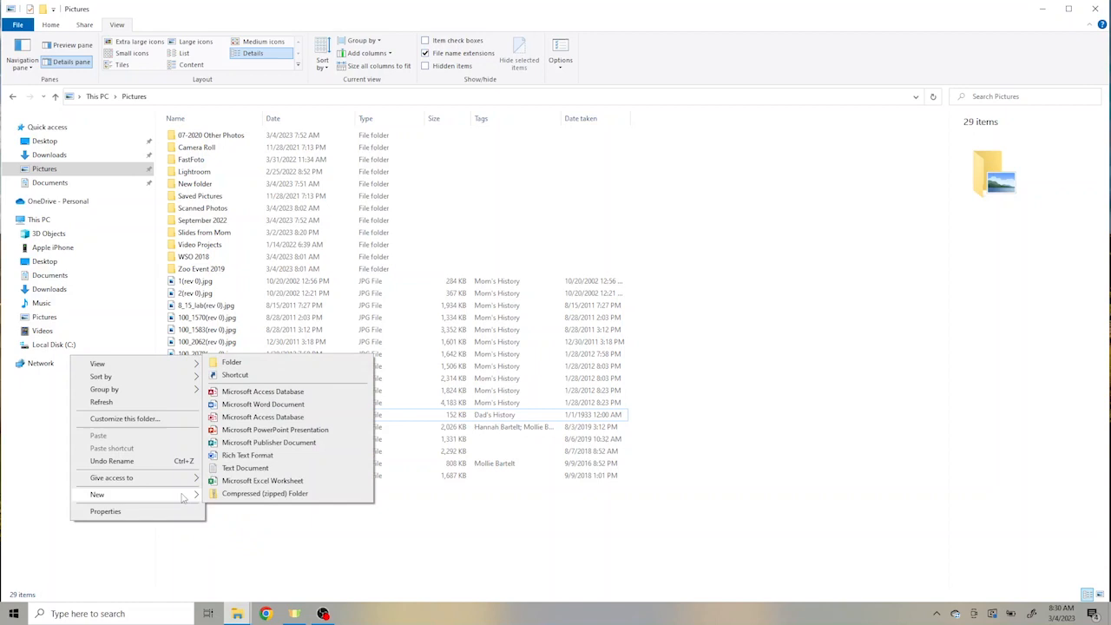
{"action": "mouse_move", "coordinate": [232, 361]}
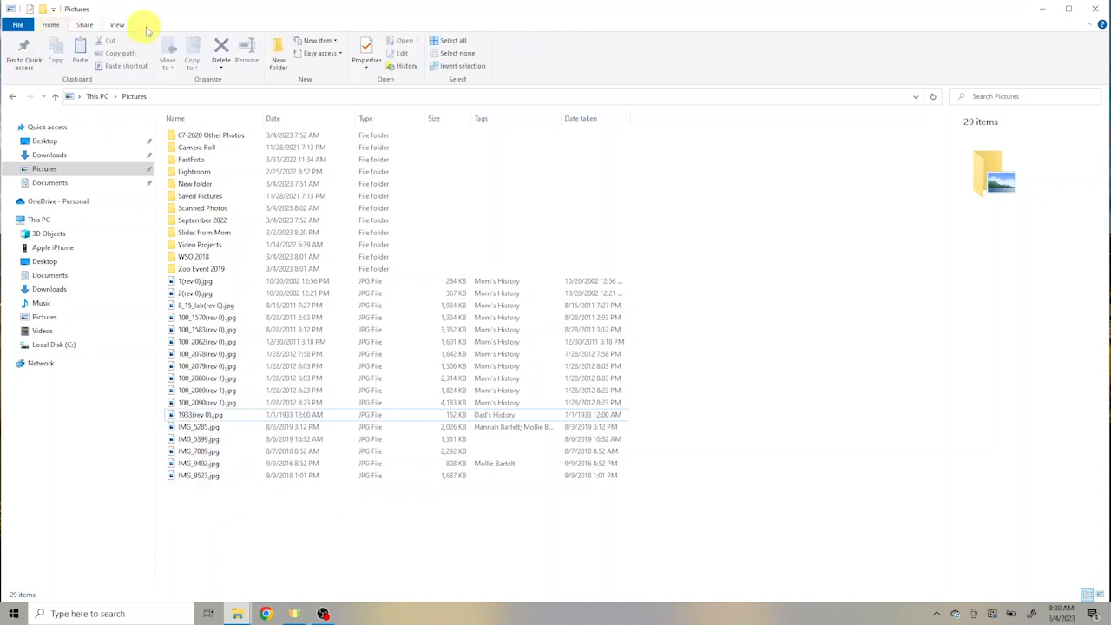
{"action": "mouse_move", "coordinate": [278, 54]}
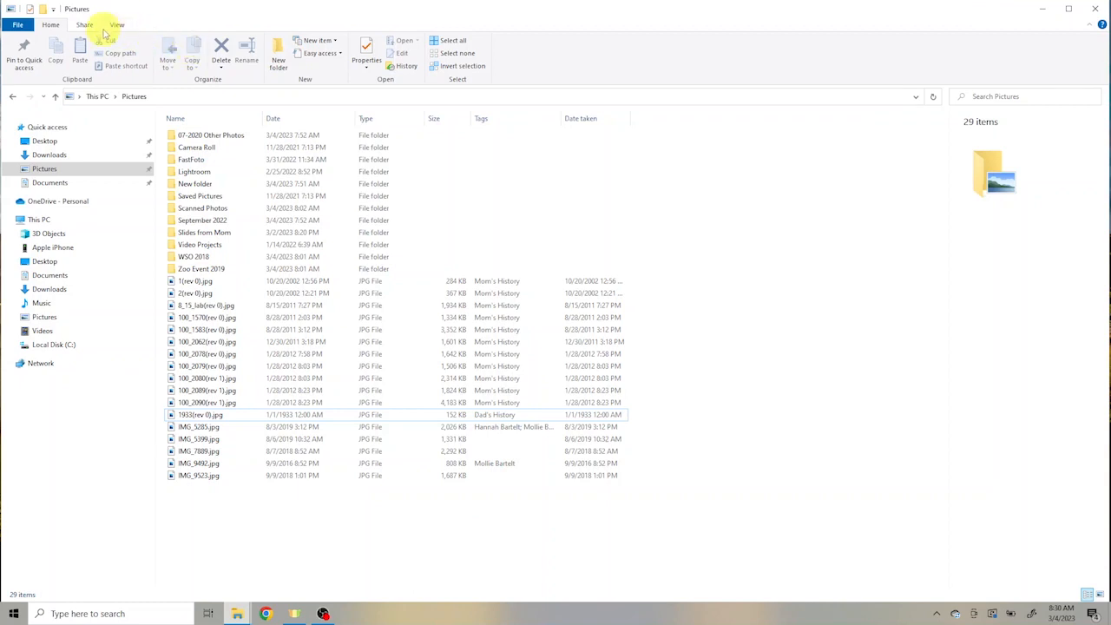
{"action": "left_click", "coordinate": [116, 24]}
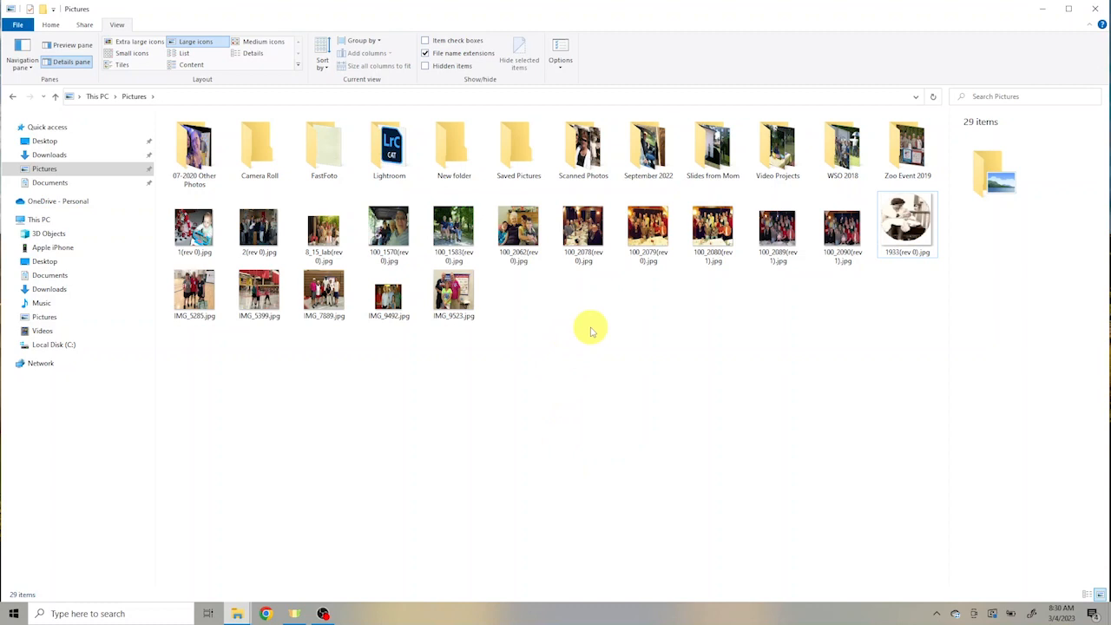
{"action": "mouse_move", "coordinate": [583, 165]}
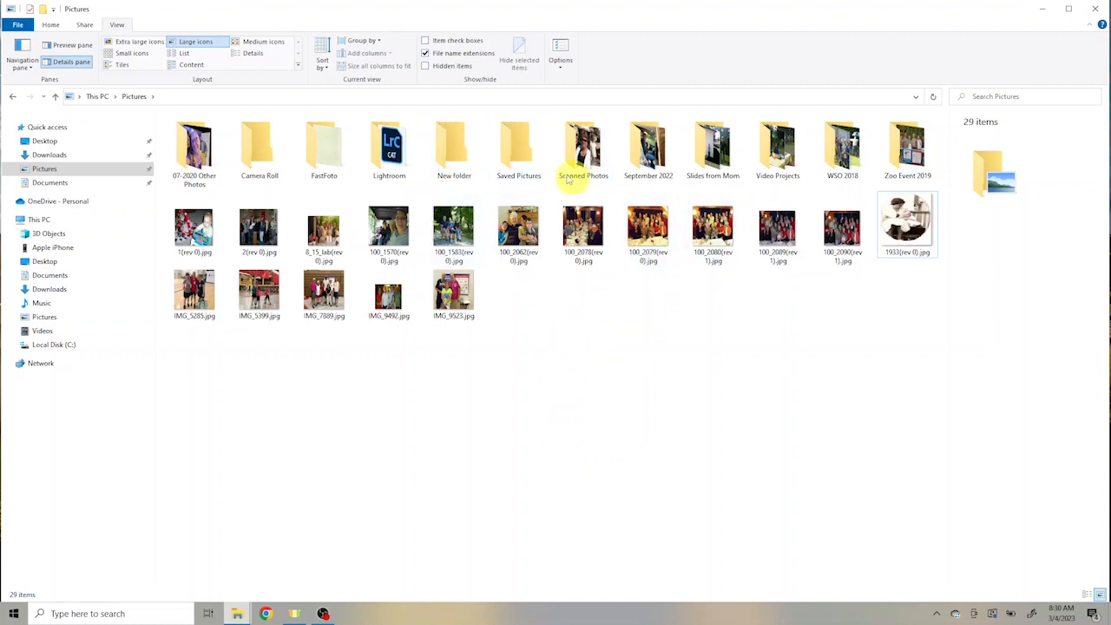
{"action": "mouse_move", "coordinate": [341, 367]}
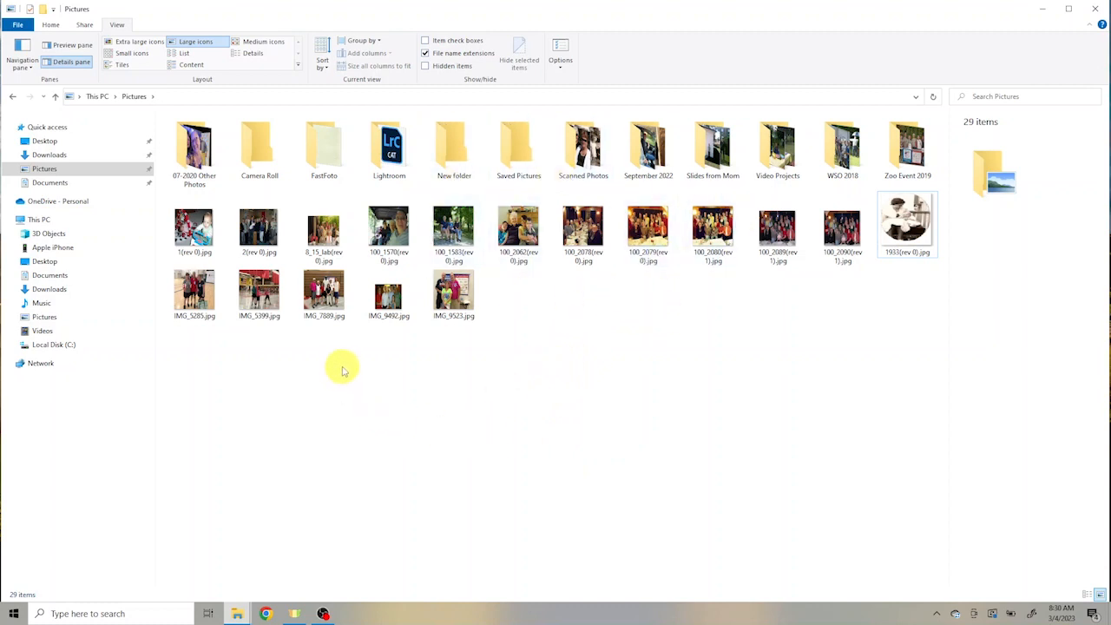
Step: Delete the New folder, Saved Pictures and Camera Roll folders
{"action": "left_click", "coordinate": [453, 147]}
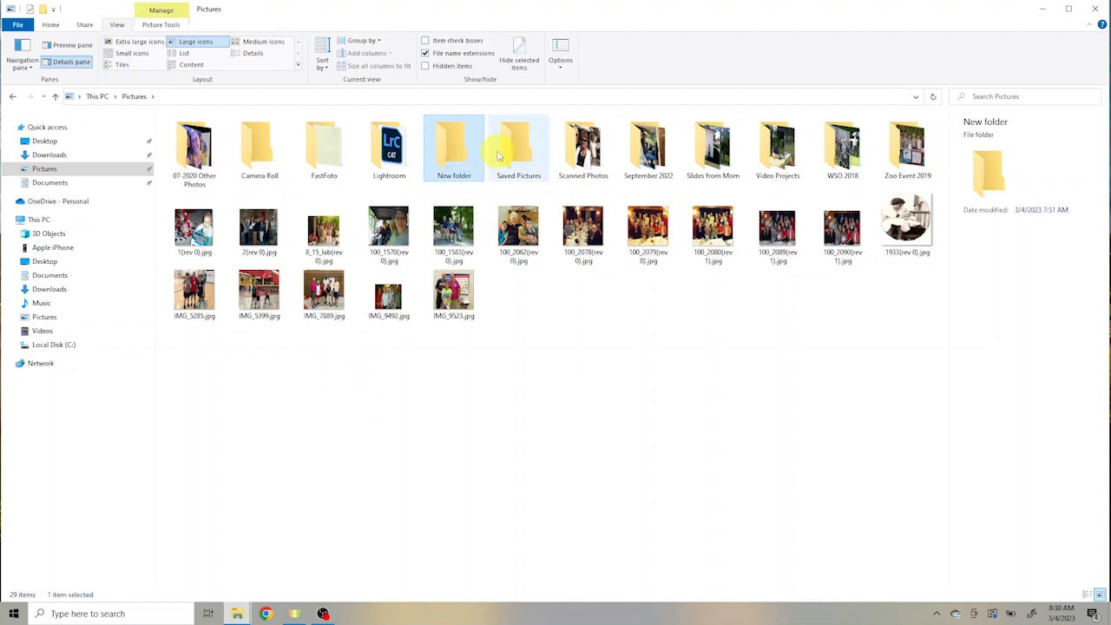
{"action": "mouse_move", "coordinate": [453, 147]}
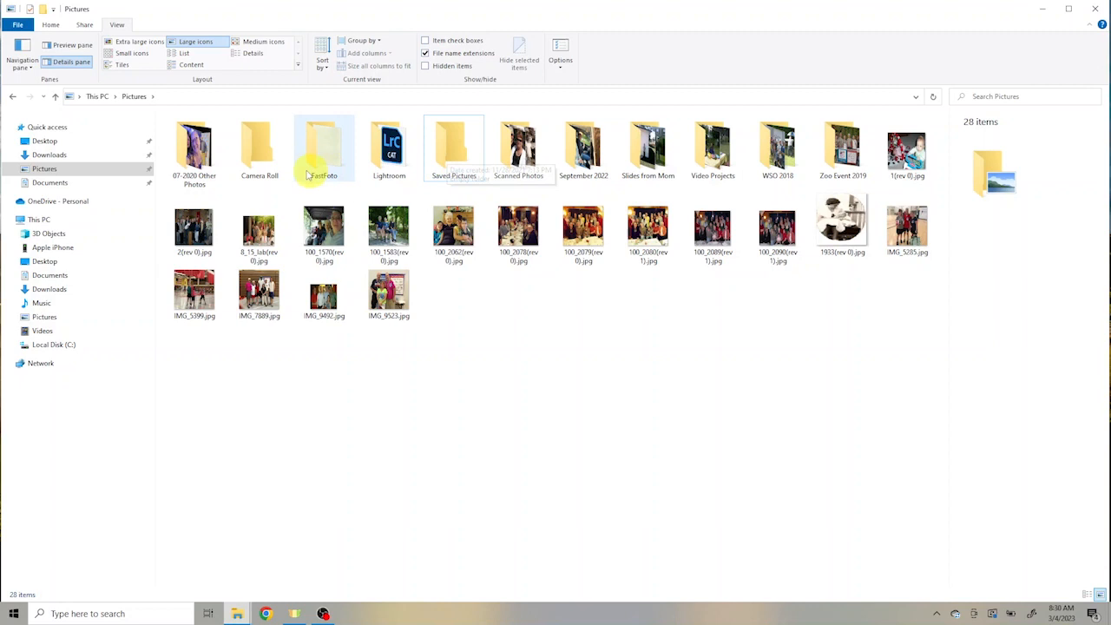
{"action": "left_click", "coordinate": [453, 147]}
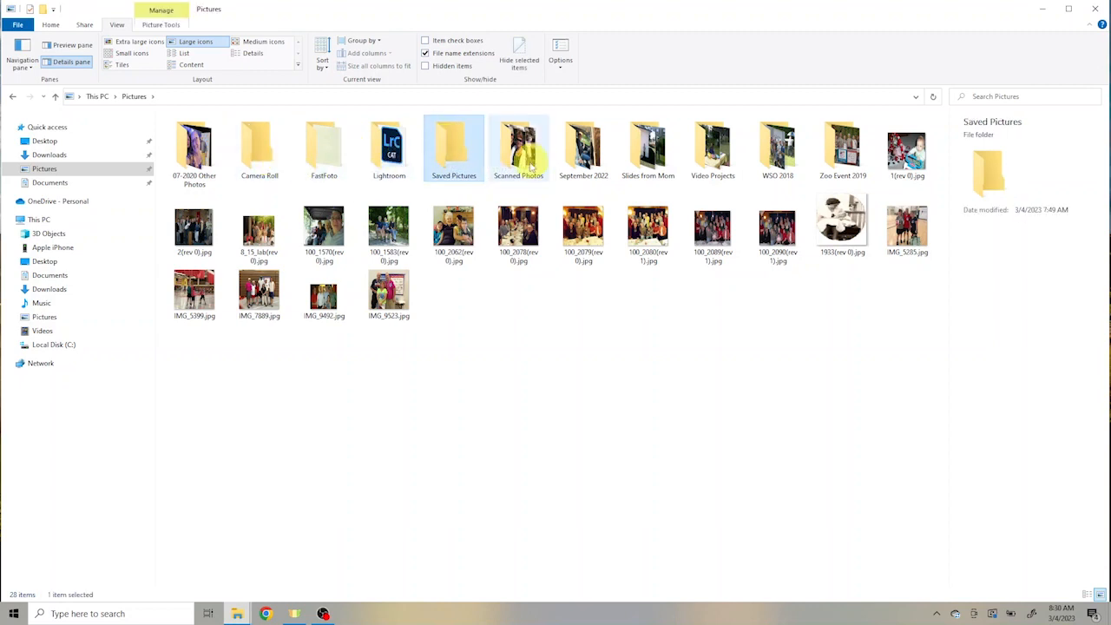
{"action": "mouse_move", "coordinate": [447, 148]}
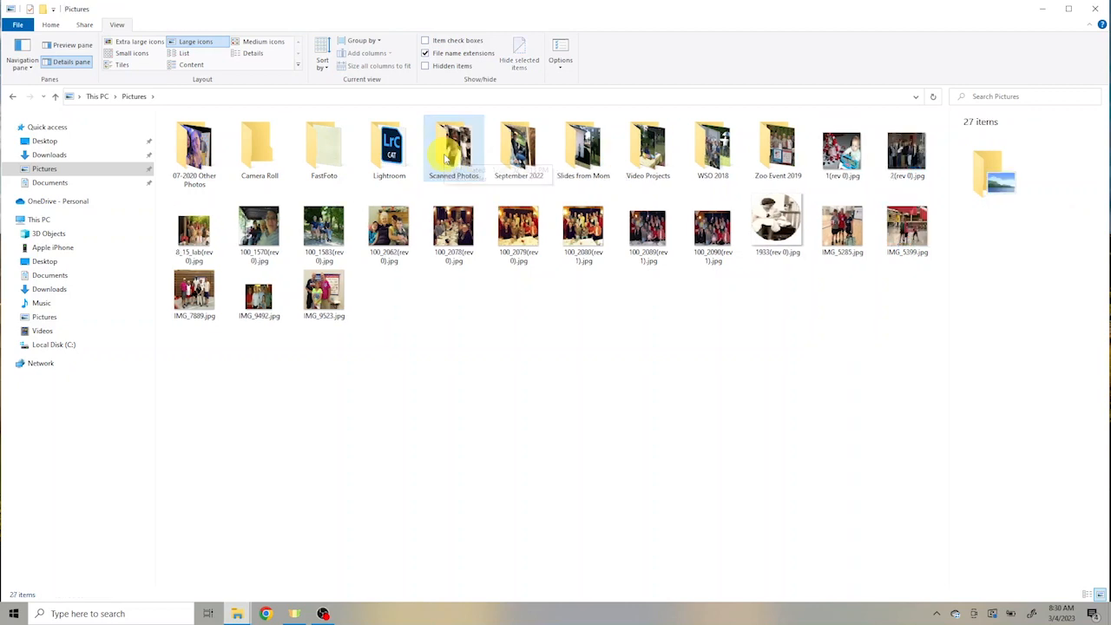
{"action": "left_click", "coordinate": [259, 148]}
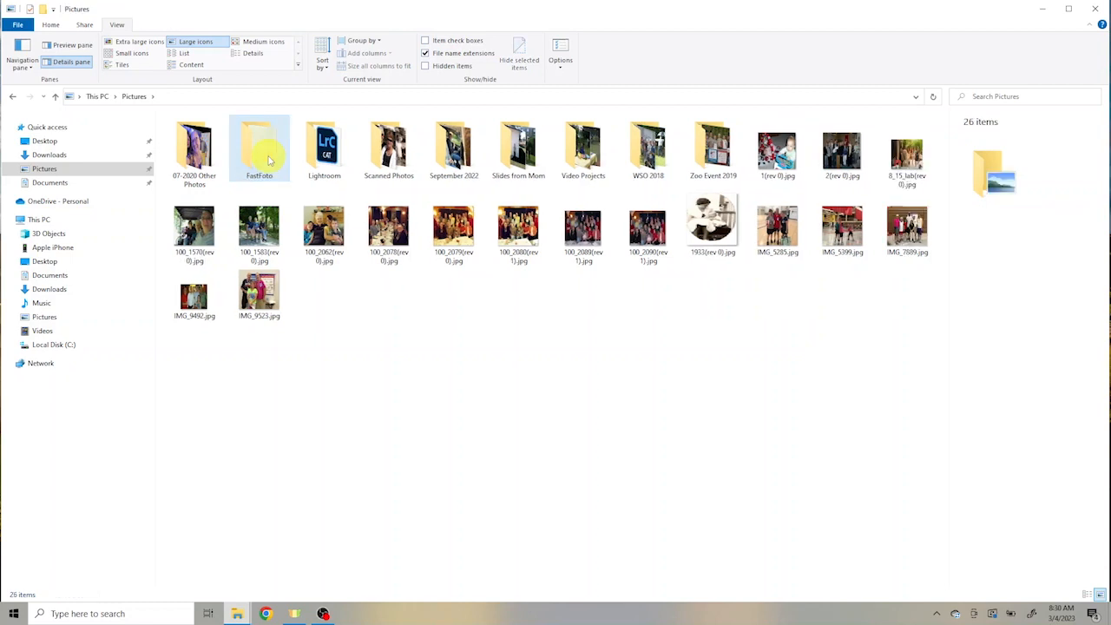
{"action": "mouse_move", "coordinate": [291, 266]}
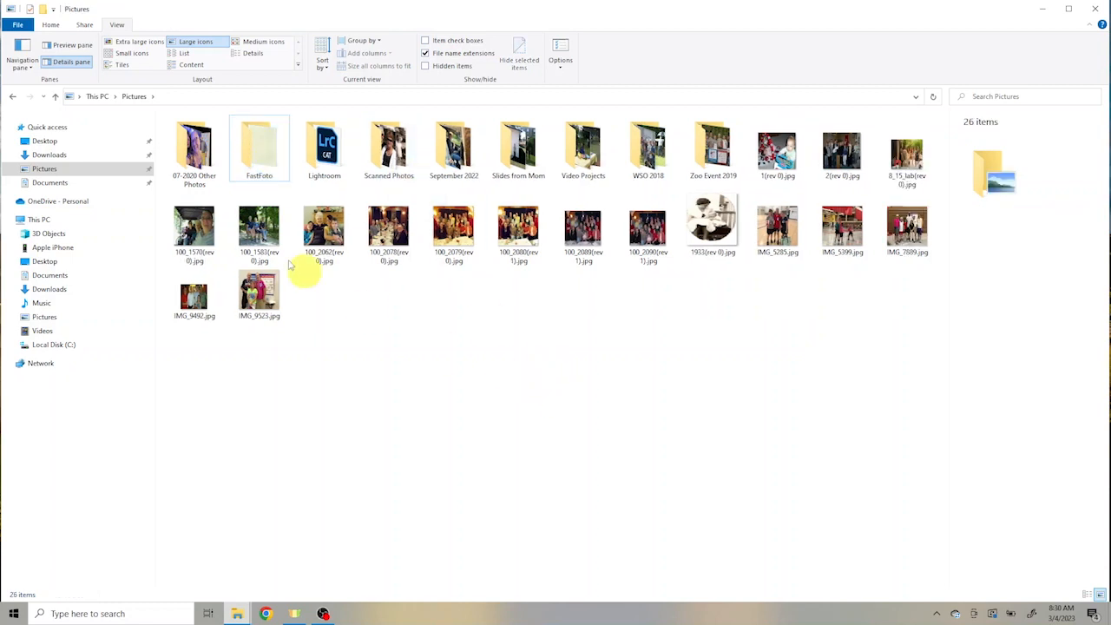
{"action": "mouse_move", "coordinate": [194, 147]}
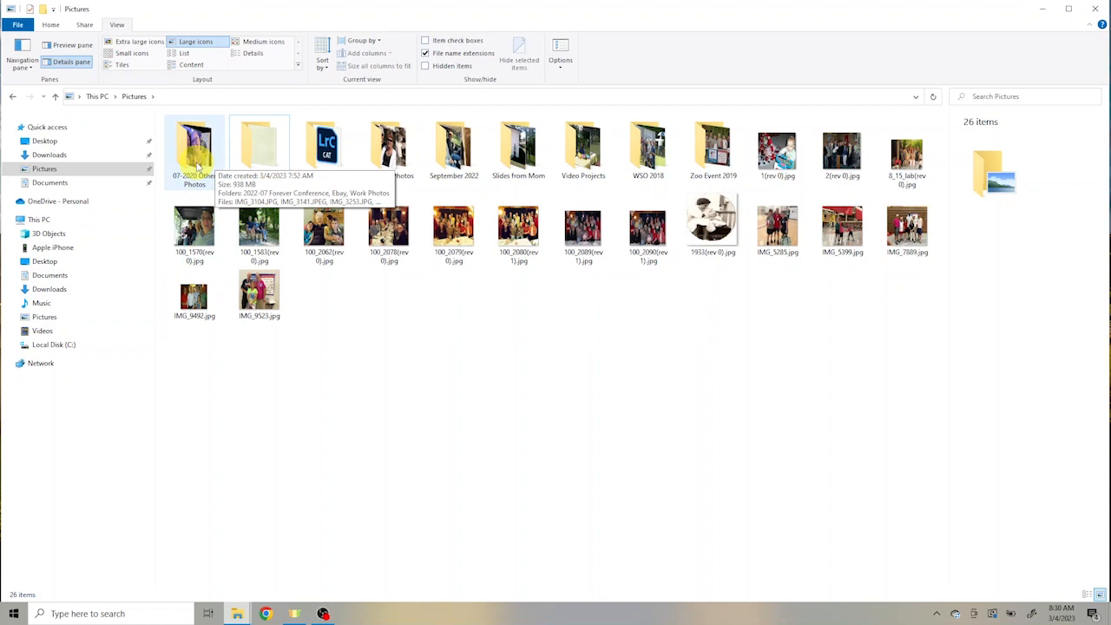
Step: Rename folders to 2020-07 Other Photos, 2022-09 September Photos, 2018 WSO Photos, 2019-09 Zoo Event
{"action": "left_click", "coordinate": [195, 149]}
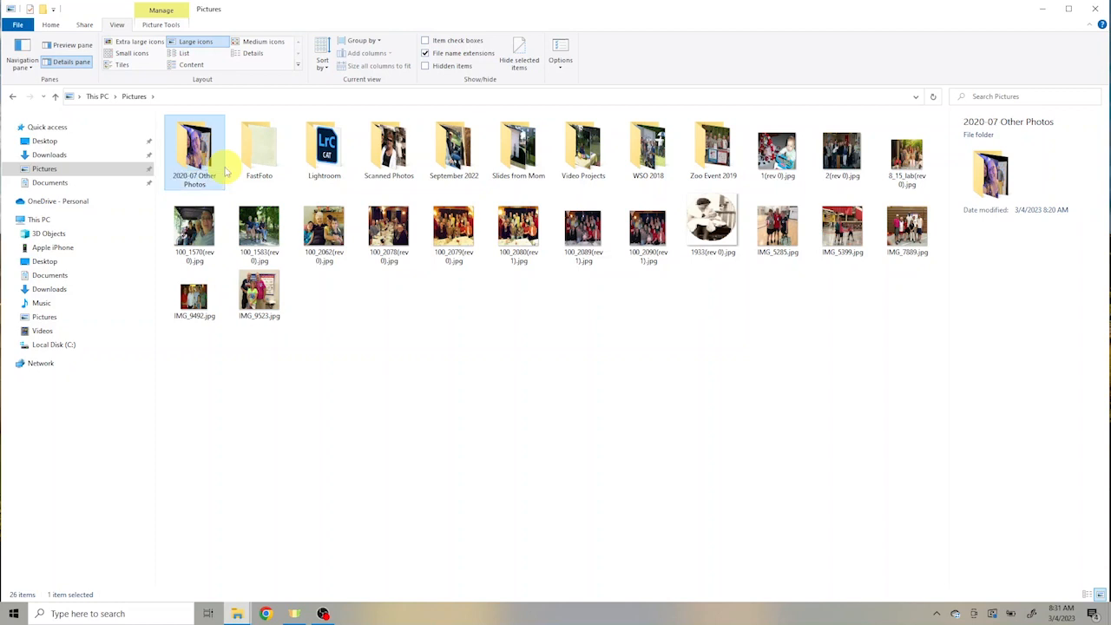
{"action": "left_click", "coordinate": [453, 147]}
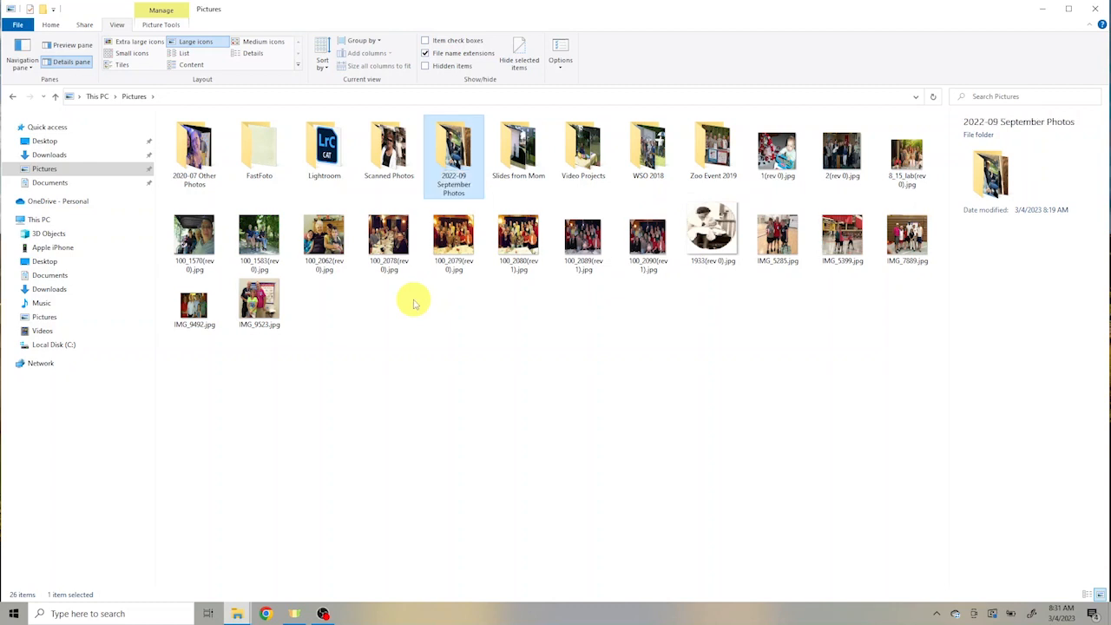
{"action": "left_click", "coordinate": [648, 148]}
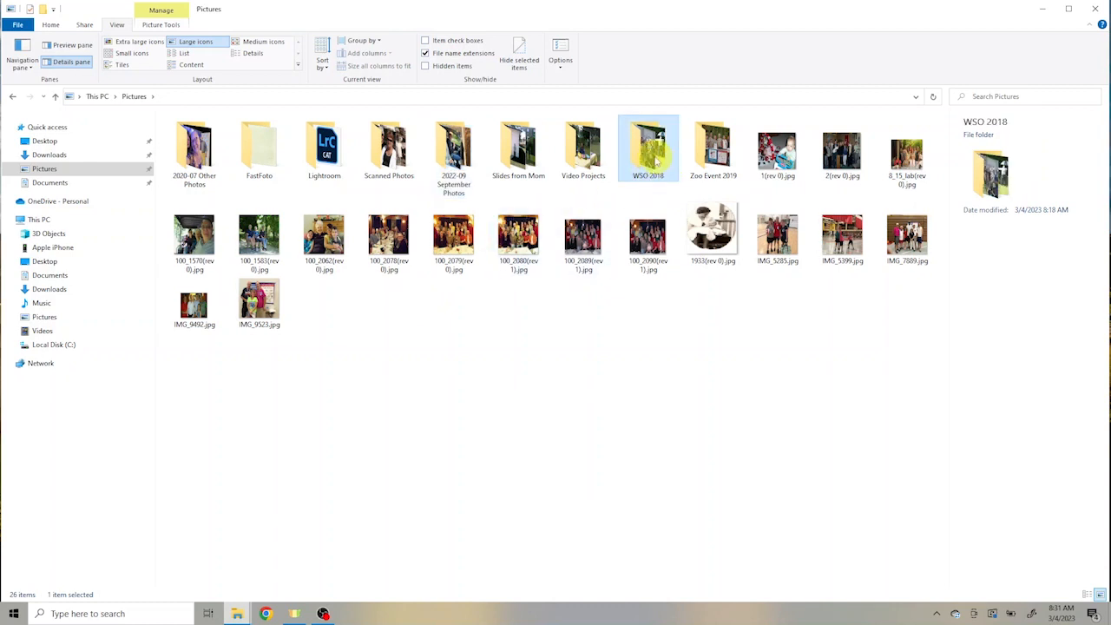
{"action": "right_click", "coordinate": [649, 147]}
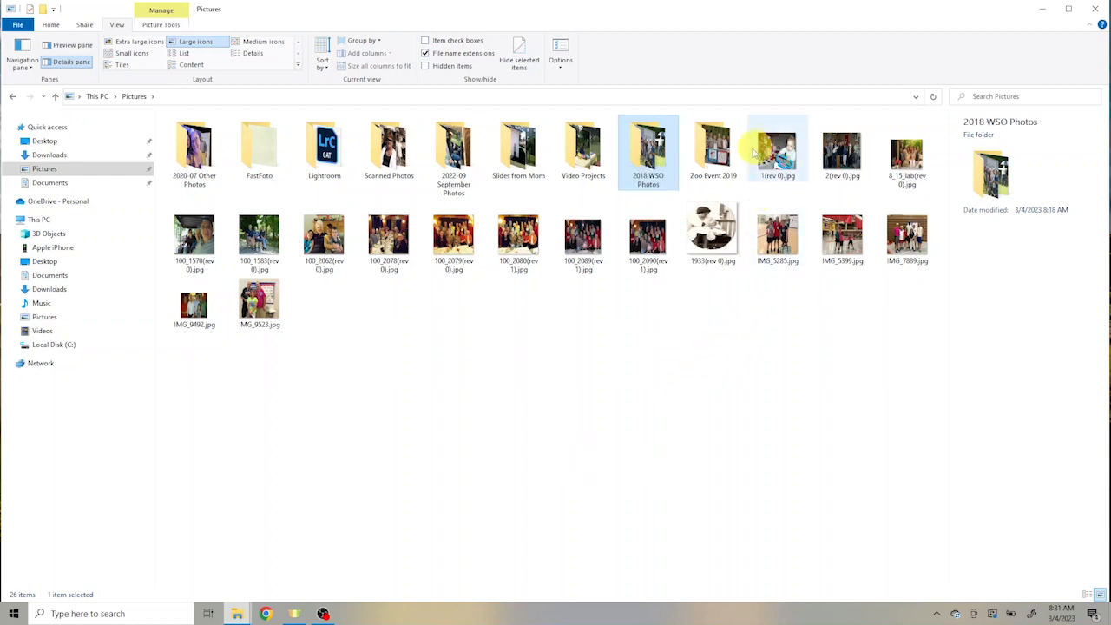
{"action": "right_click", "coordinate": [712, 148]}
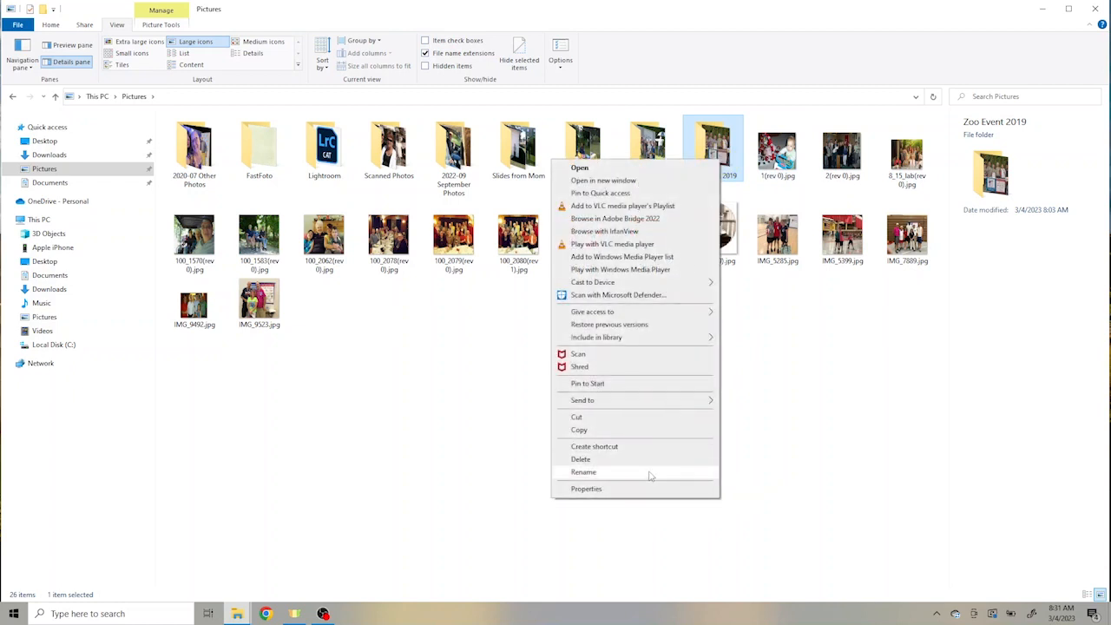
{"action": "left_click", "coordinate": [584, 471]}
{"action": "type", "text": "2019-09 "}
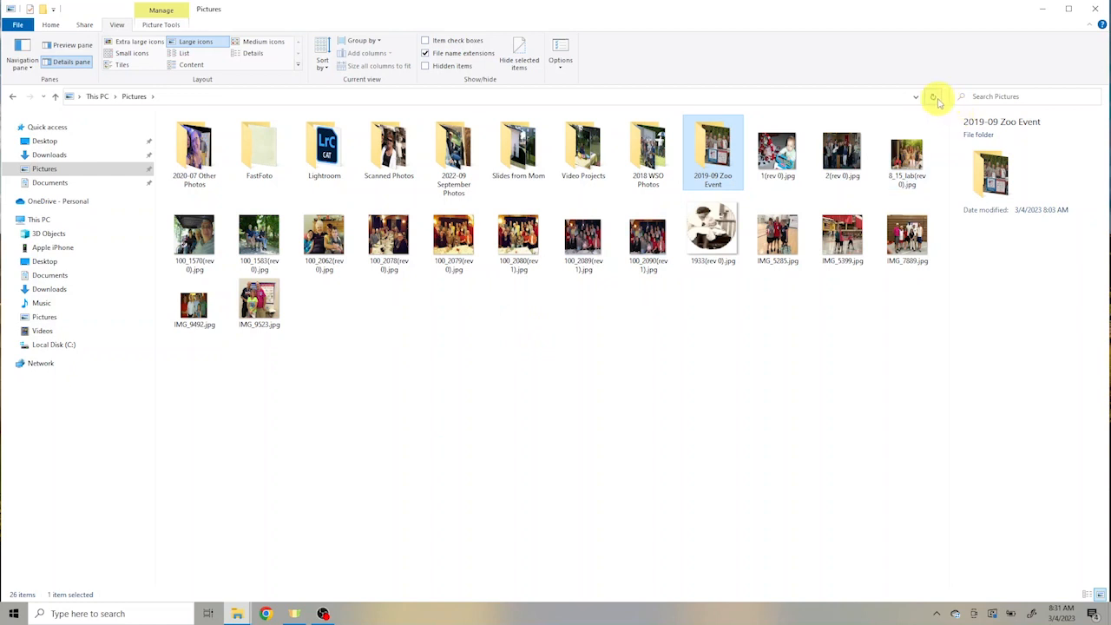
{"action": "mouse_move", "coordinate": [935, 96]}
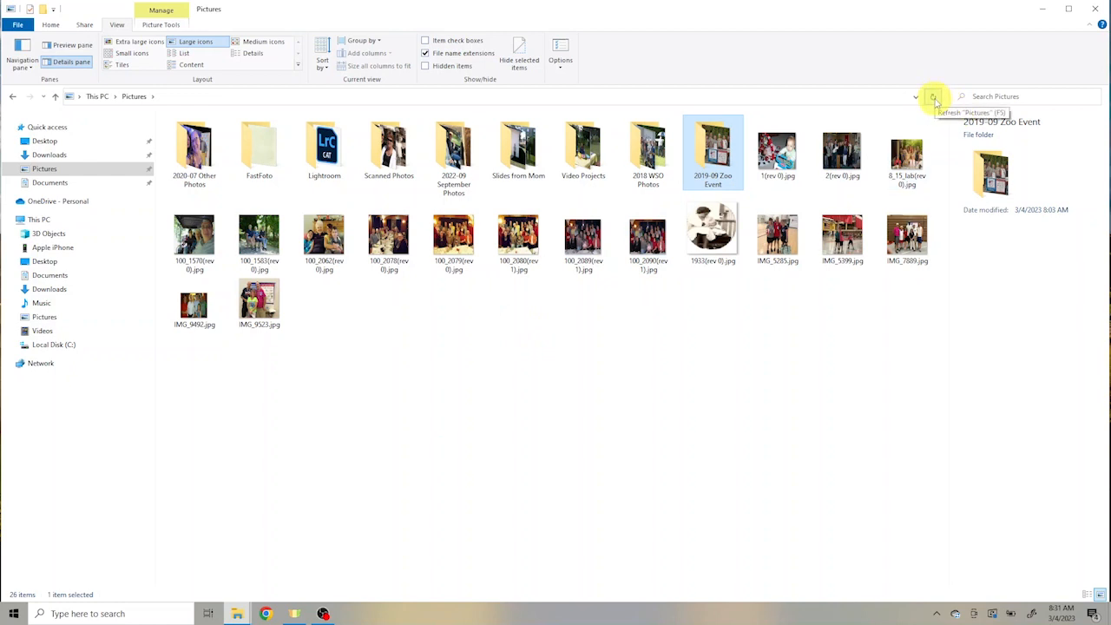
Step: Refresh Pictures so renamed folders re-sort, then show contents as large icons
{"action": "left_click", "coordinate": [935, 96]}
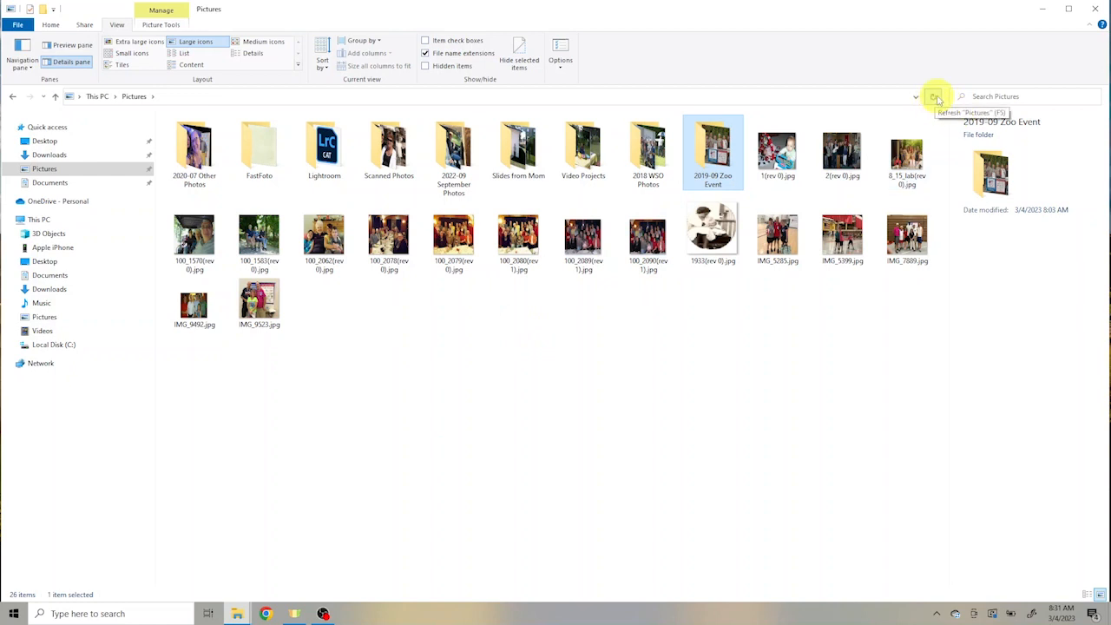
{"action": "left_click", "coordinate": [933, 97]}
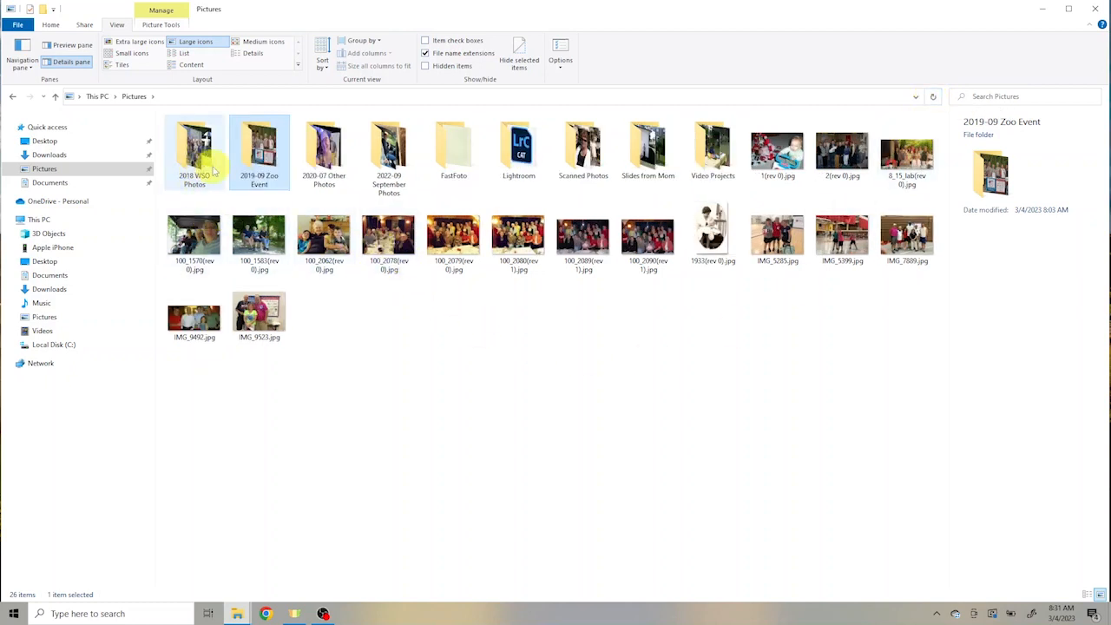
{"action": "mouse_move", "coordinate": [224, 117]}
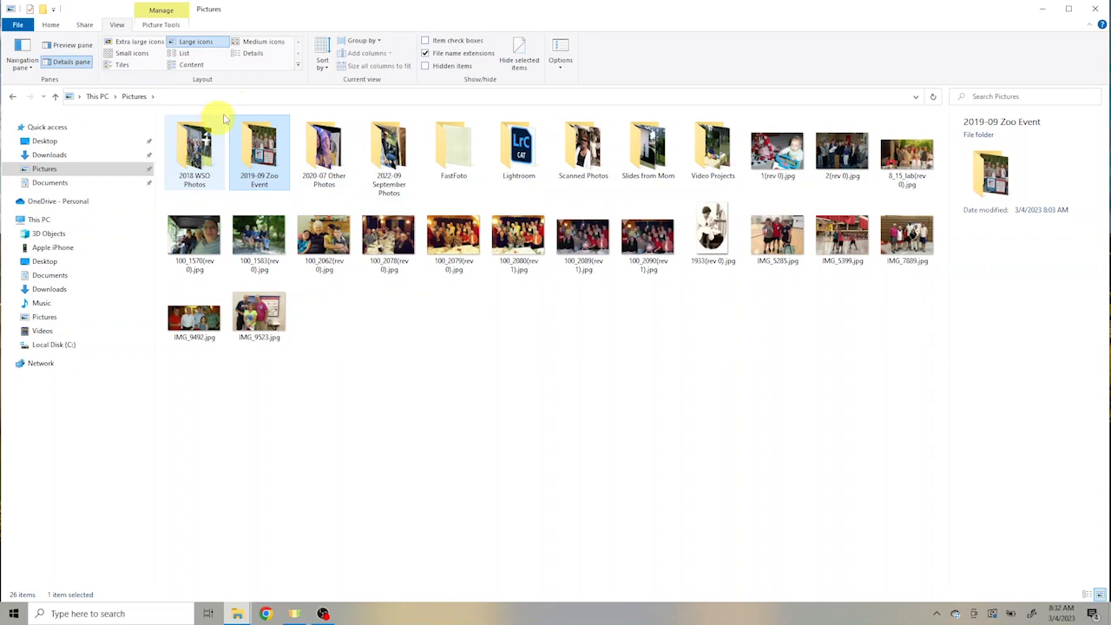
{"action": "left_click", "coordinate": [252, 53]}
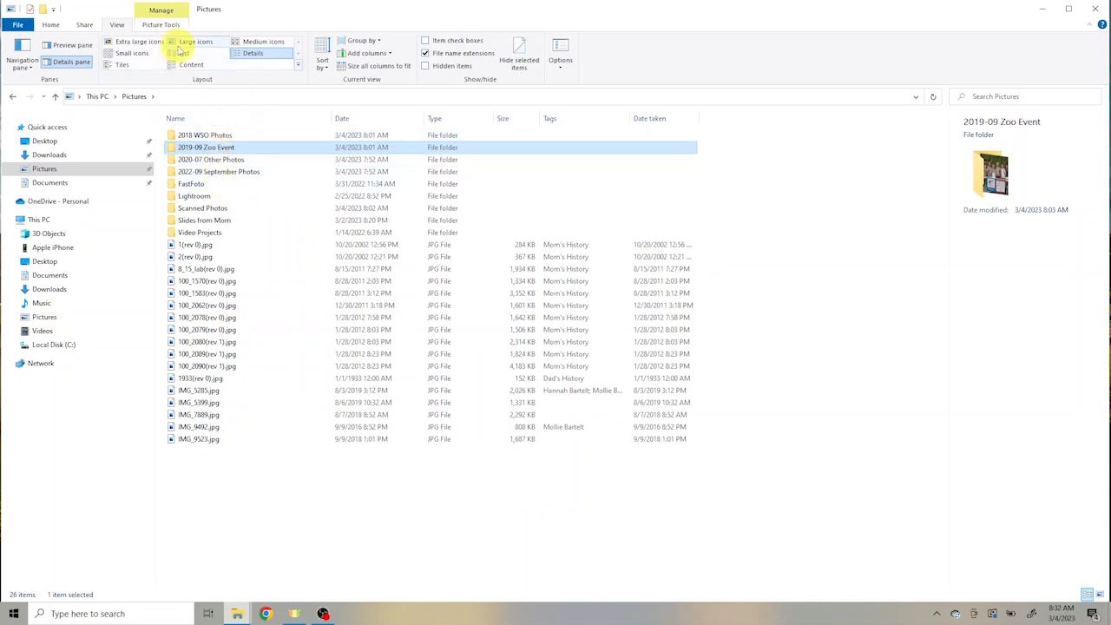
{"action": "left_click", "coordinate": [195, 41]}
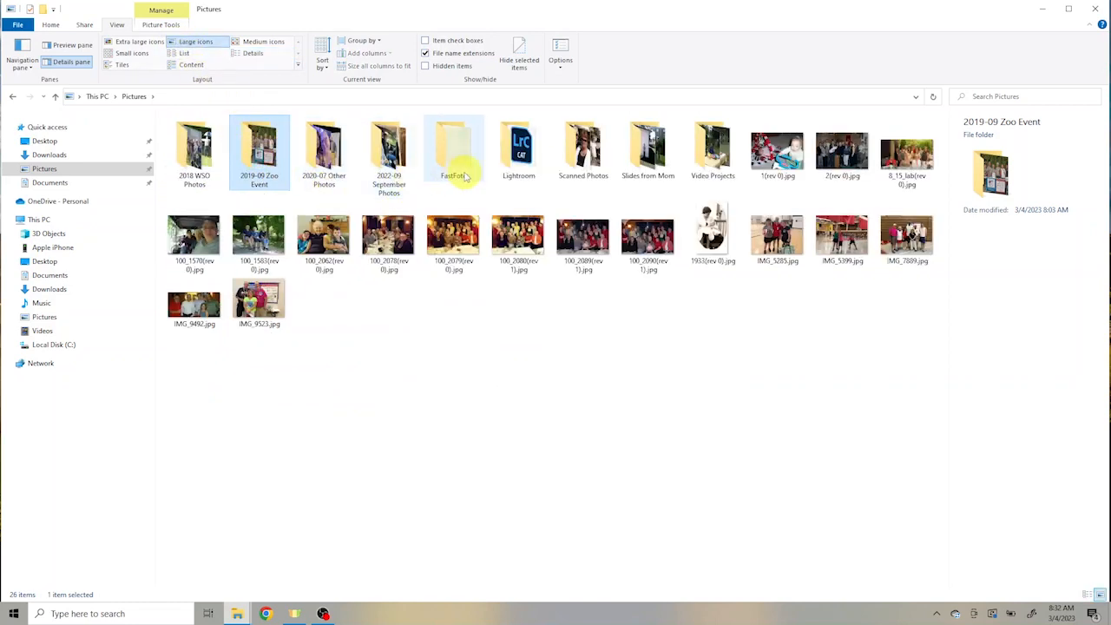
{"action": "mouse_move", "coordinate": [519, 148]}
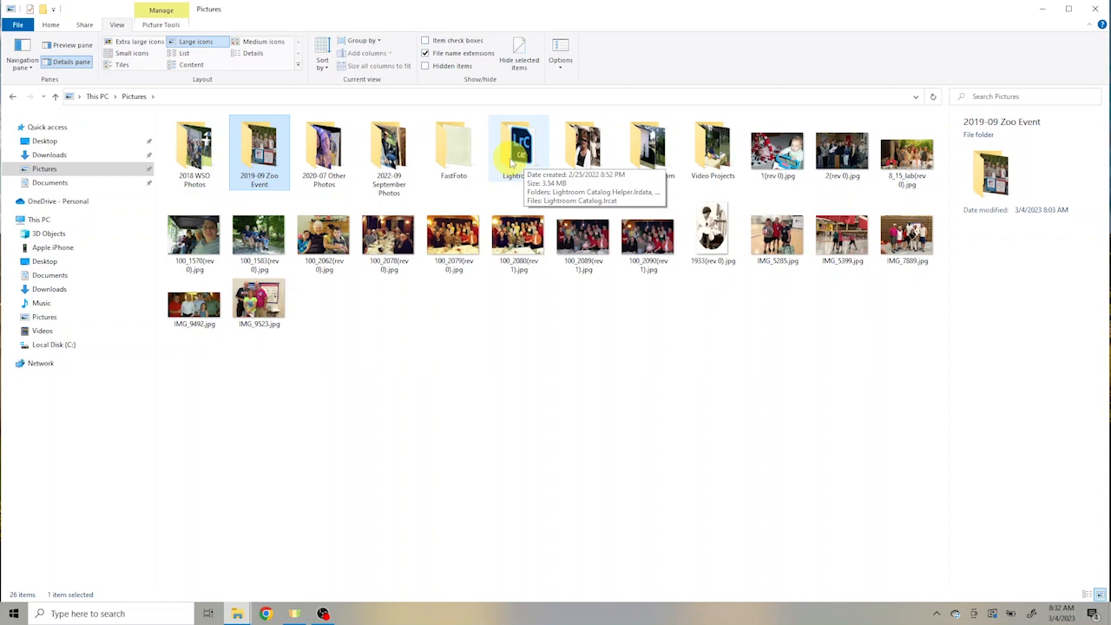
Step: Inspect the Lightroom folder, return to Pictures, and delete Lightroom and FastFoto
{"action": "double_click", "coordinate": [519, 148]}
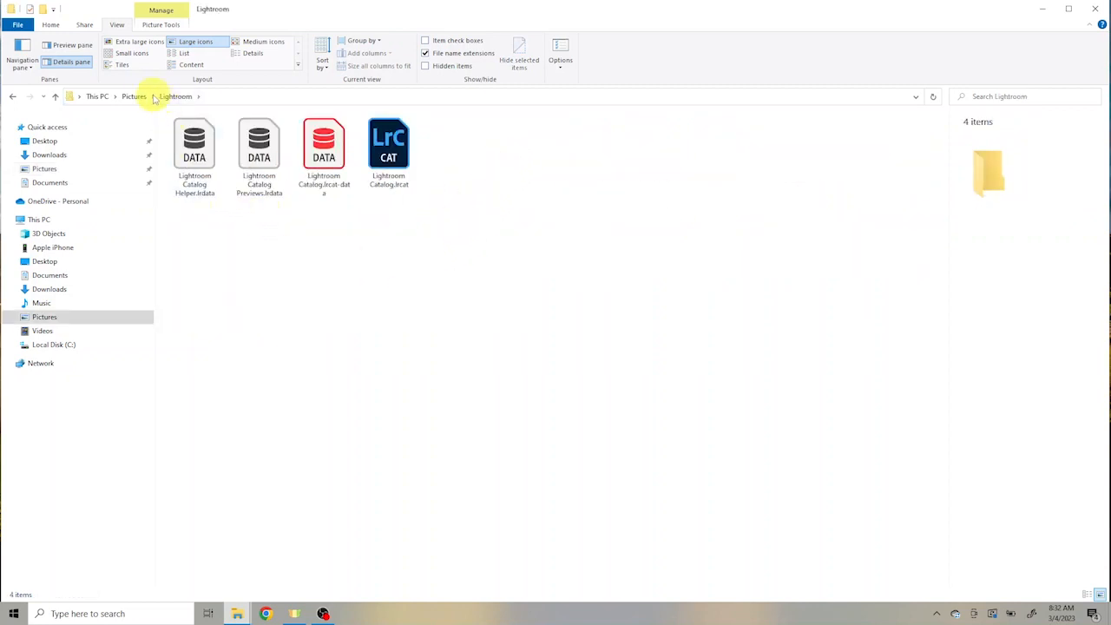
{"action": "mouse_move", "coordinate": [134, 97]}
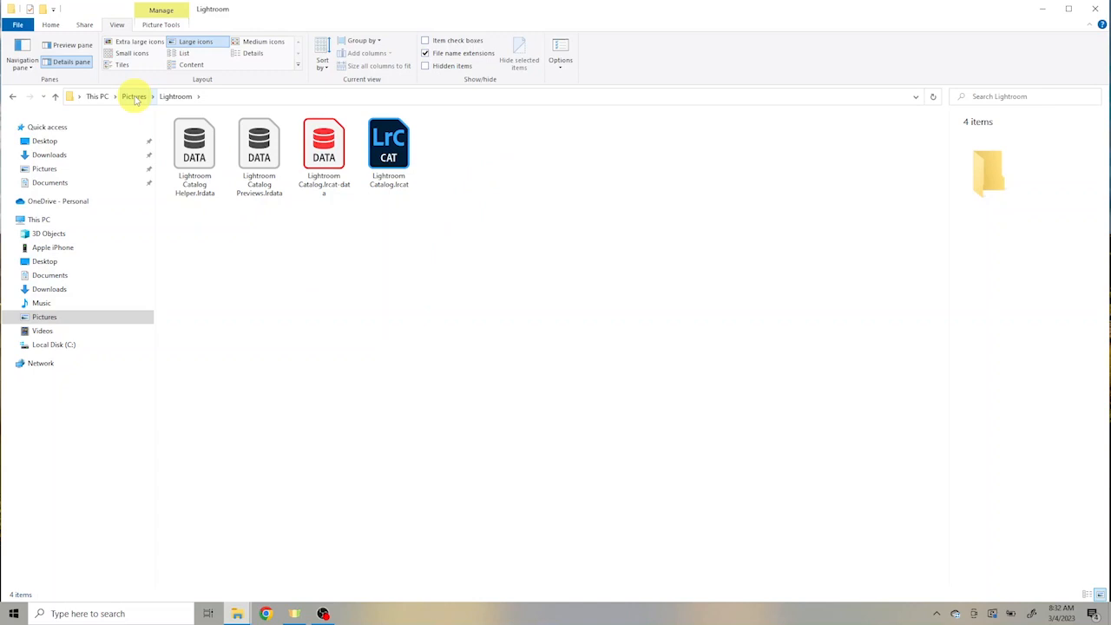
{"action": "left_click", "coordinate": [194, 152]}
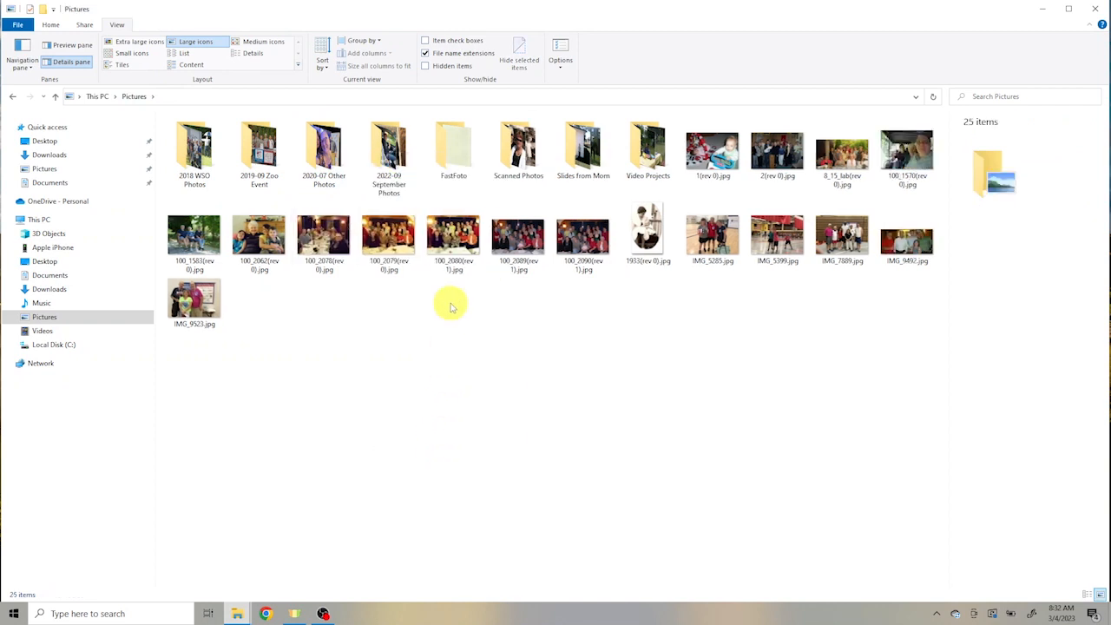
{"action": "mouse_move", "coordinate": [453, 143]}
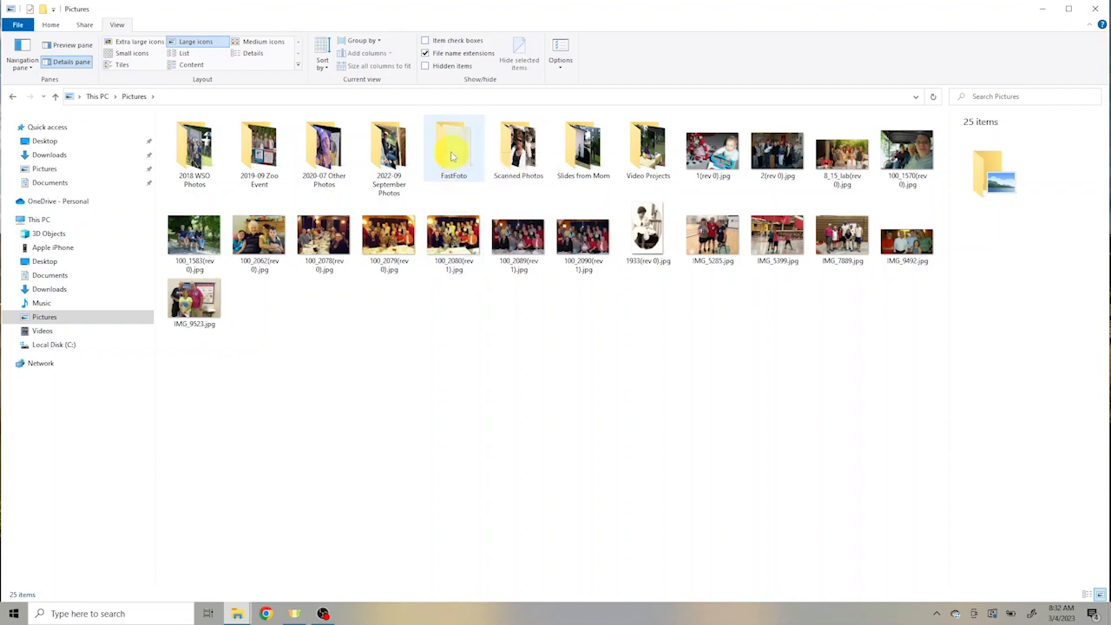
{"action": "mouse_move", "coordinate": [453, 147]}
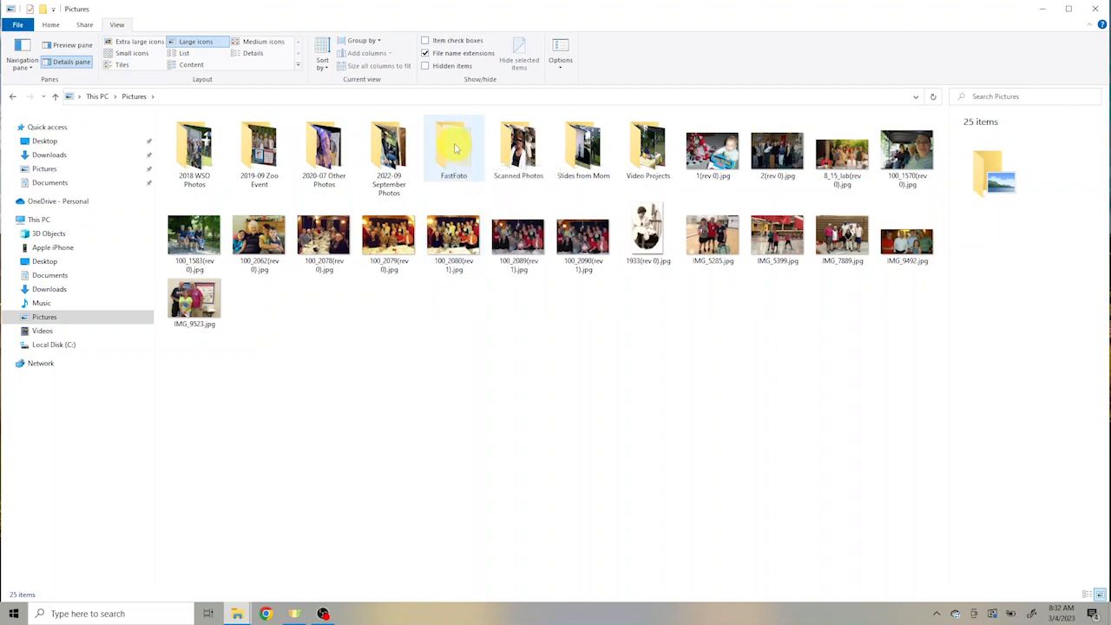
{"action": "left_click", "coordinate": [453, 148]}
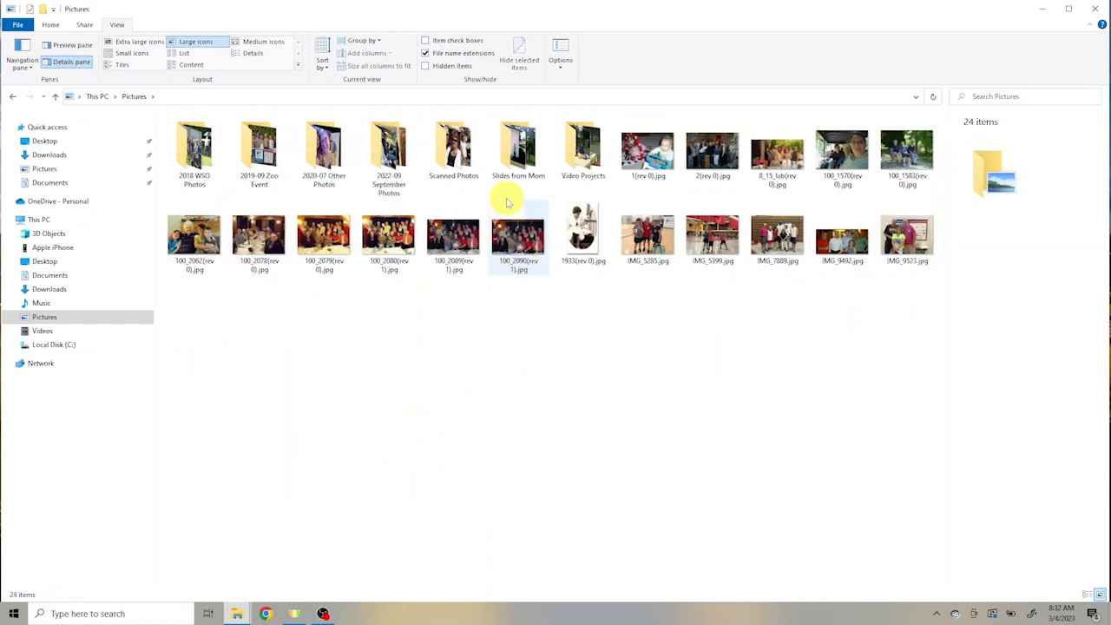
Step: Look inside Scanned Photos, then return to Pictures
{"action": "left_click", "coordinate": [453, 148]}
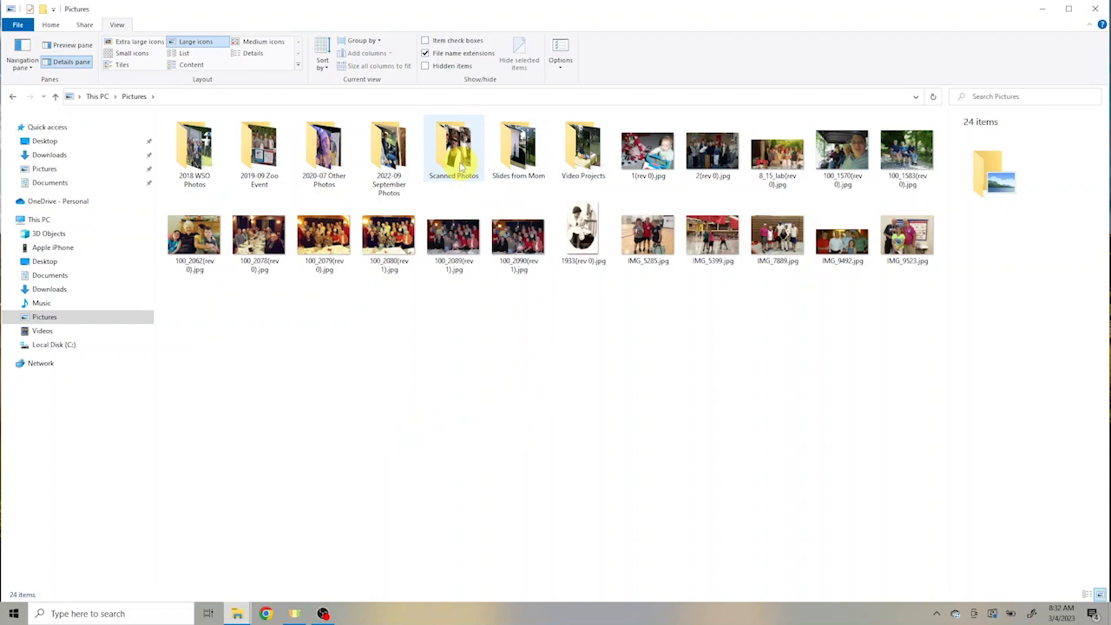
{"action": "mouse_move", "coordinate": [453, 147]}
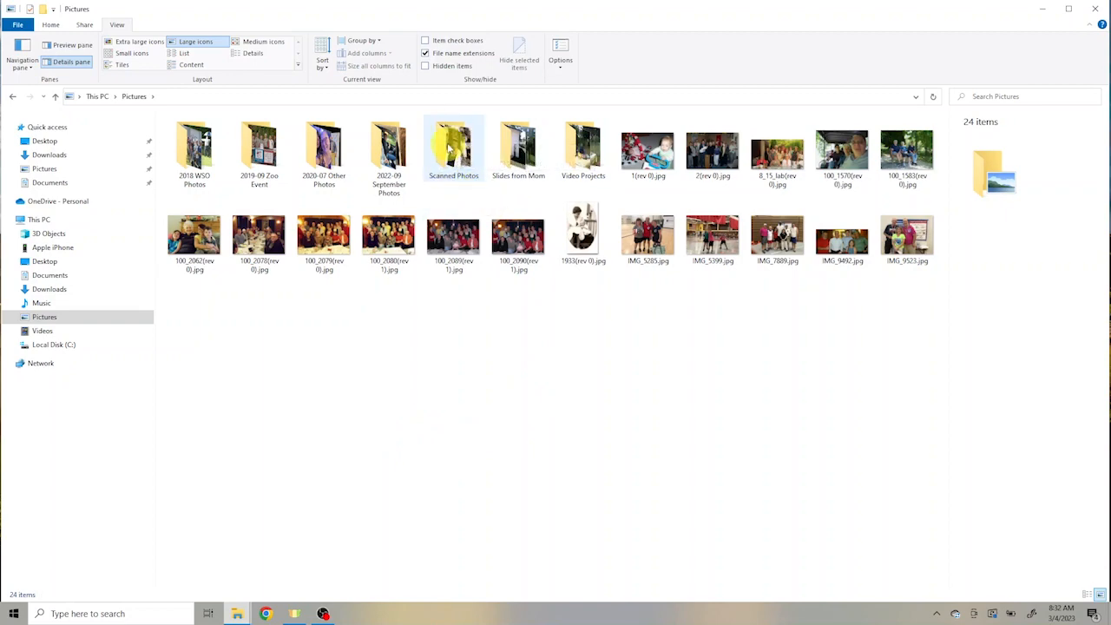
{"action": "double_click", "coordinate": [453, 148]}
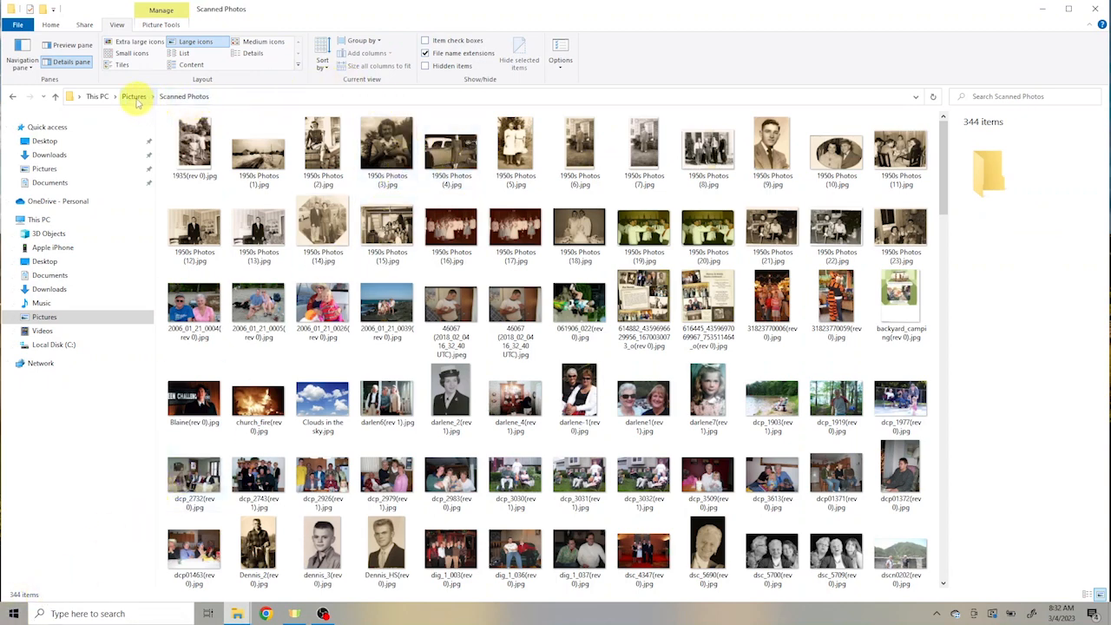
{"action": "left_click", "coordinate": [134, 96]}
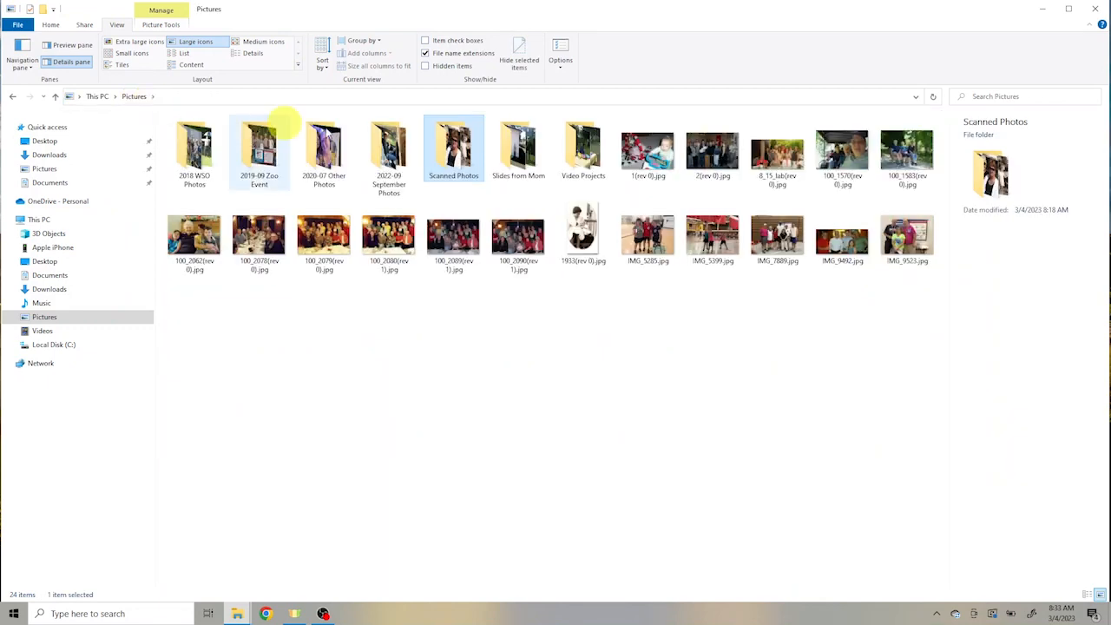
{"action": "mouse_move", "coordinate": [519, 147]}
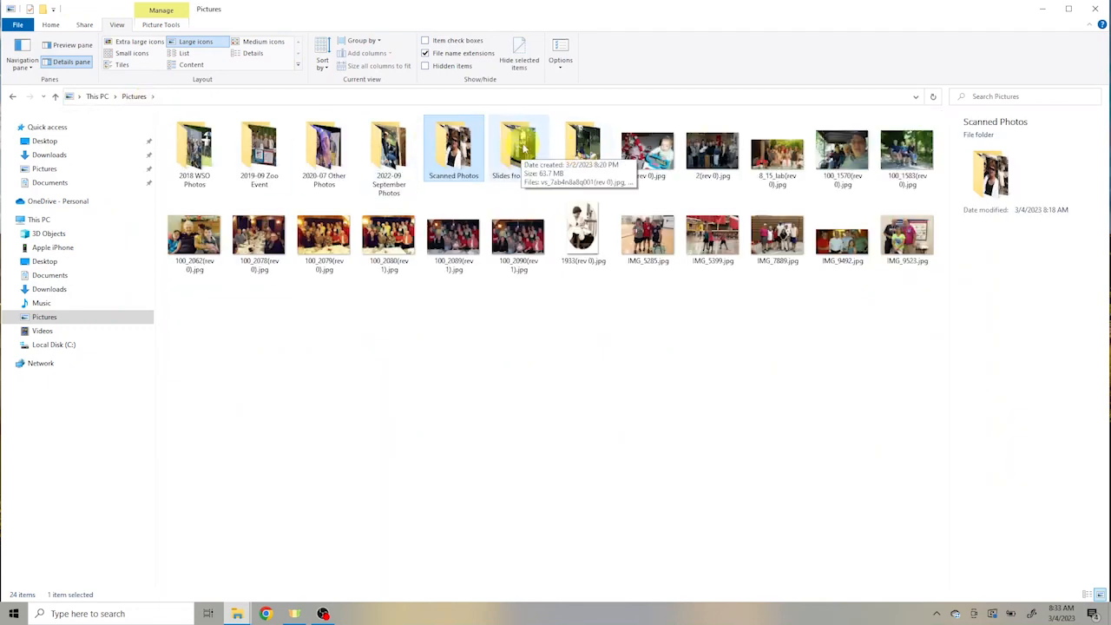
Step: Rename Slides from Mom to '1950s-1960s Slides from Mom' and delete 1933(rev 0).jpg
{"action": "right_click", "coordinate": [518, 147]}
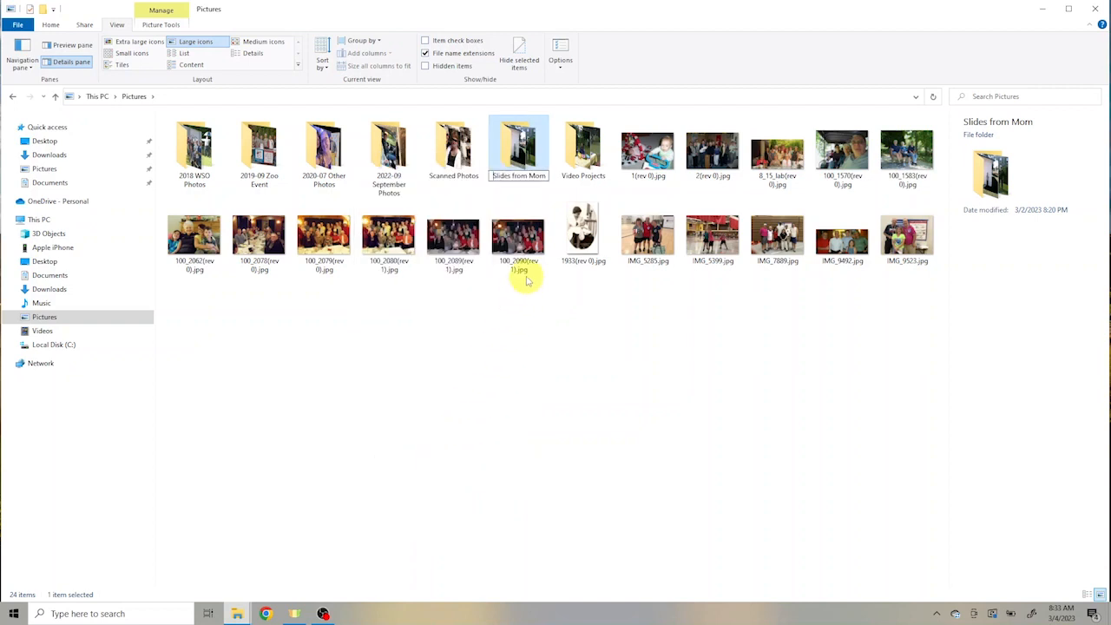
{"action": "type", "text": "1950s-1960s"}
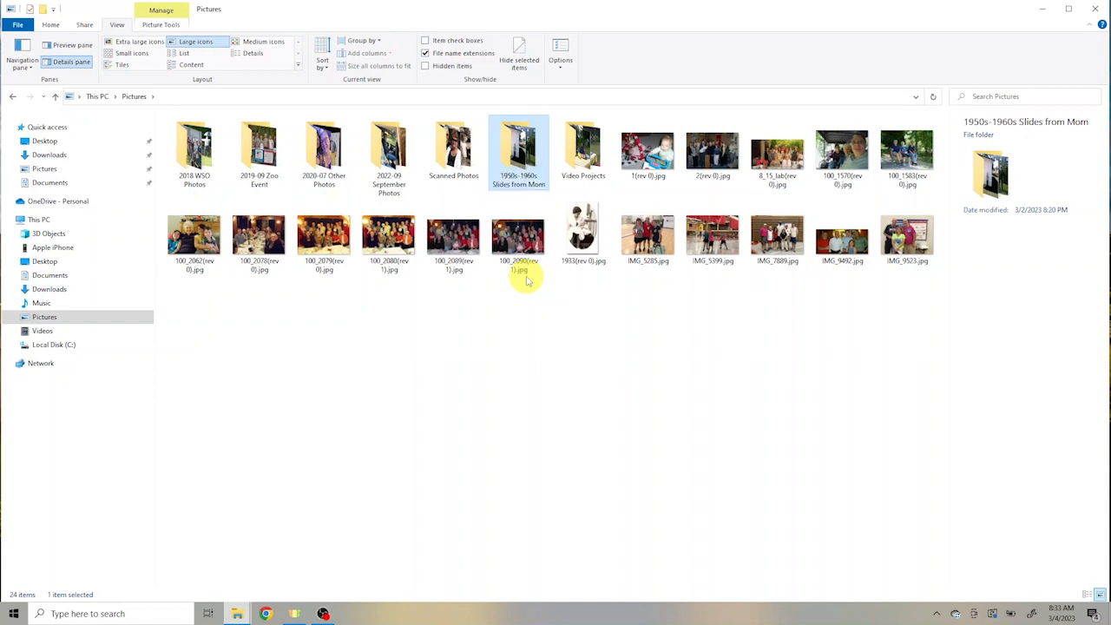
{"action": "mouse_move", "coordinate": [311, 102]}
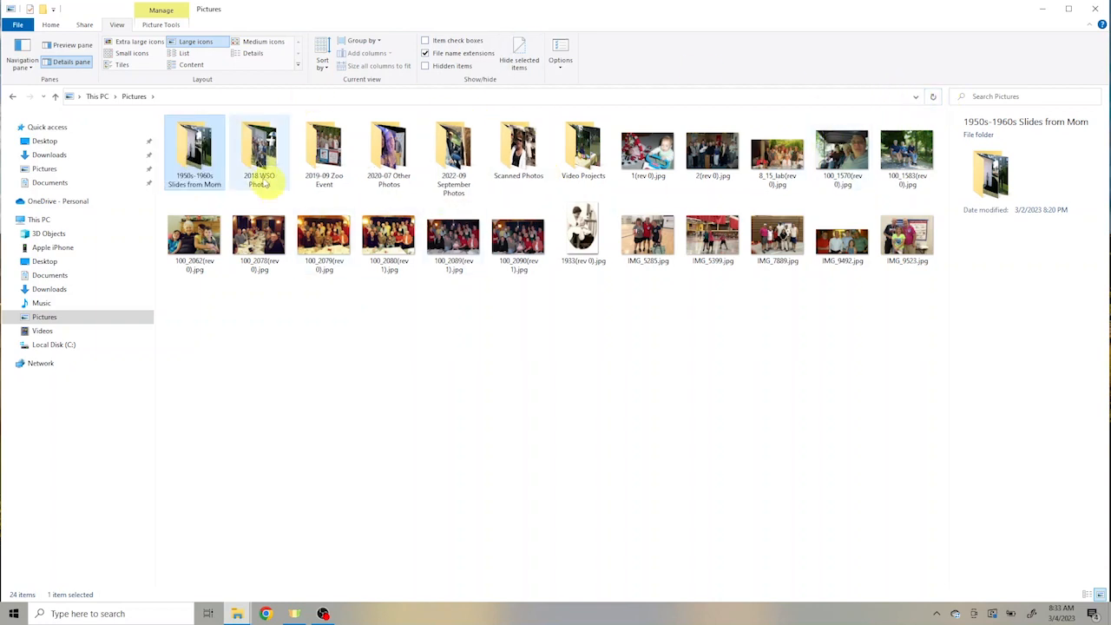
{"action": "left_click", "coordinate": [194, 152]}
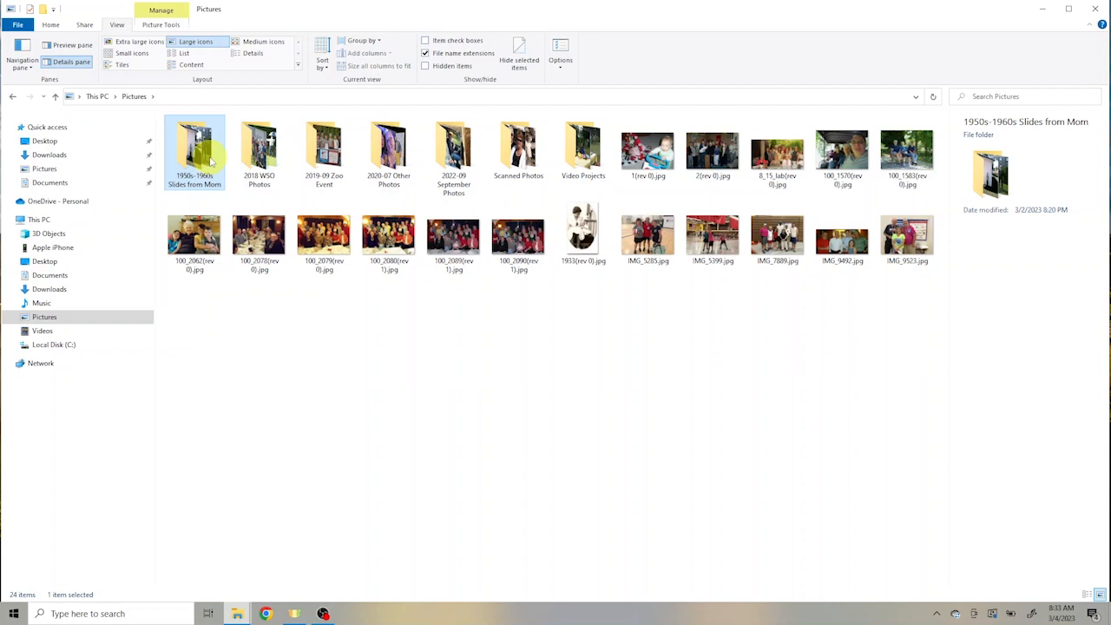
{"action": "mouse_move", "coordinate": [208, 157]}
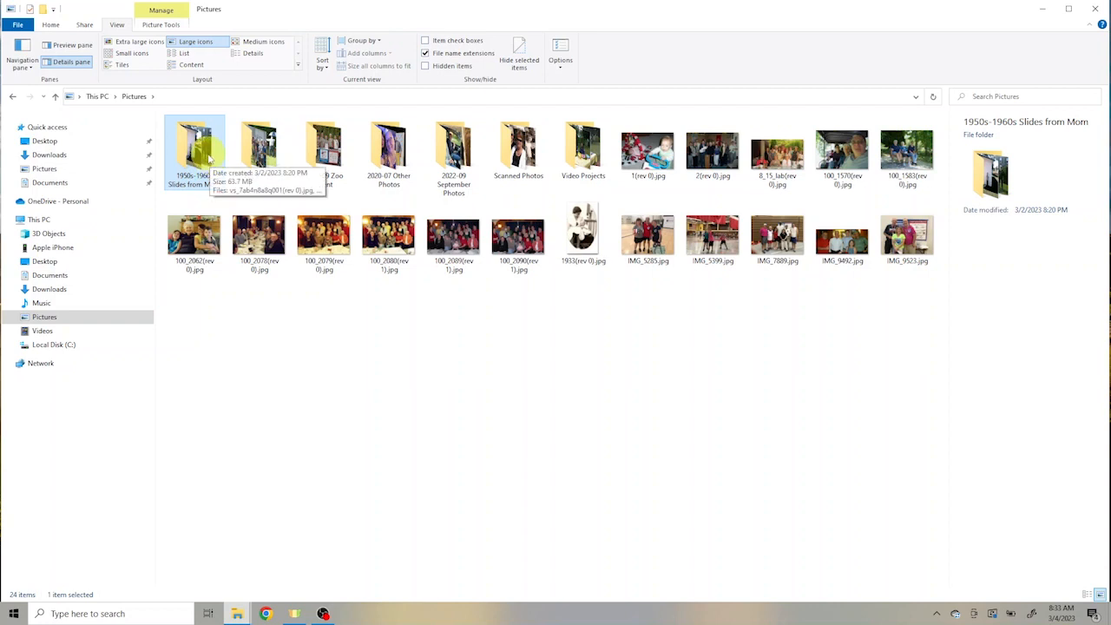
{"action": "mouse_move", "coordinate": [582, 148]}
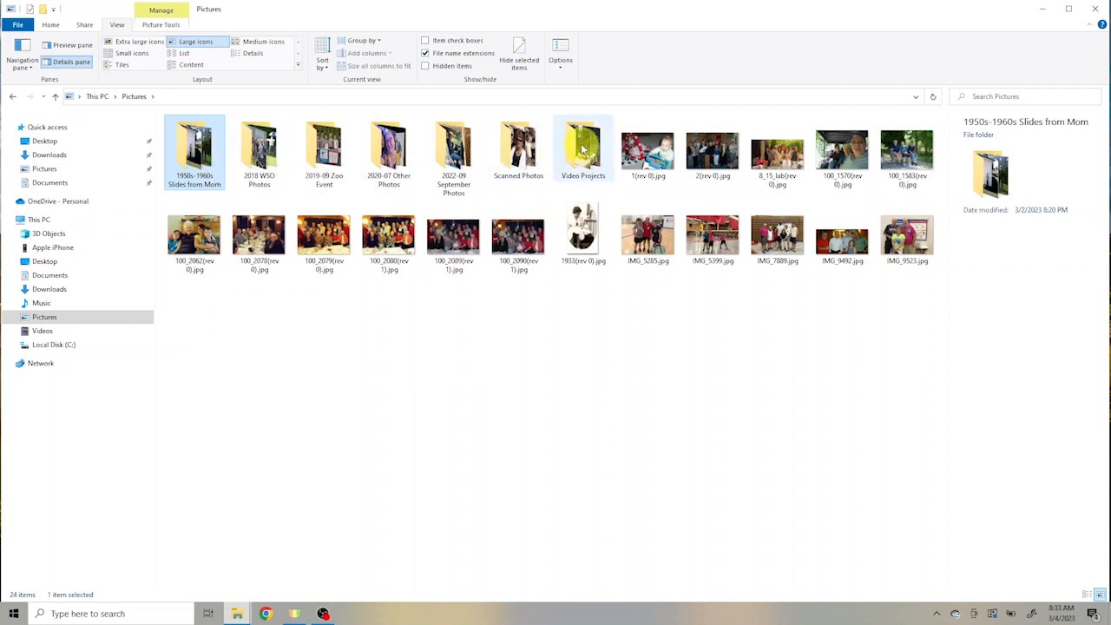
{"action": "mouse_move", "coordinate": [583, 148]}
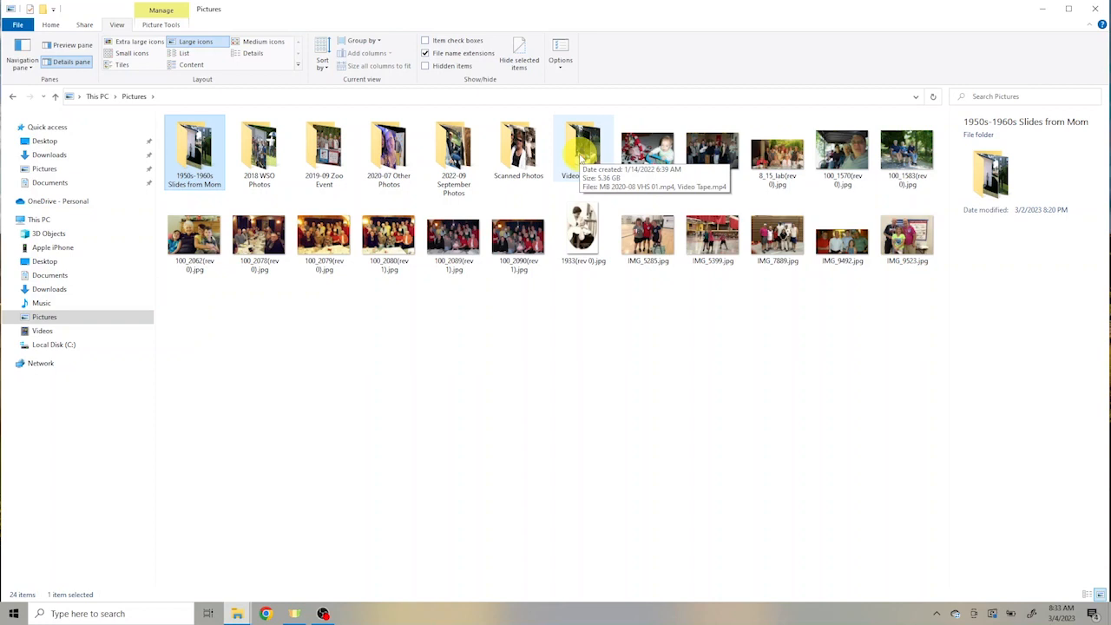
{"action": "mouse_move", "coordinate": [530, 411]}
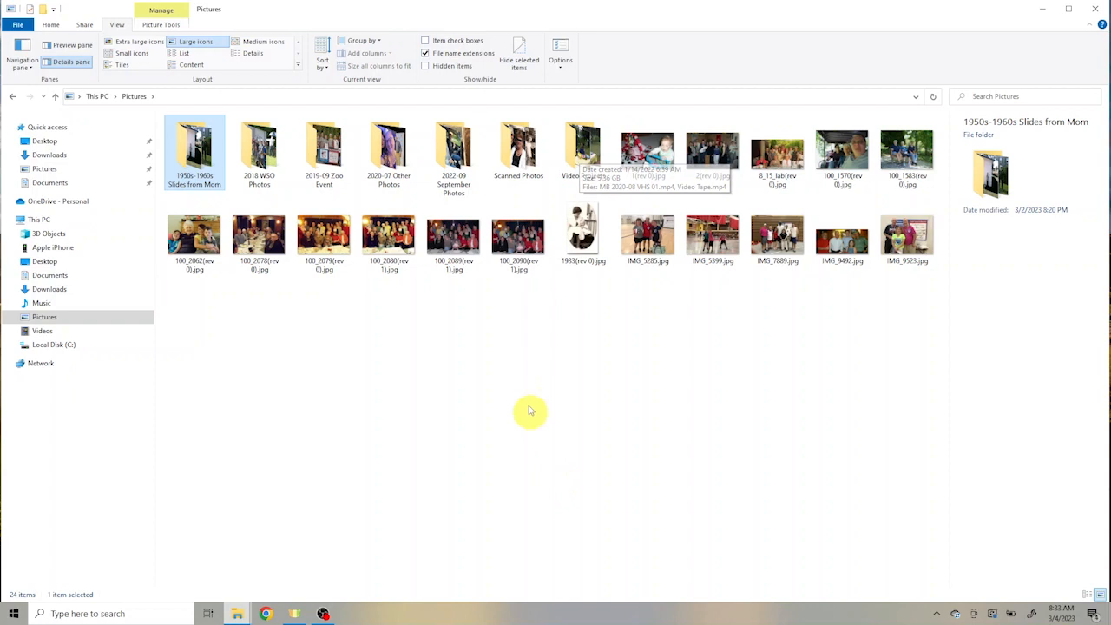
{"action": "mouse_move", "coordinate": [646, 325]}
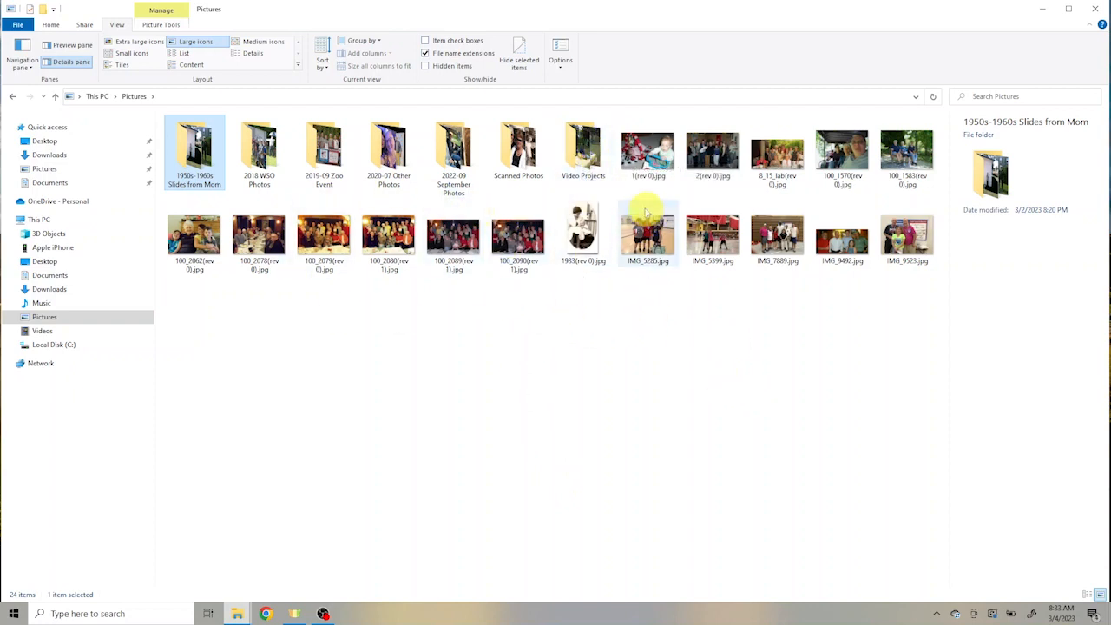
{"action": "mouse_move", "coordinate": [582, 230]}
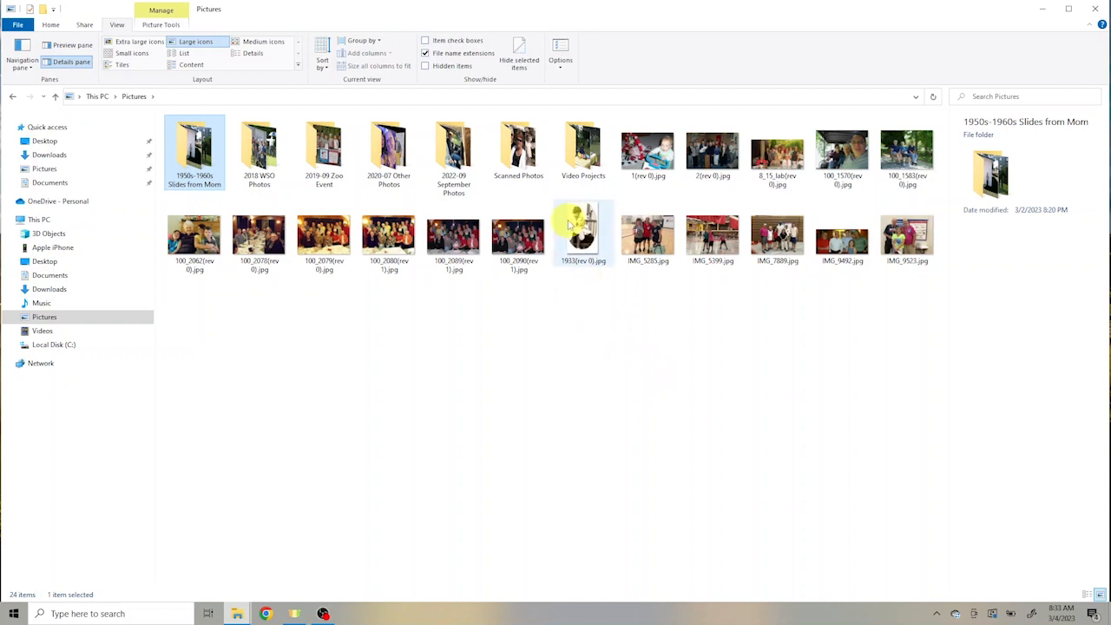
{"action": "left_click", "coordinate": [583, 234]}
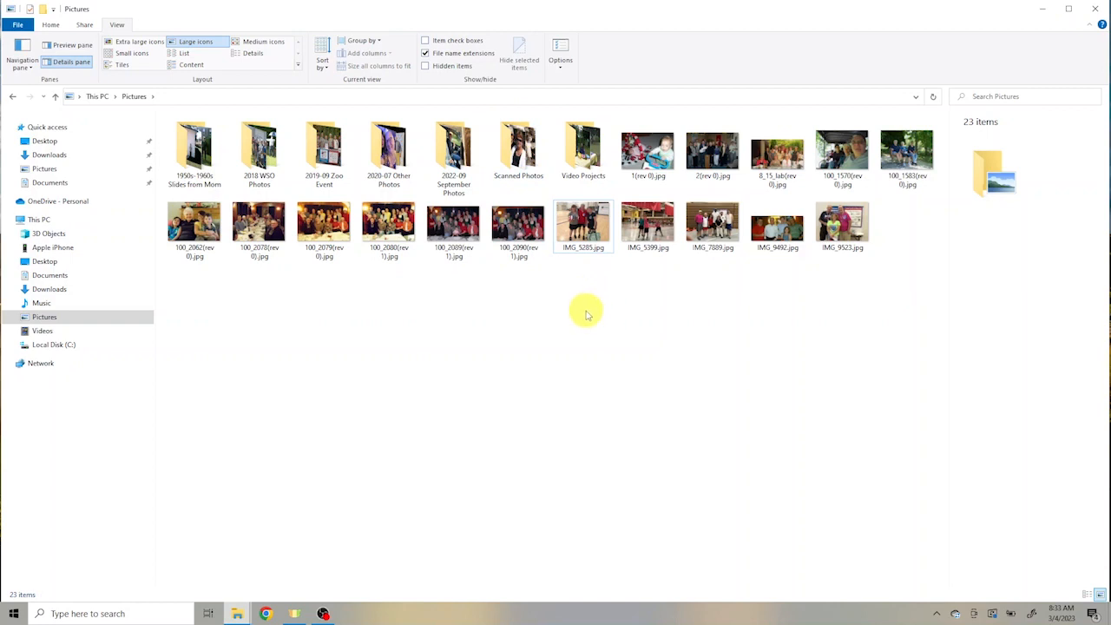
{"action": "mouse_move", "coordinate": [597, 313]}
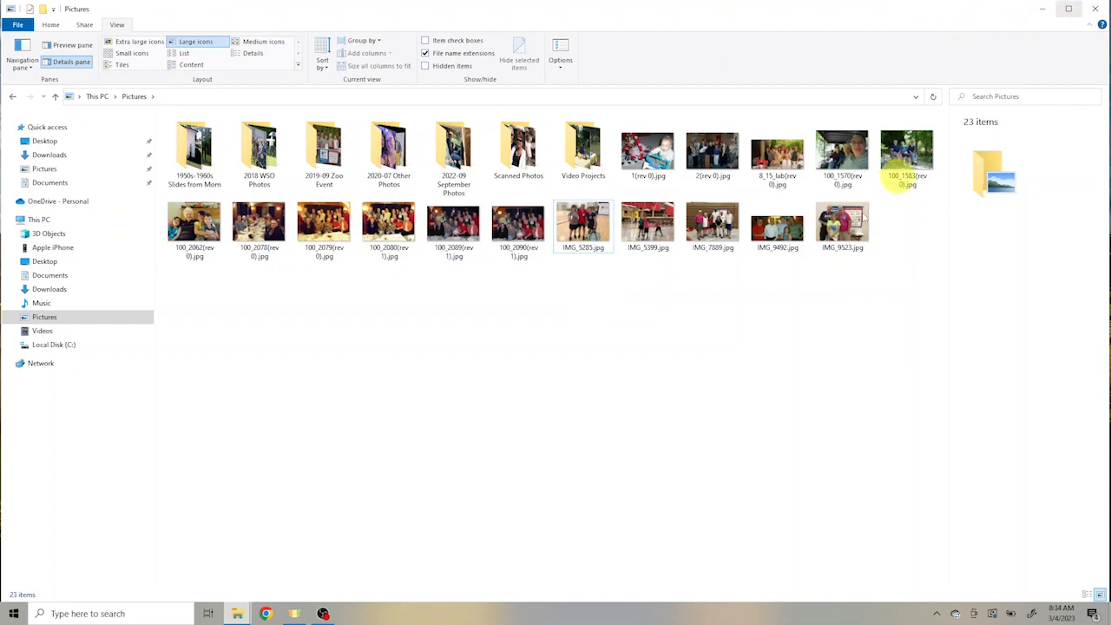
Step: Open a second File Explorer window beside the first and show Pictures in it
{"action": "right_click", "coordinate": [237, 614]}
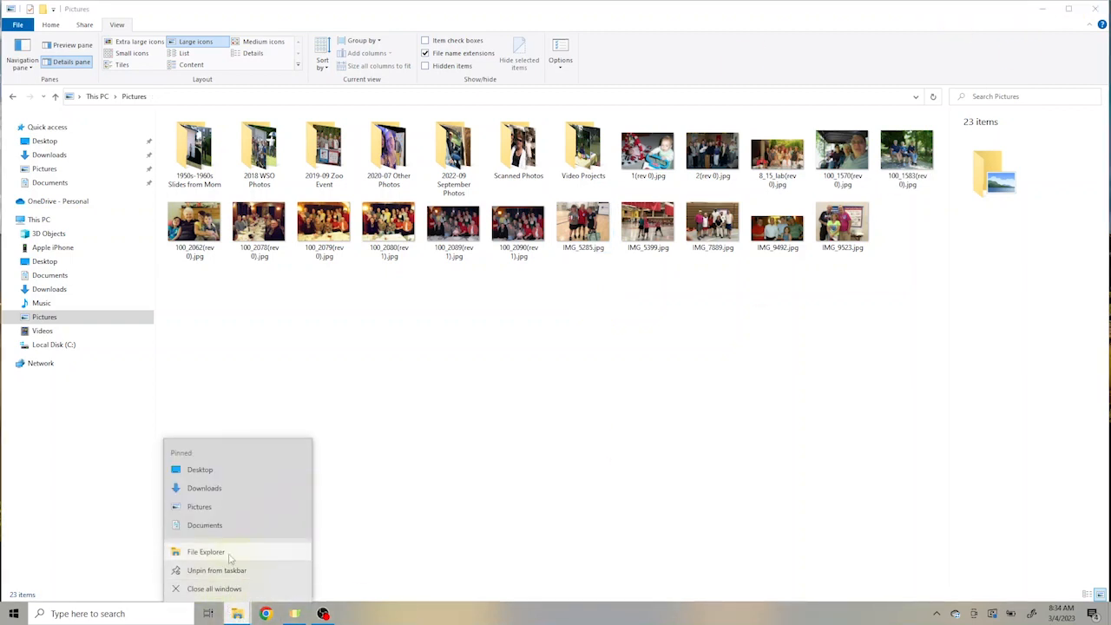
{"action": "left_click", "coordinate": [206, 551]}
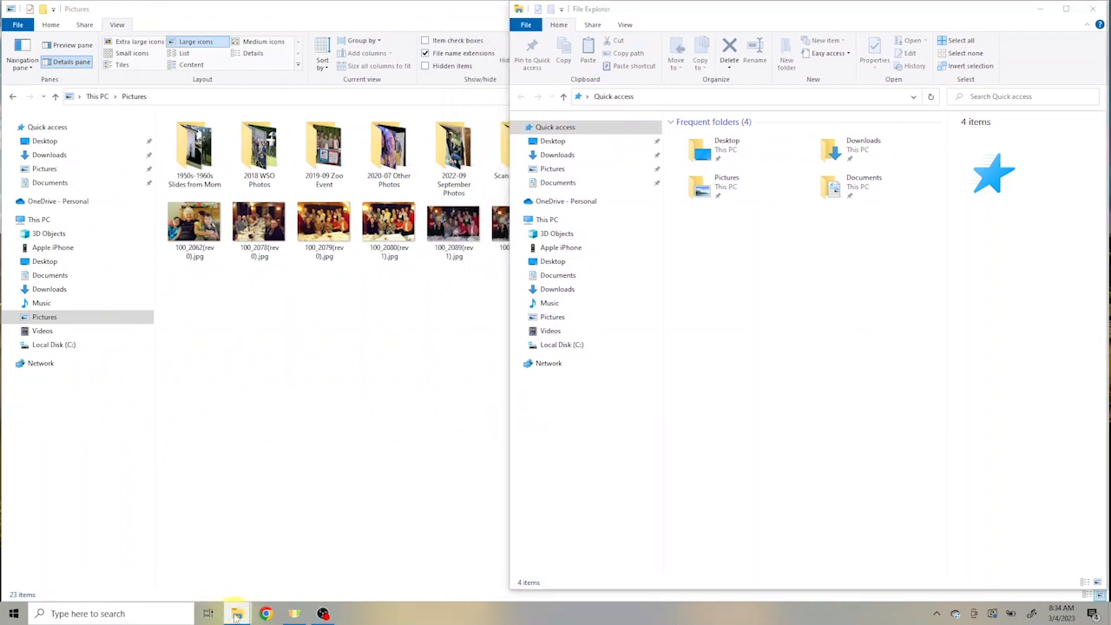
{"action": "right_click", "coordinate": [236, 613]}
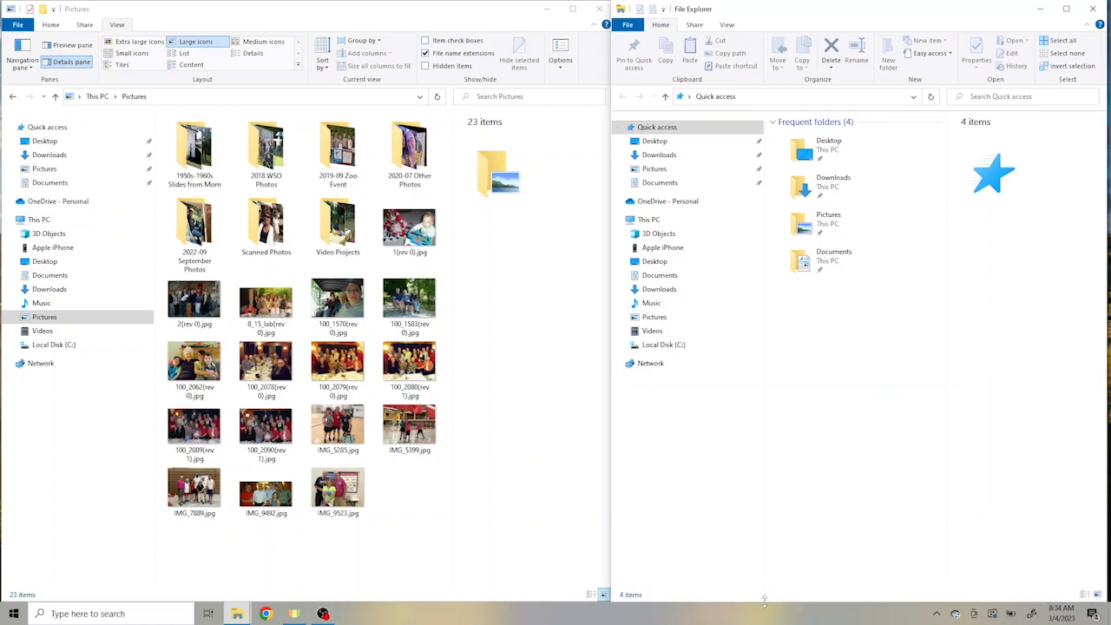
{"action": "mouse_move", "coordinate": [508, 332]}
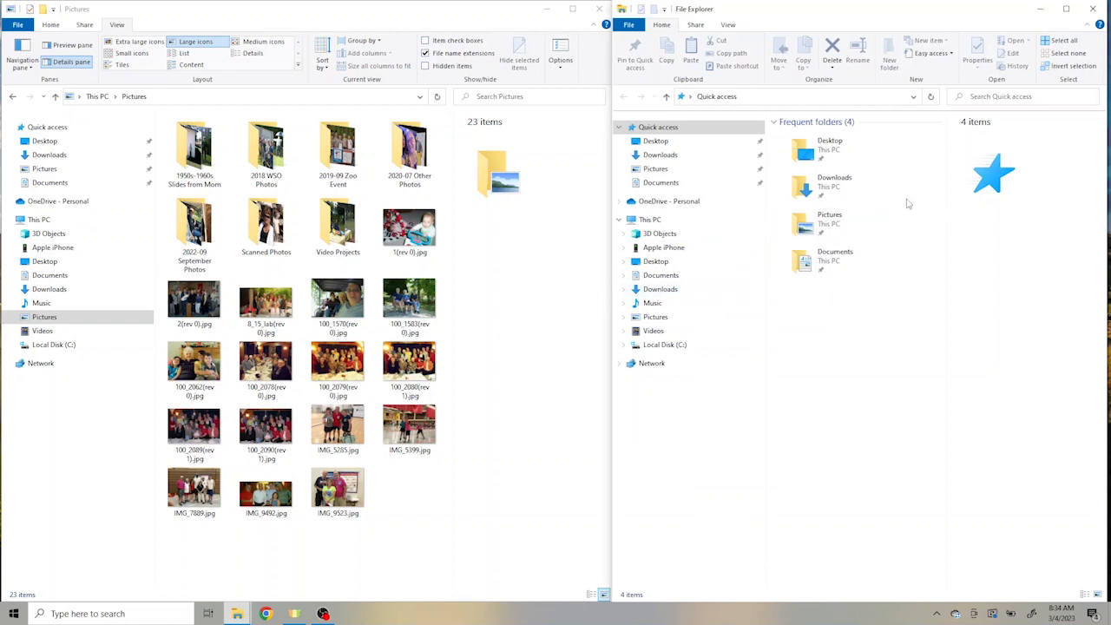
{"action": "mouse_move", "coordinate": [923, 313]}
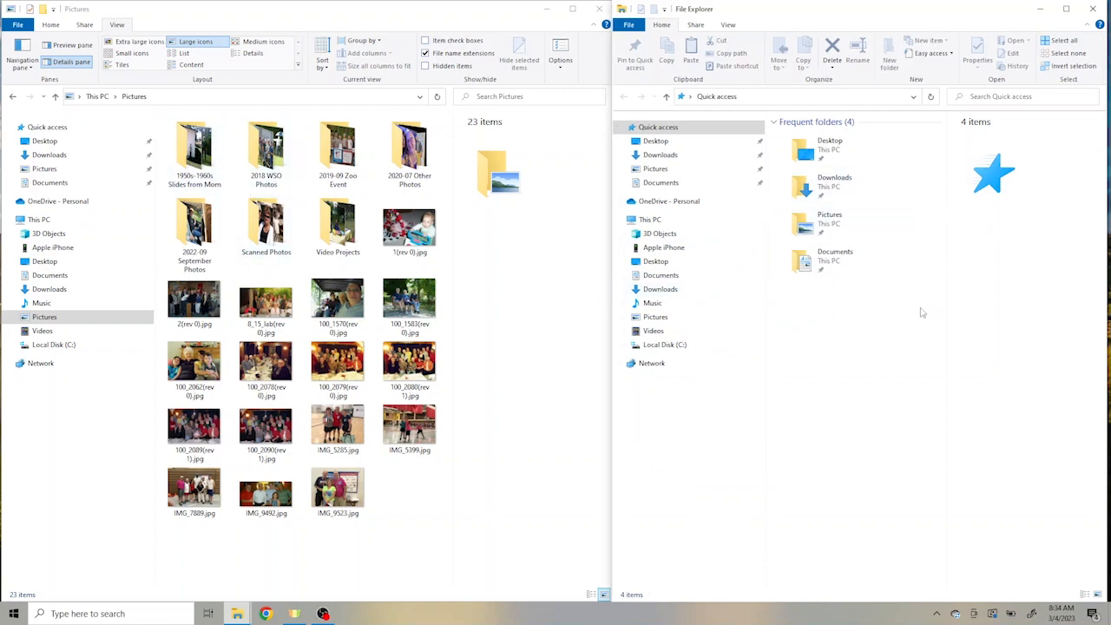
{"action": "mouse_move", "coordinate": [770, 430]}
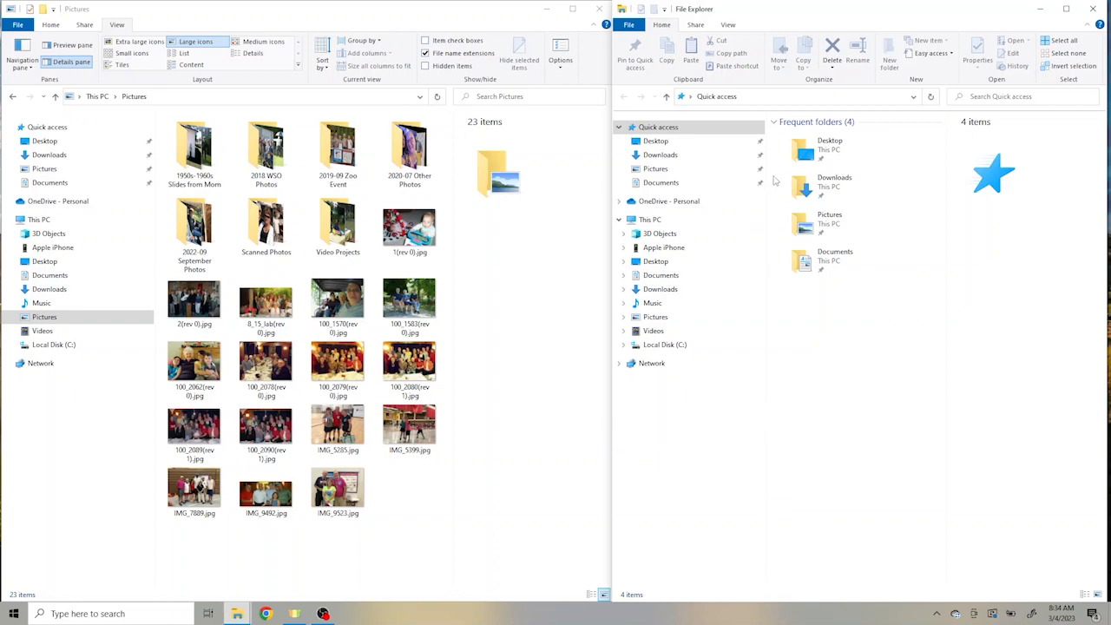
{"action": "left_click", "coordinate": [655, 168]}
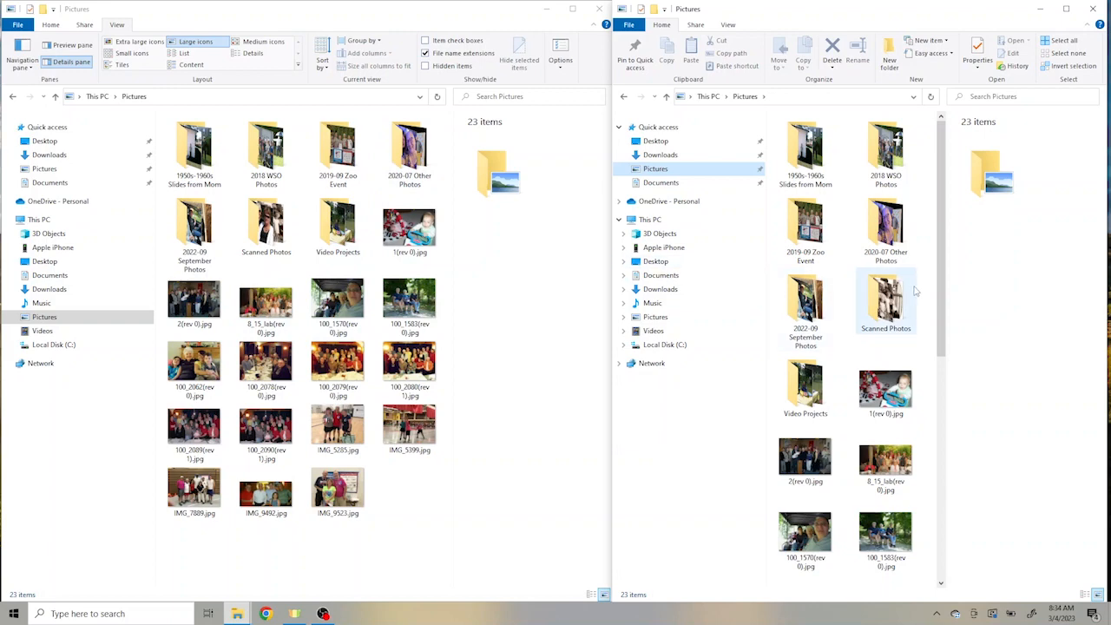
{"action": "left_click", "coordinate": [727, 24]}
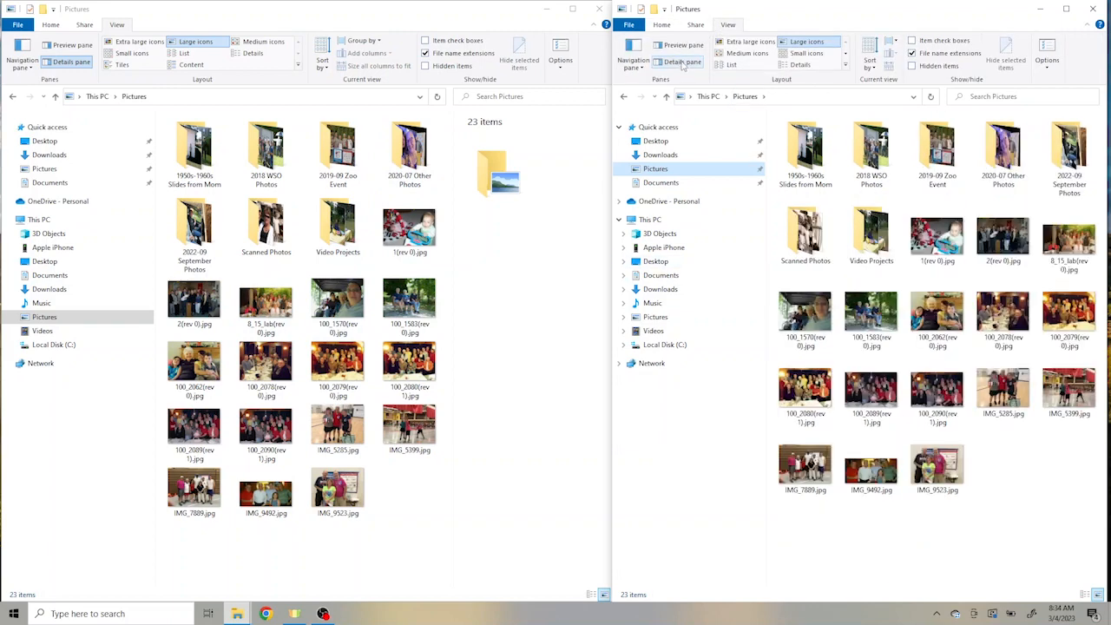
Step: Hide the Details pane and show Scanned Photos in Details layout
{"action": "left_click", "coordinate": [936, 395]}
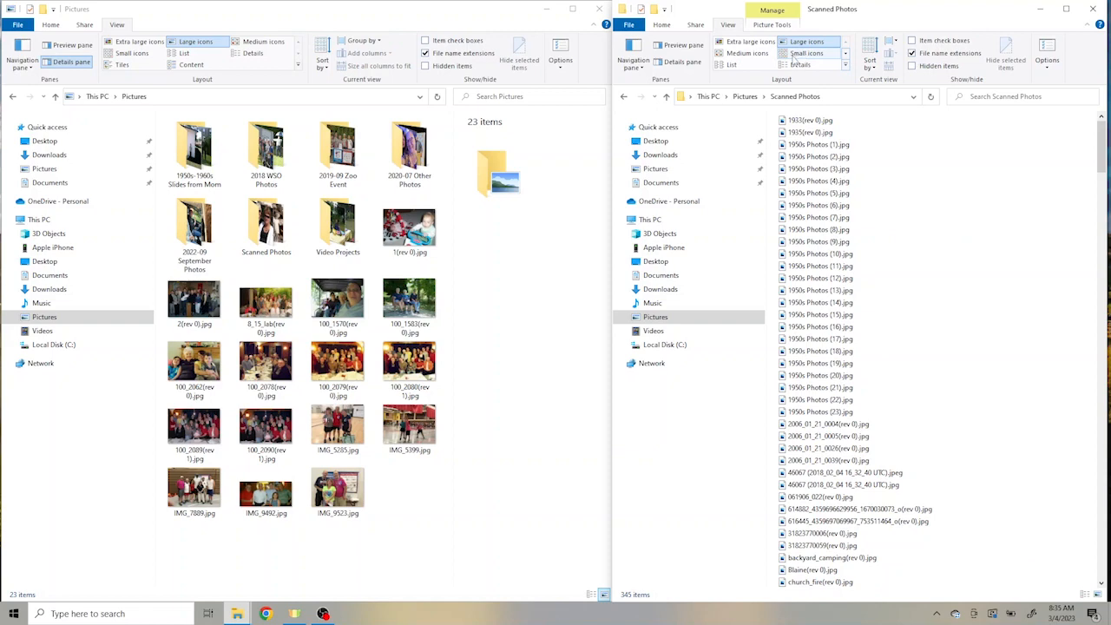
{"action": "left_click", "coordinate": [800, 64]}
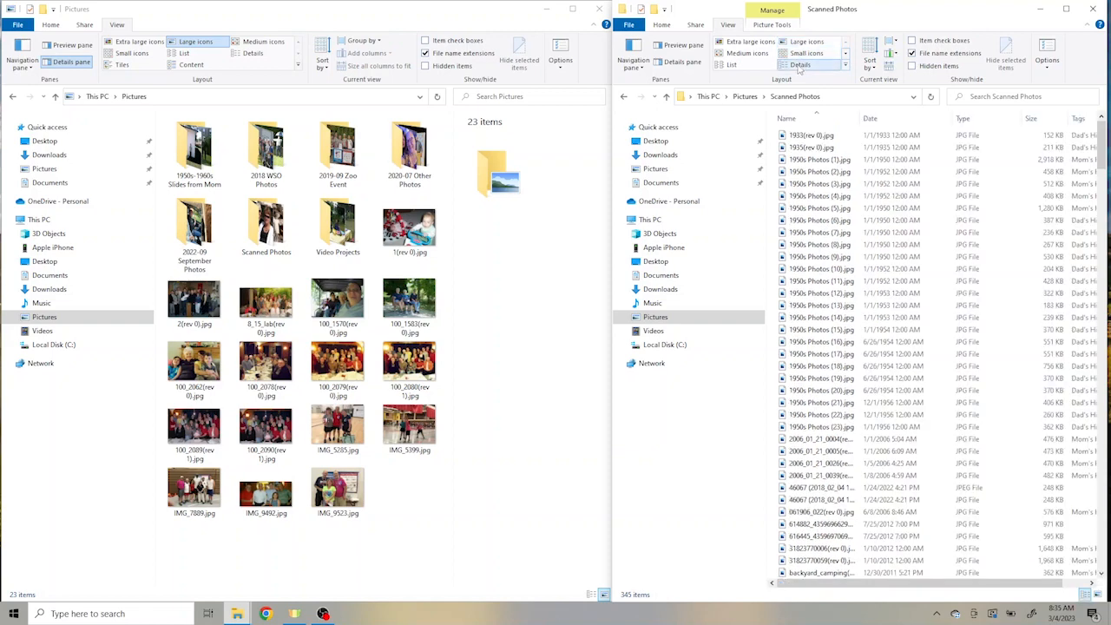
{"action": "left_click", "coordinate": [820, 220]}
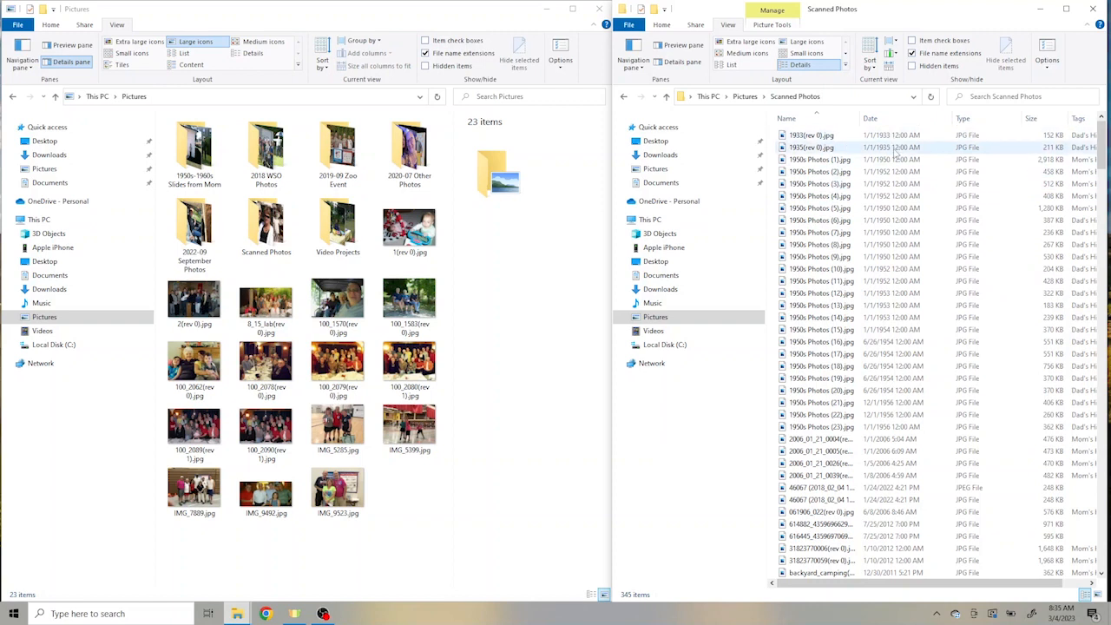
Step: Sort the scanned photos by date with the oldest first
{"action": "left_click", "coordinate": [871, 118]}
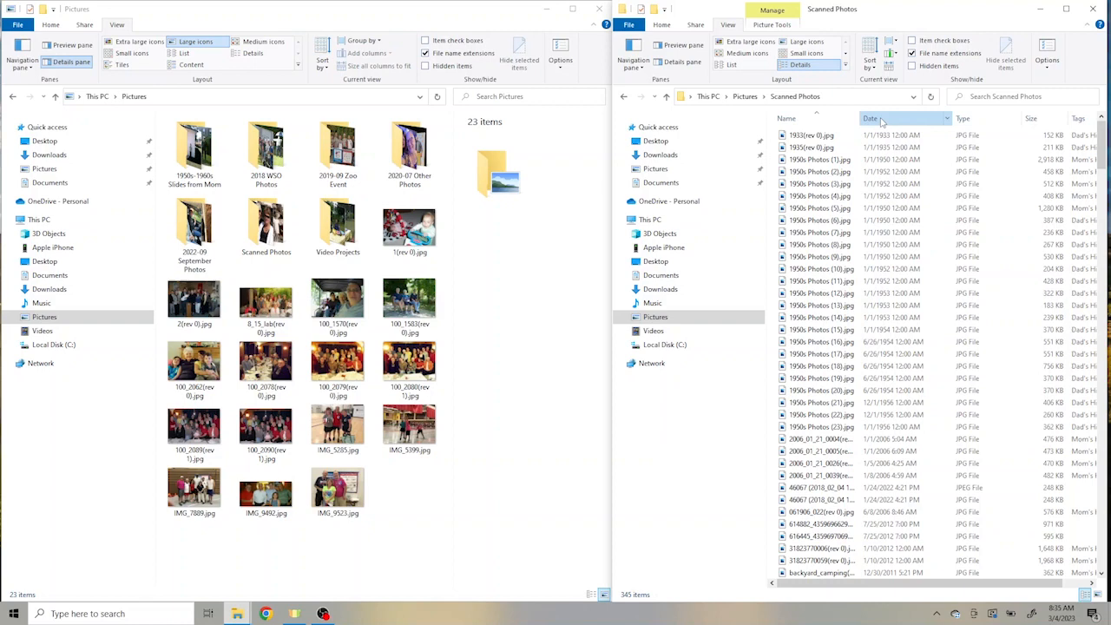
{"action": "left_click", "coordinate": [871, 118]}
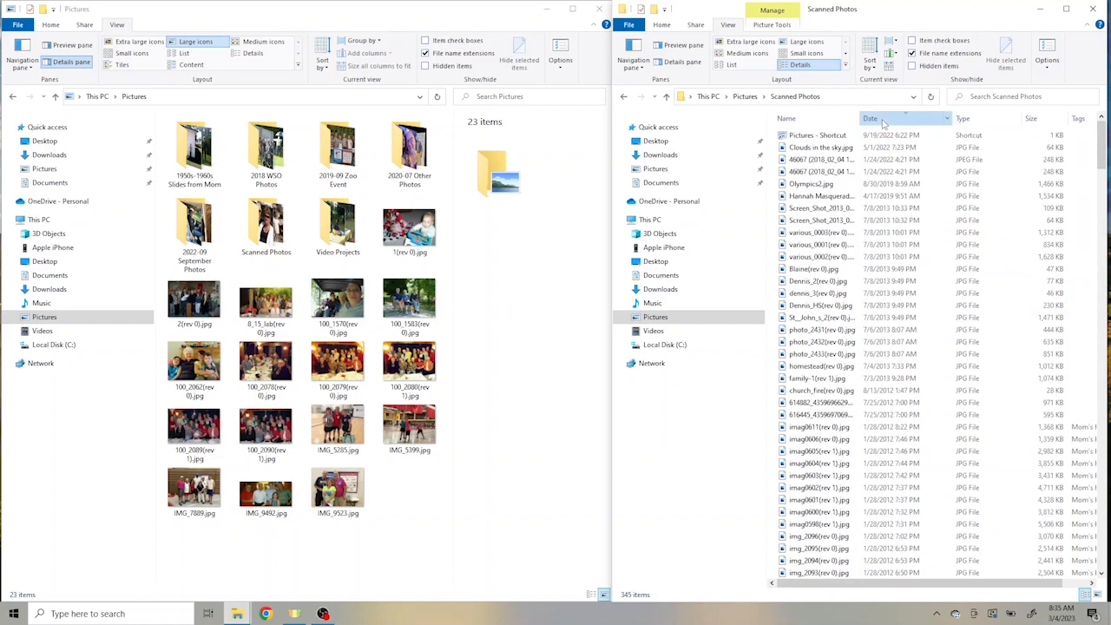
{"action": "left_click", "coordinate": [870, 118]}
{"action": "type", "text": "1960s Photos"}
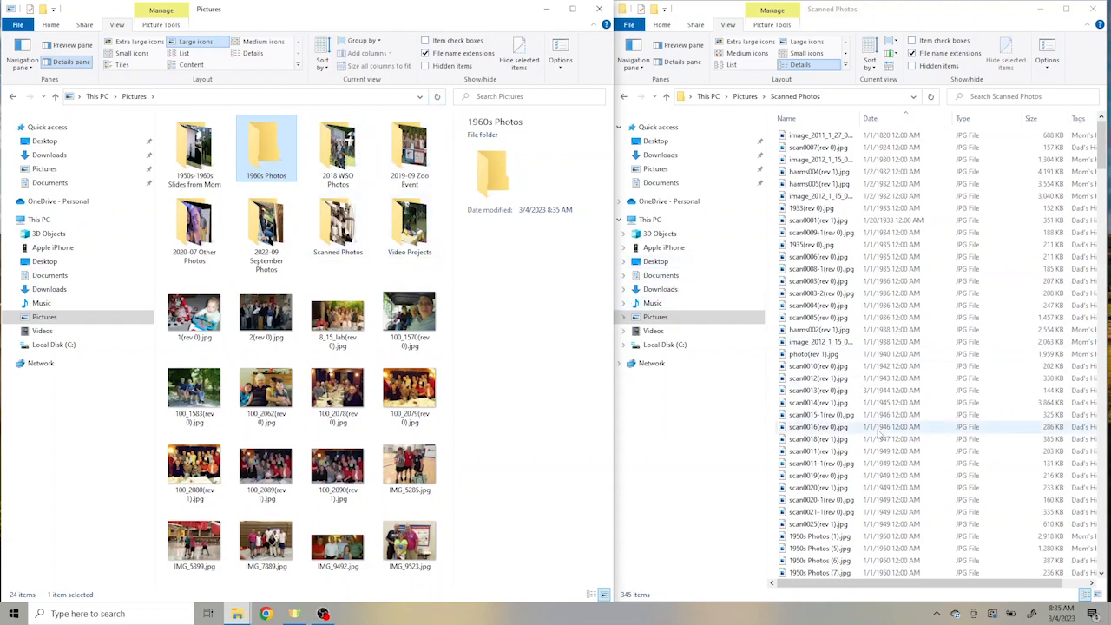
Step: Scroll down the scan list and select the first 1960s-dated photo
{"action": "scroll", "scroll_direction": "down", "scroll_amount": 3}
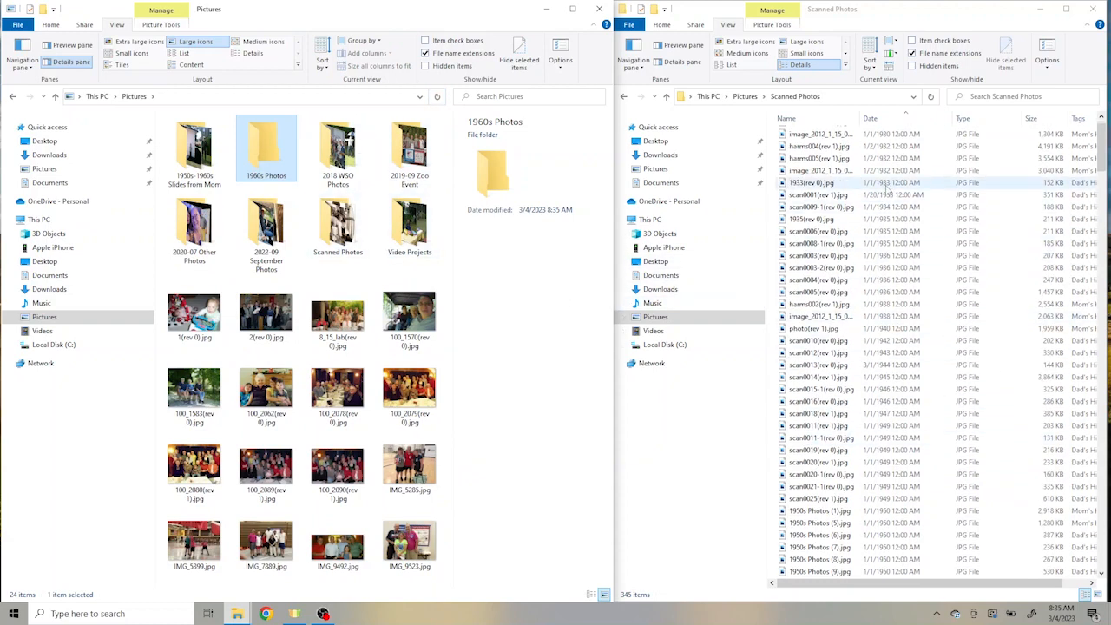
{"action": "scroll", "scroll_direction": "down", "scroll_amount": 3}
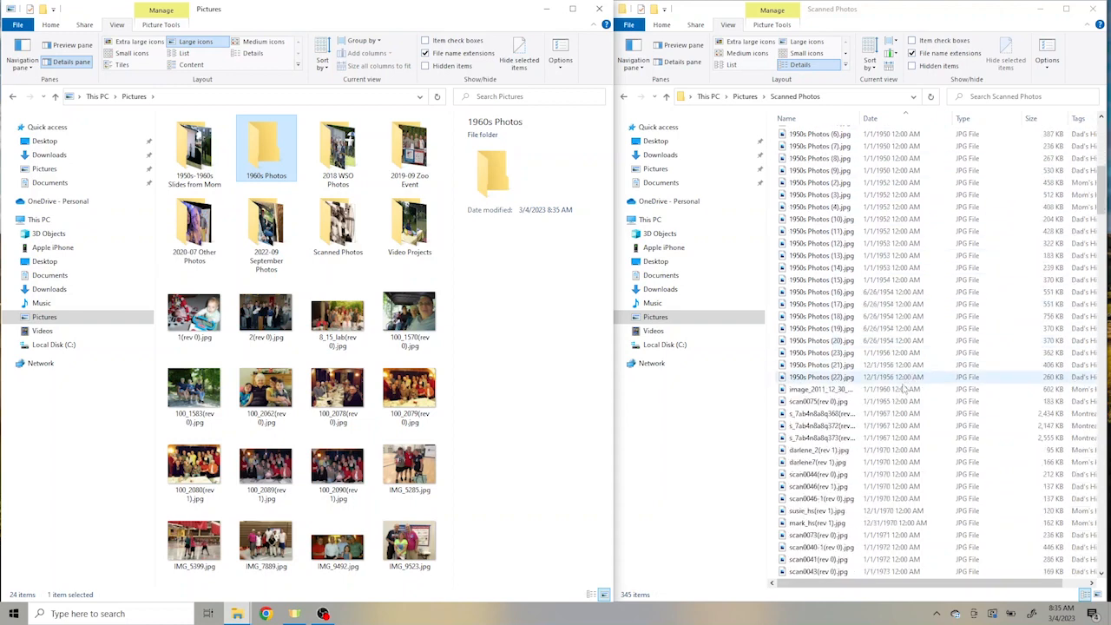
{"action": "left_click", "coordinate": [820, 388]}
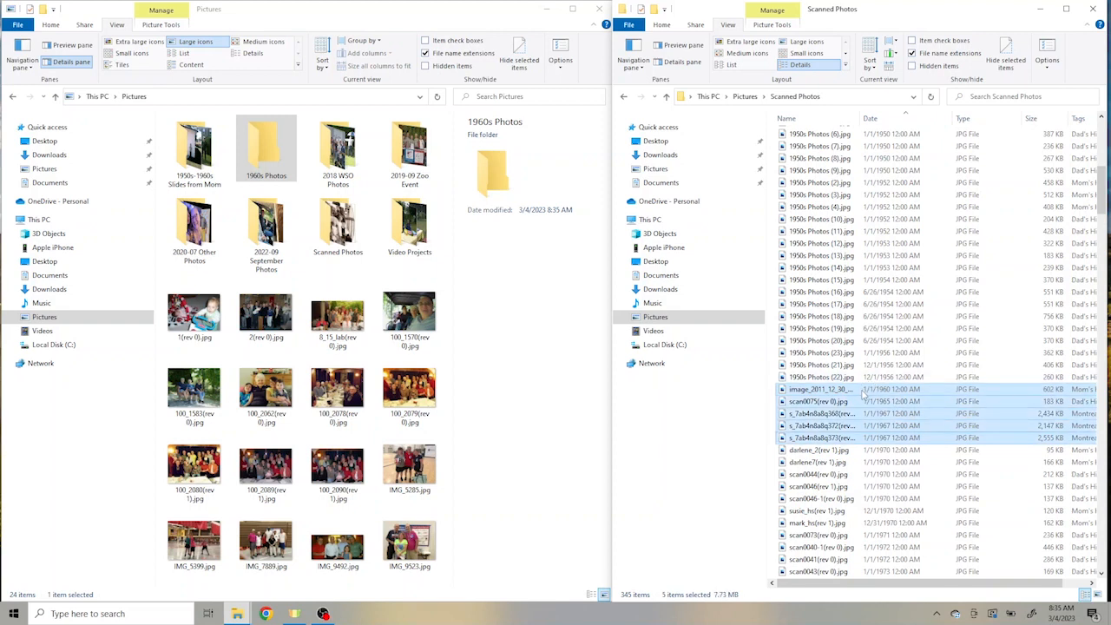
{"action": "mouse_move", "coordinate": [820, 389]}
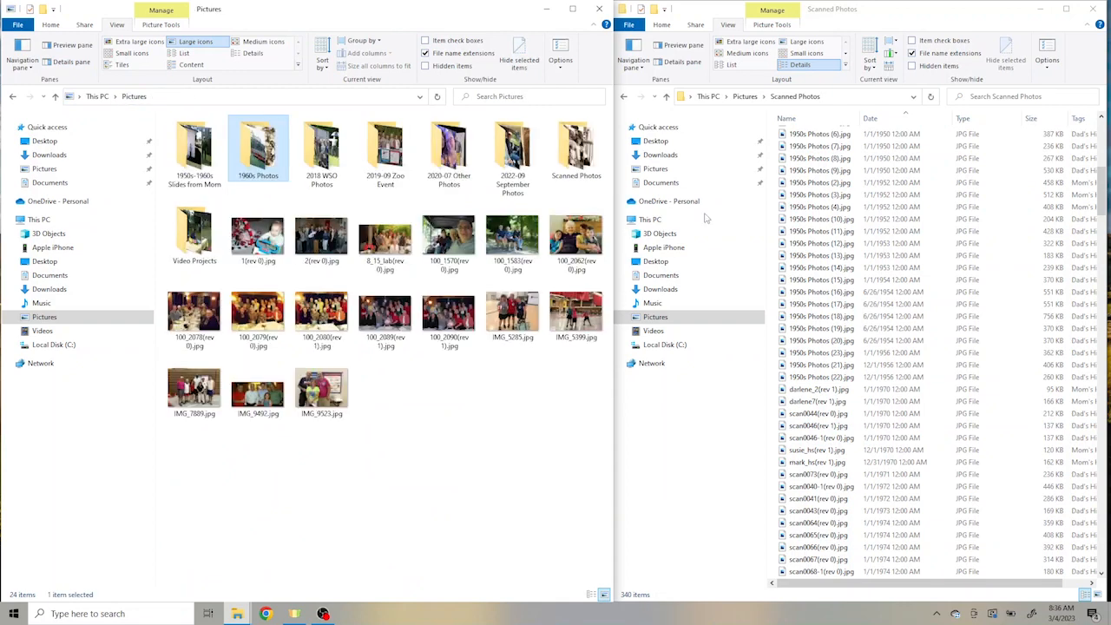
{"action": "mouse_move", "coordinate": [395, 422]}
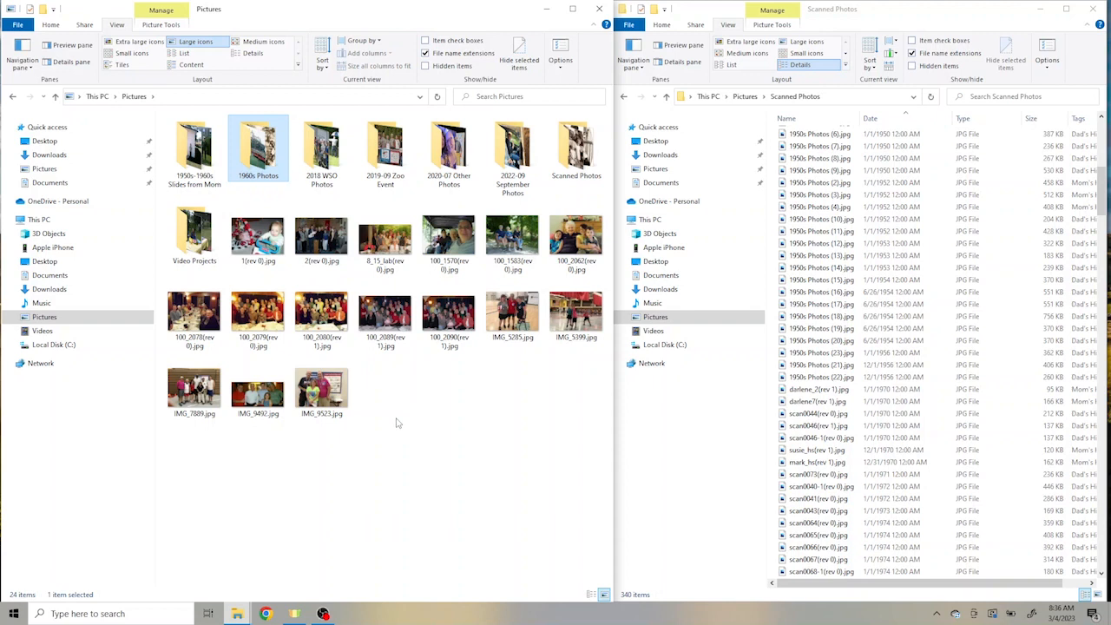
Step: Create a '1970s Photos' folder in Pictures, move the 1970s scans in, and return to Pictures
{"action": "left_click", "coordinate": [820, 377]}
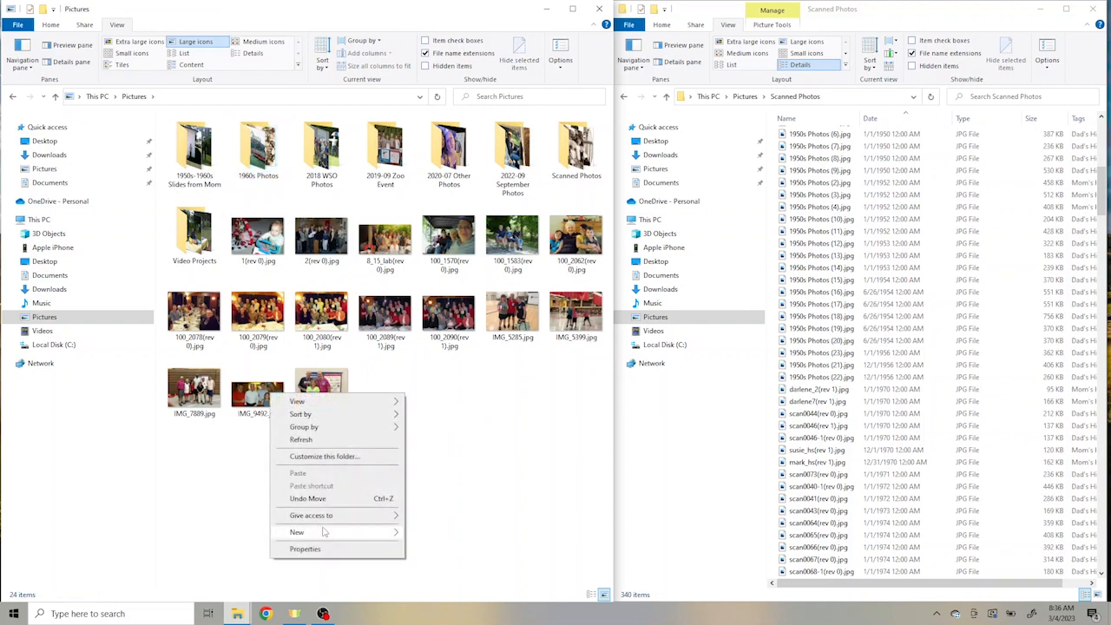
{"action": "left_click", "coordinate": [296, 531]}
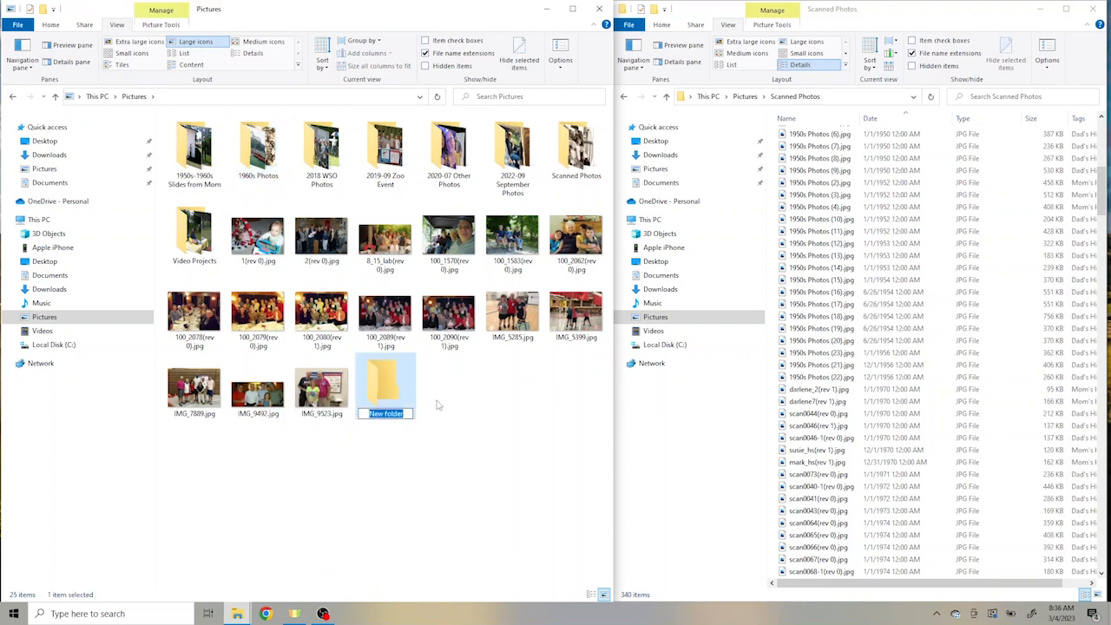
{"action": "type", "text": "1970s"}
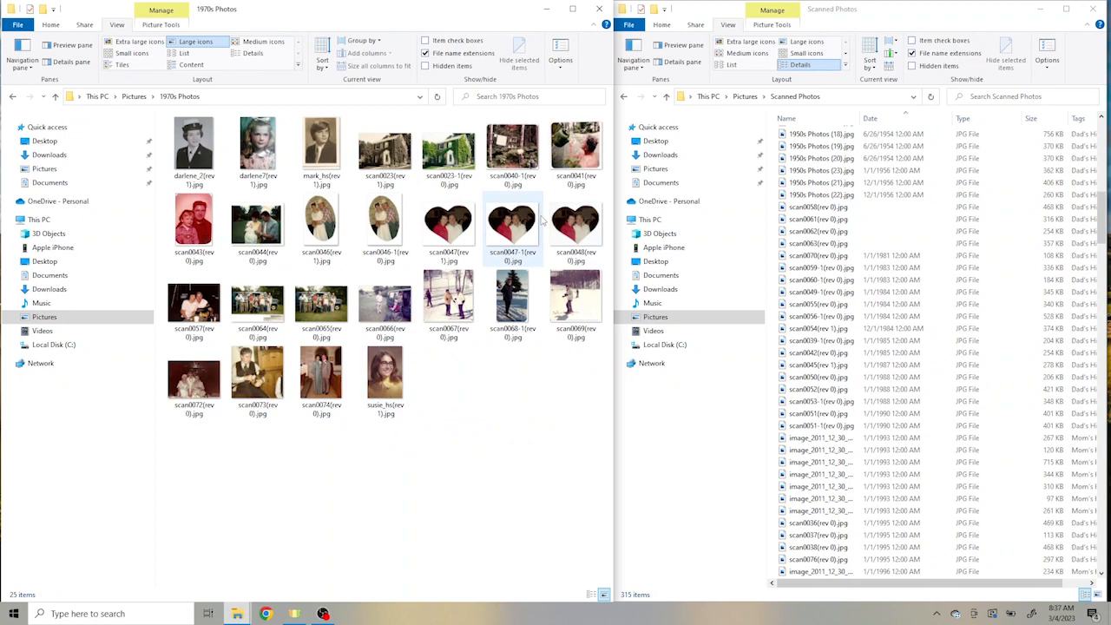
{"action": "left_click", "coordinate": [12, 96]}
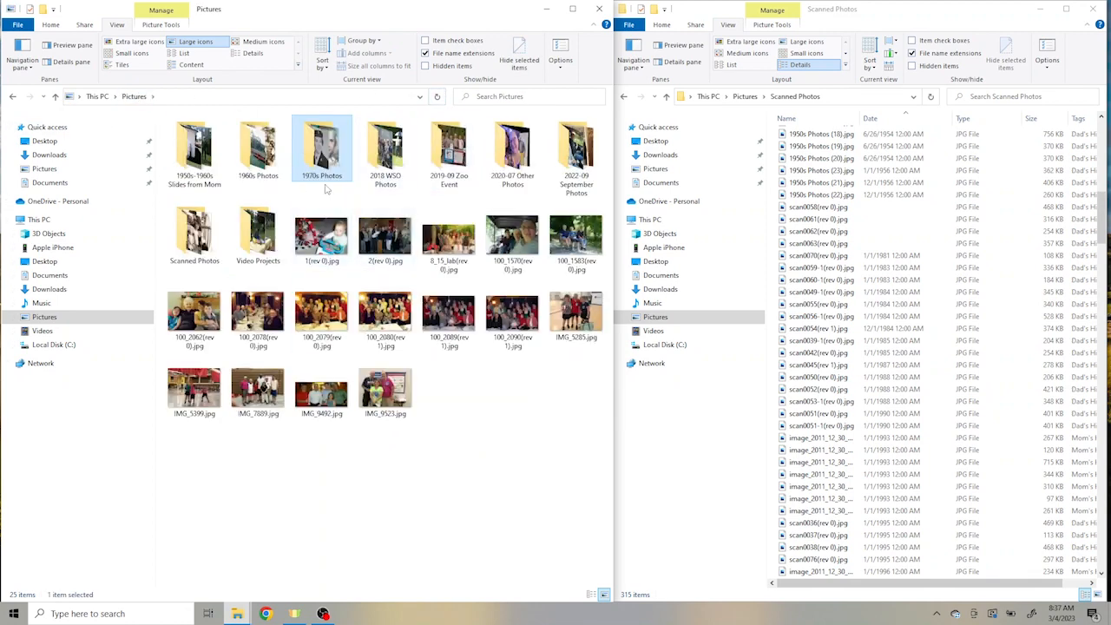
{"action": "left_click", "coordinate": [449, 234]}
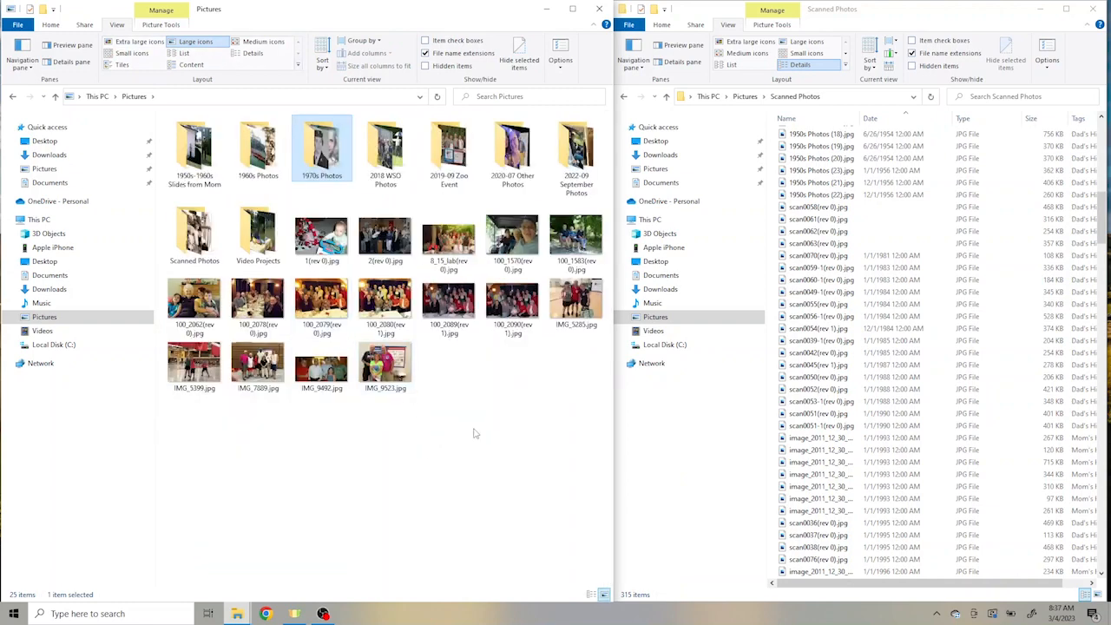
{"action": "mouse_move", "coordinate": [484, 415]}
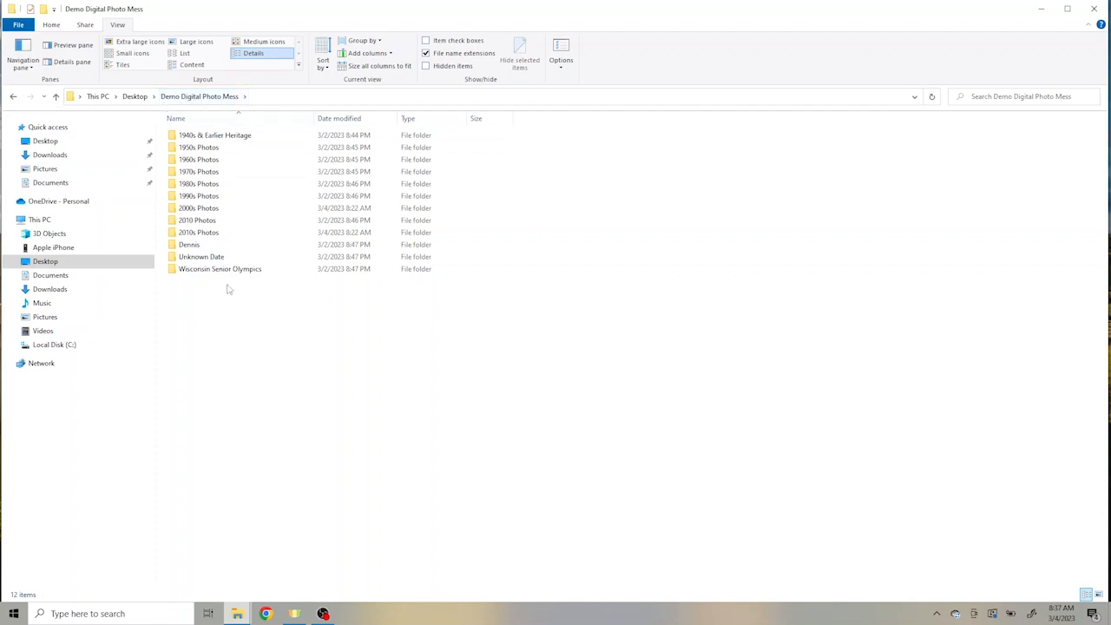
Step: Open 2010s Photos in Demo Digital Photo Mess to show its 2011, 2012, 2013, 2019 folders
{"action": "left_click", "coordinate": [214, 134]}
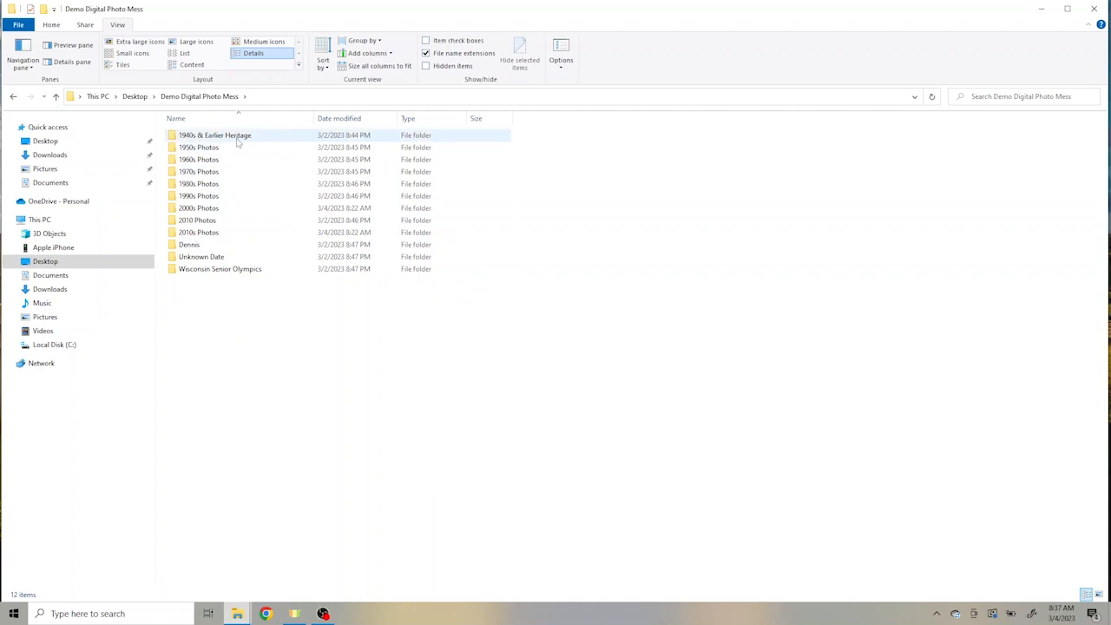
{"action": "mouse_move", "coordinate": [200, 139]}
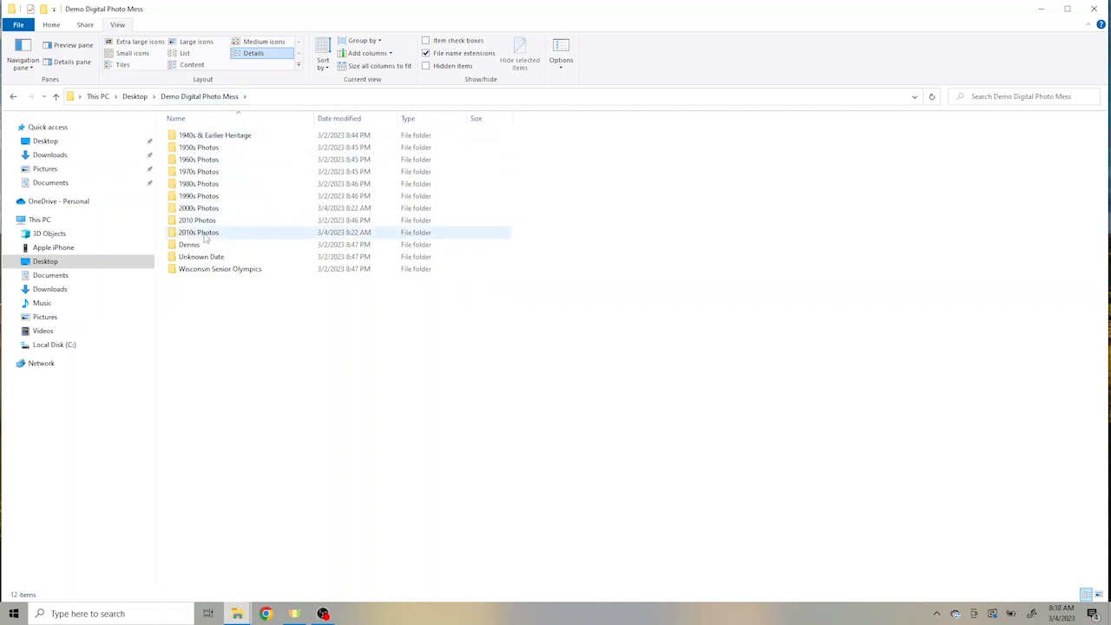
{"action": "double_click", "coordinate": [197, 232]}
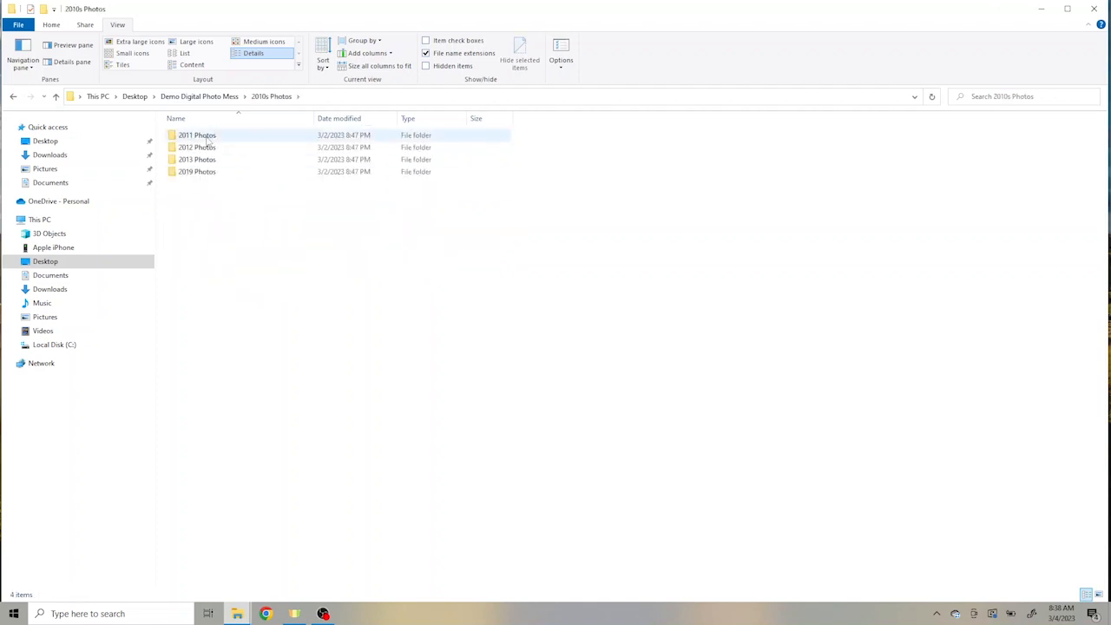
{"action": "mouse_move", "coordinate": [217, 138]}
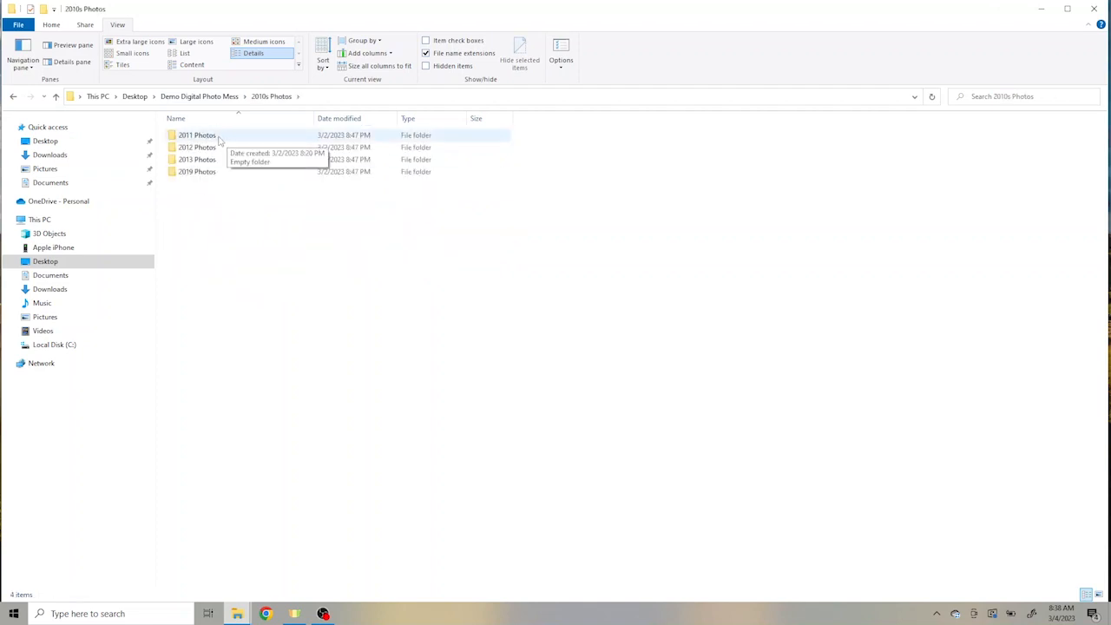